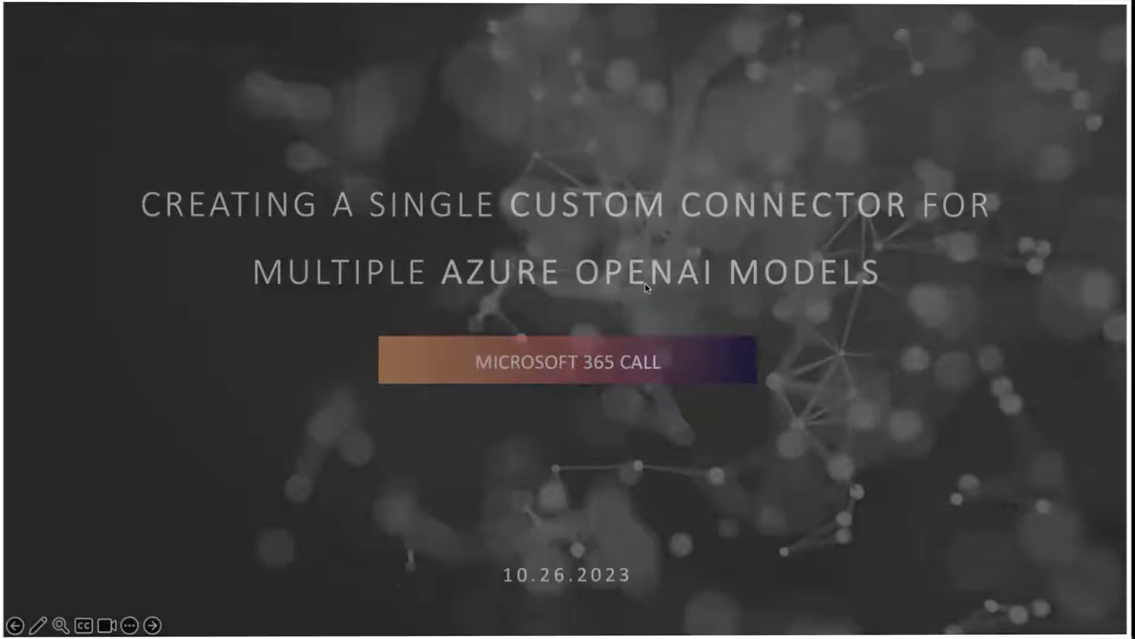
- In Power Automate, open Custom connectors via More > Discover all, showing both Azure OpenAI connectors
click(150, 623)
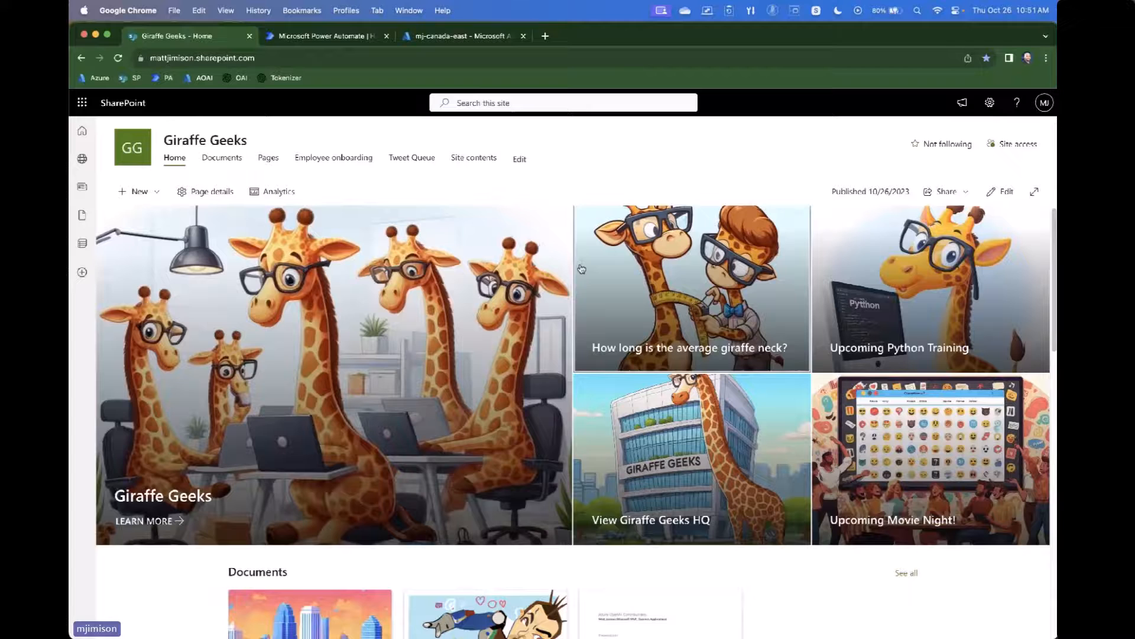
mouse_move(731, 155)
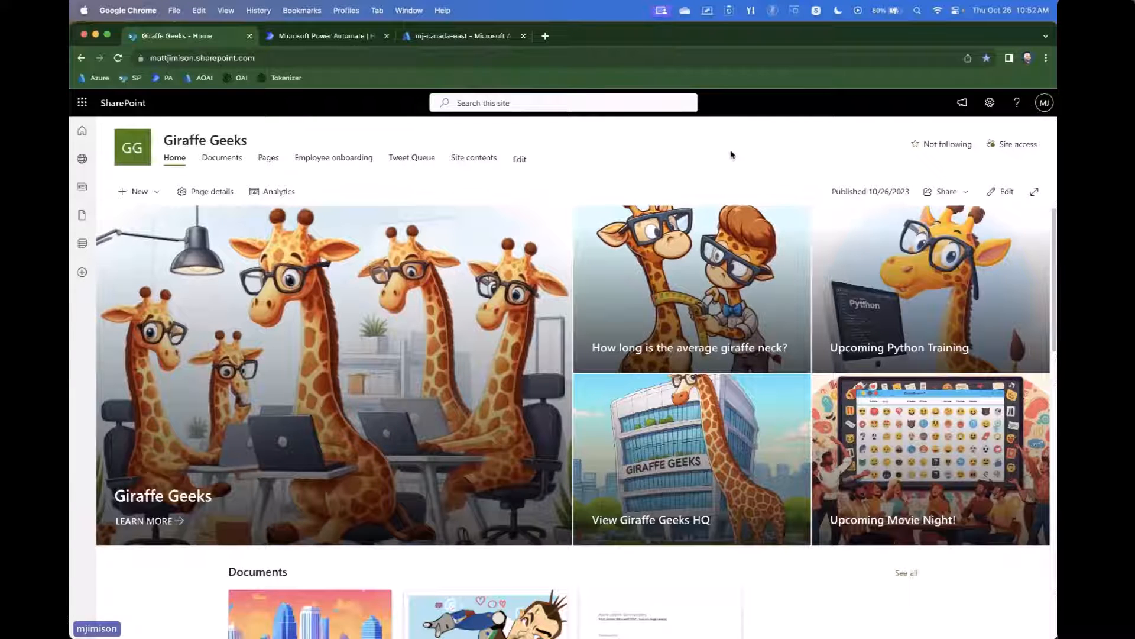
mouse_move(442, 125)
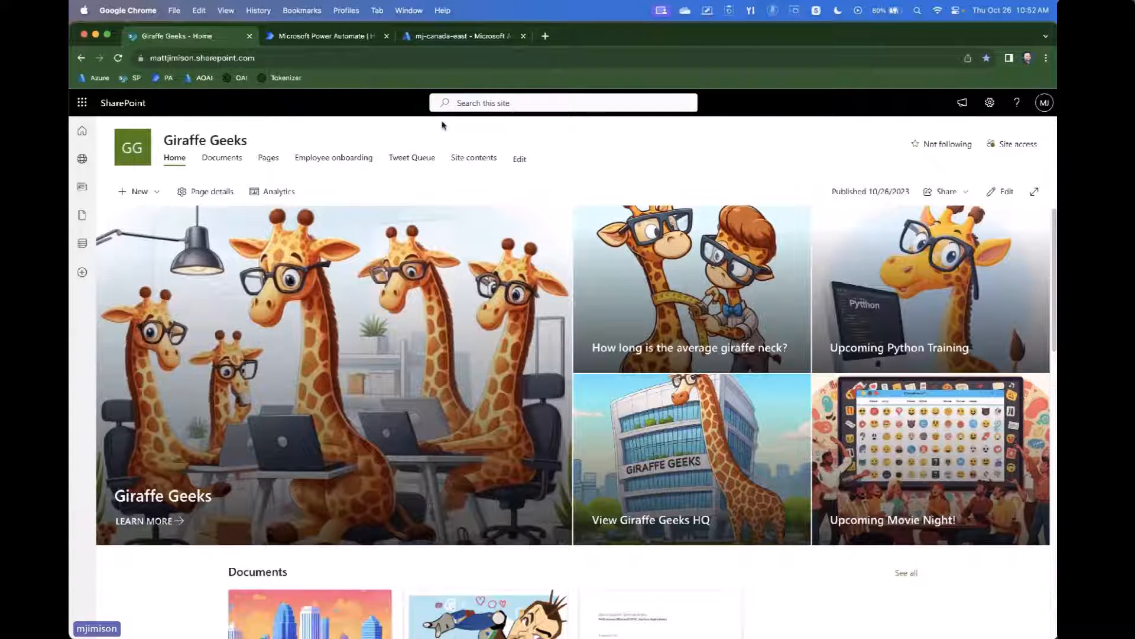
mouse_move(384, 121)
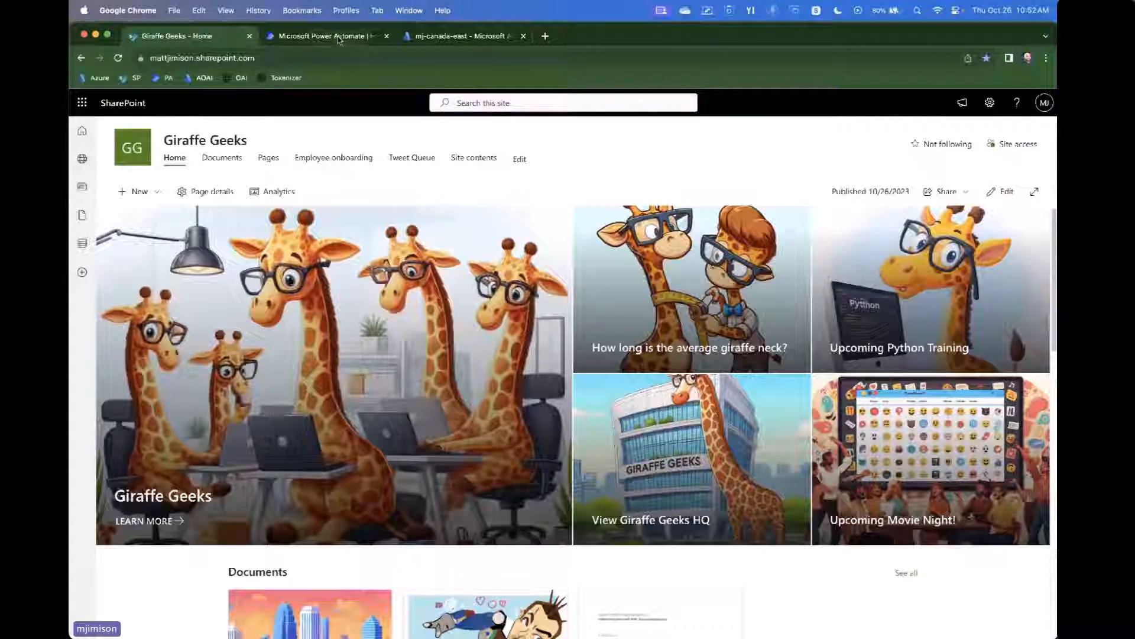
click(322, 36)
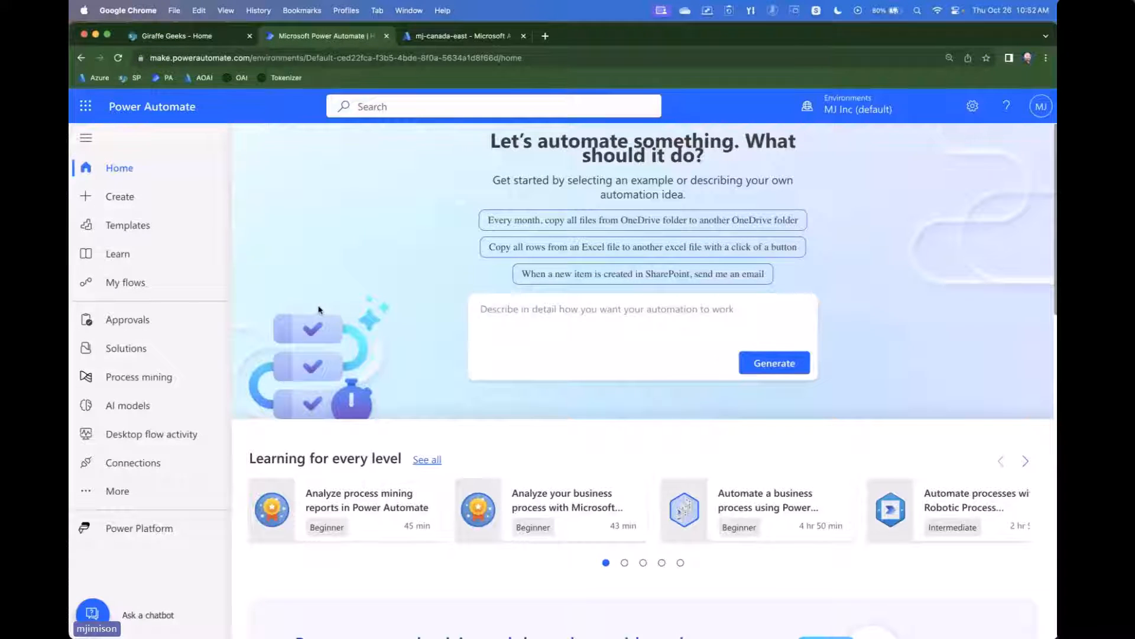
mouse_move(118, 495)
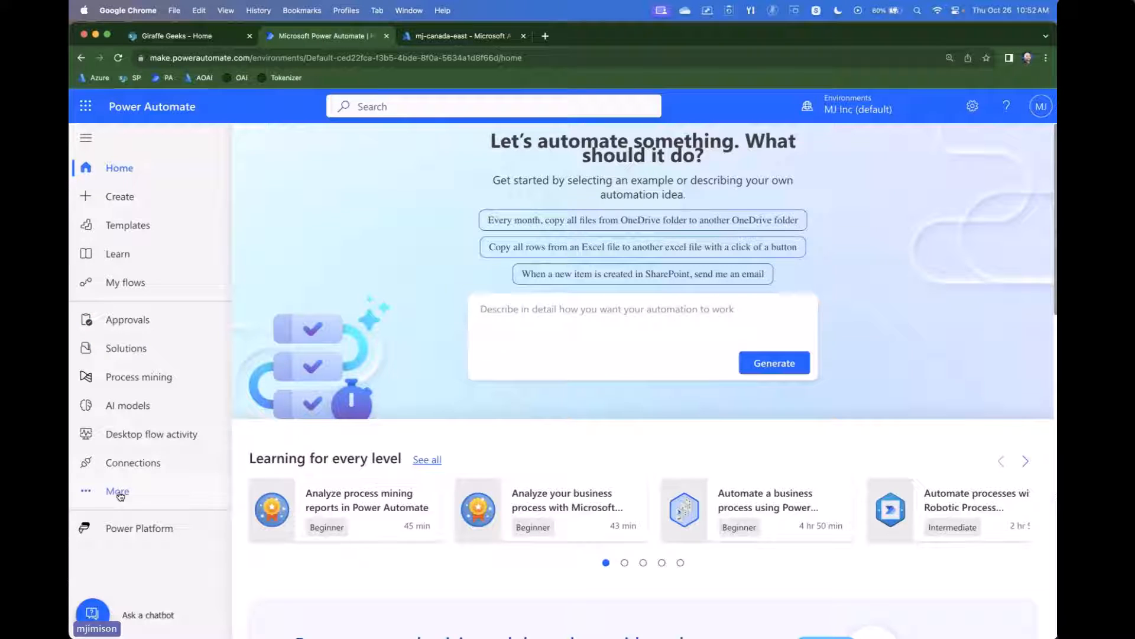
click(116, 491)
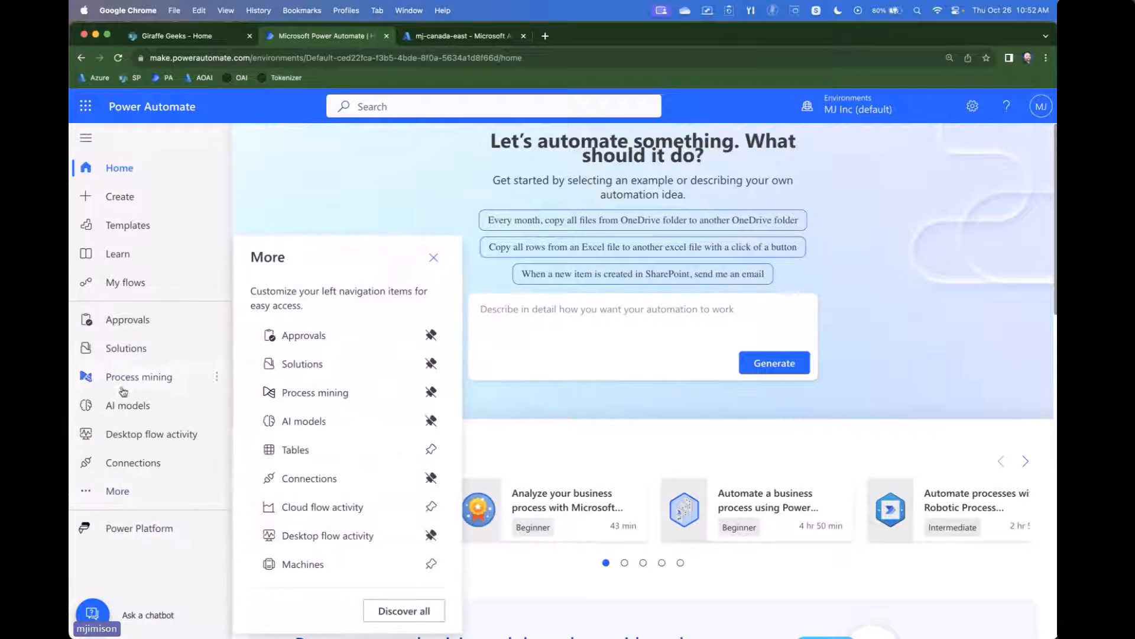
click(403, 610)
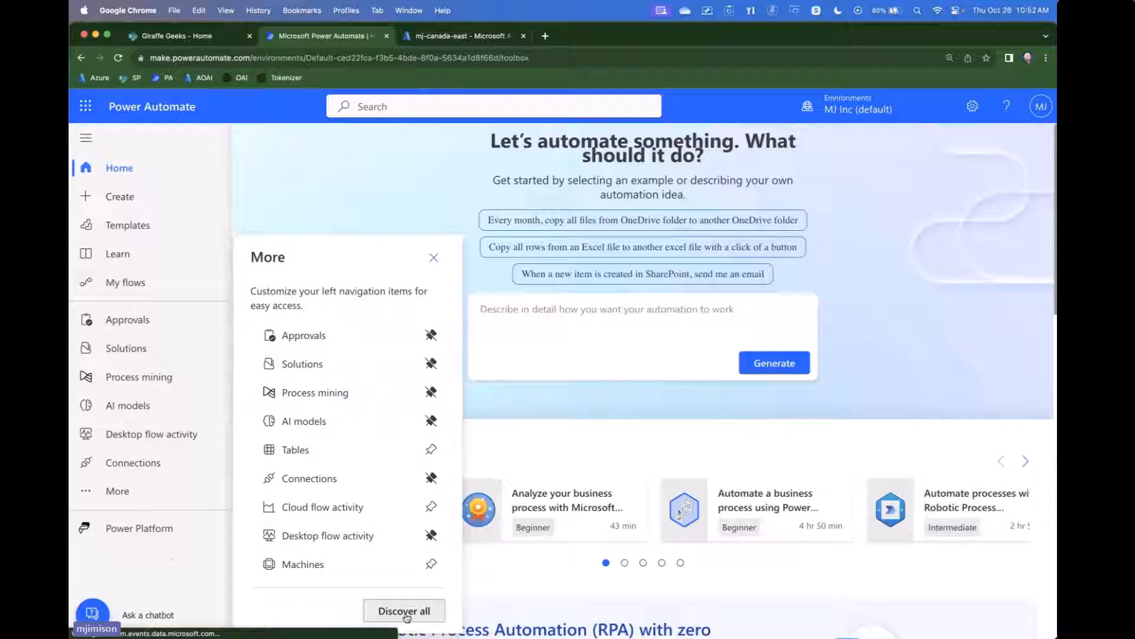
click(403, 611)
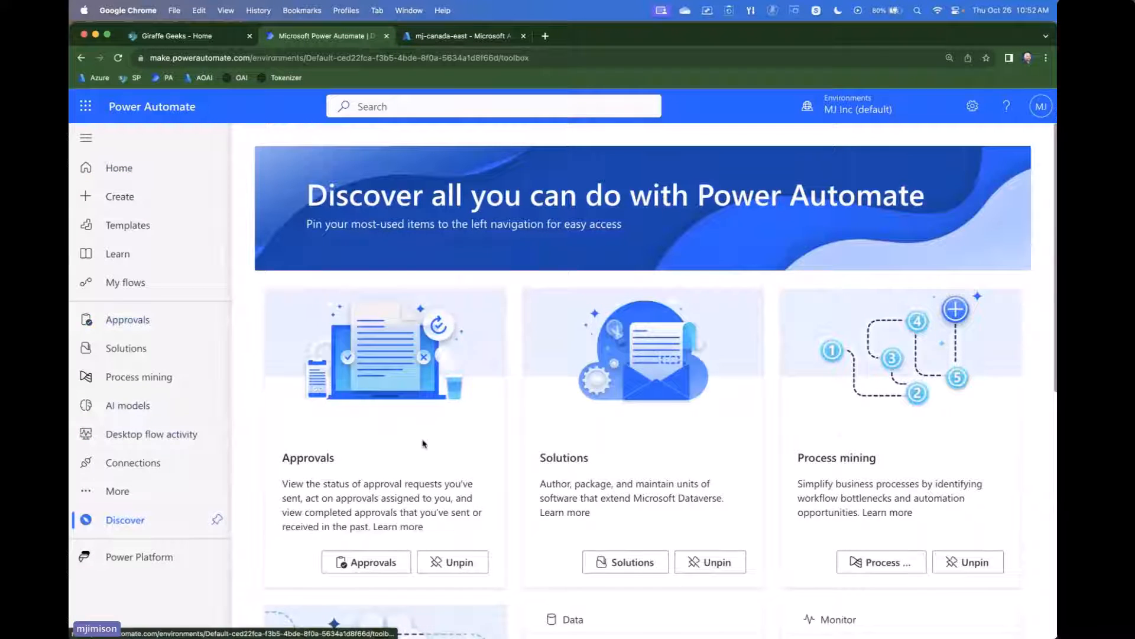
scroll(down, 3)
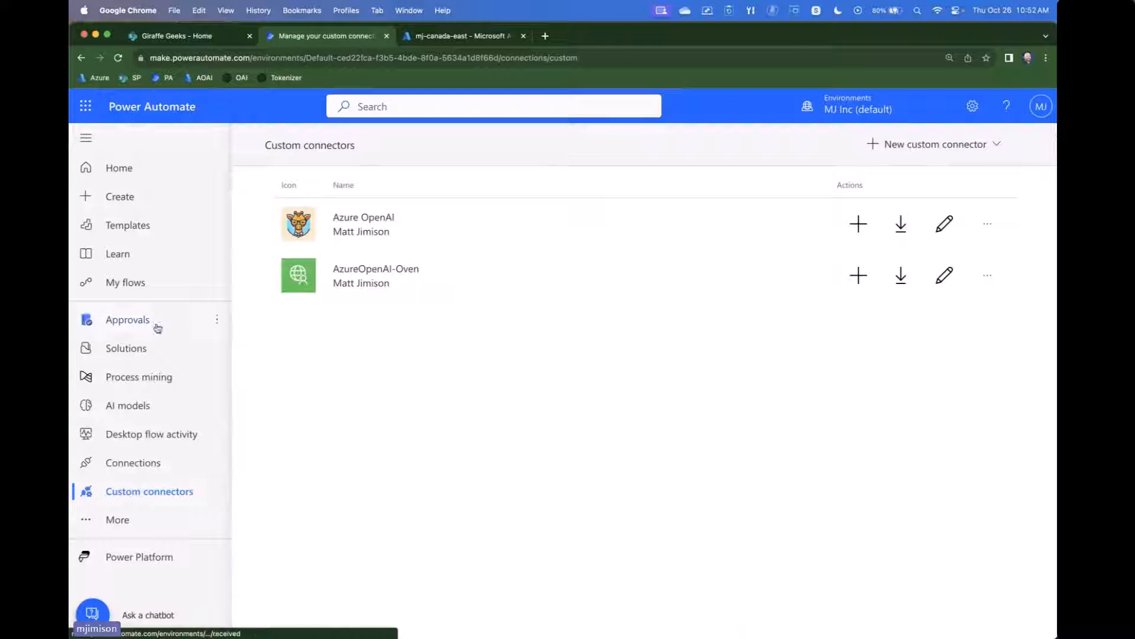
mouse_move(909, 151)
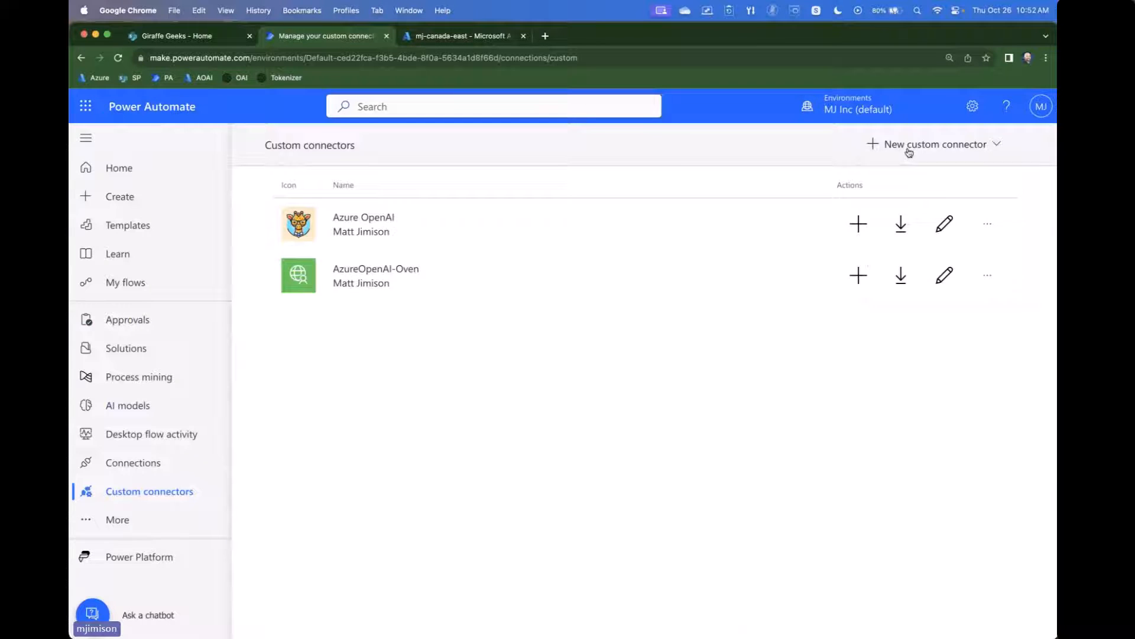
- Create a blank custom connector named GiraffeAI
click(933, 144)
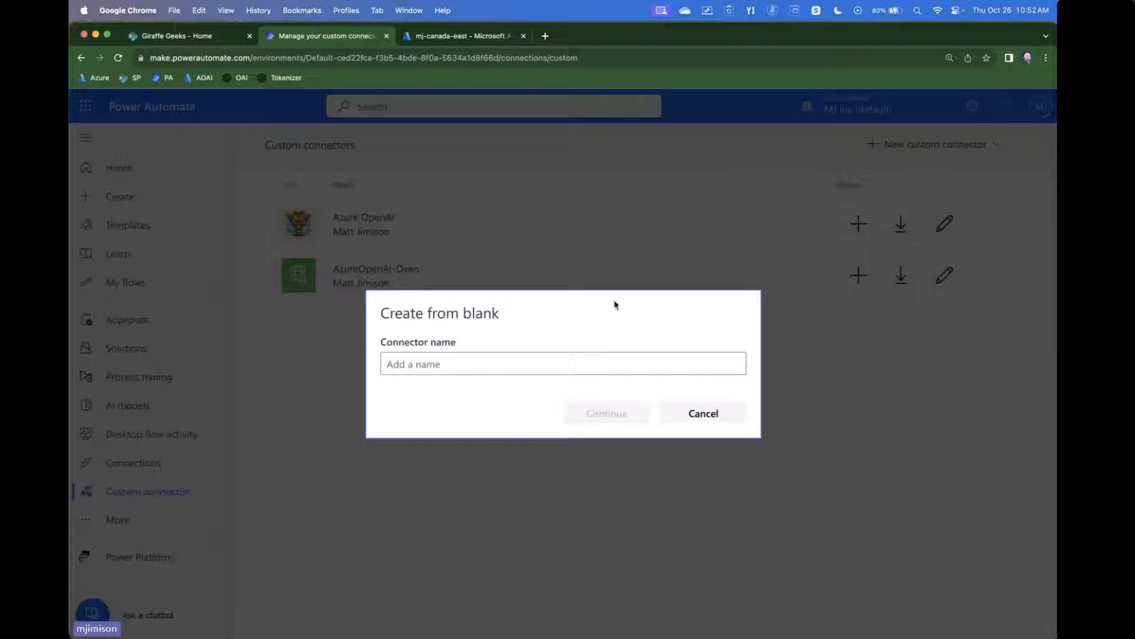
text(Gir)
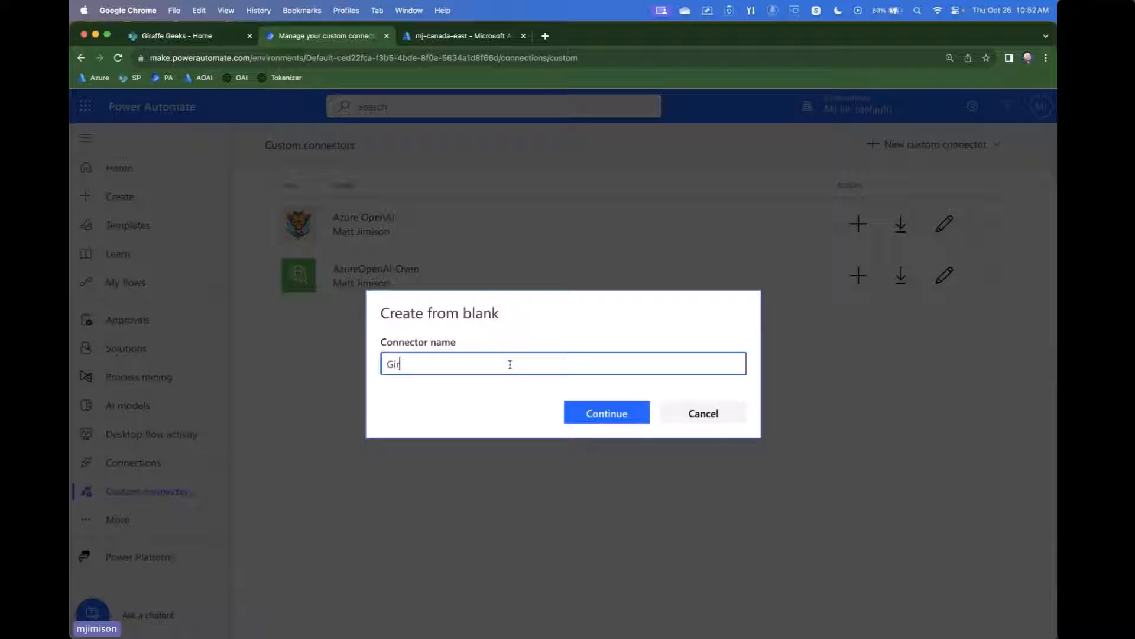
text(affeAI)
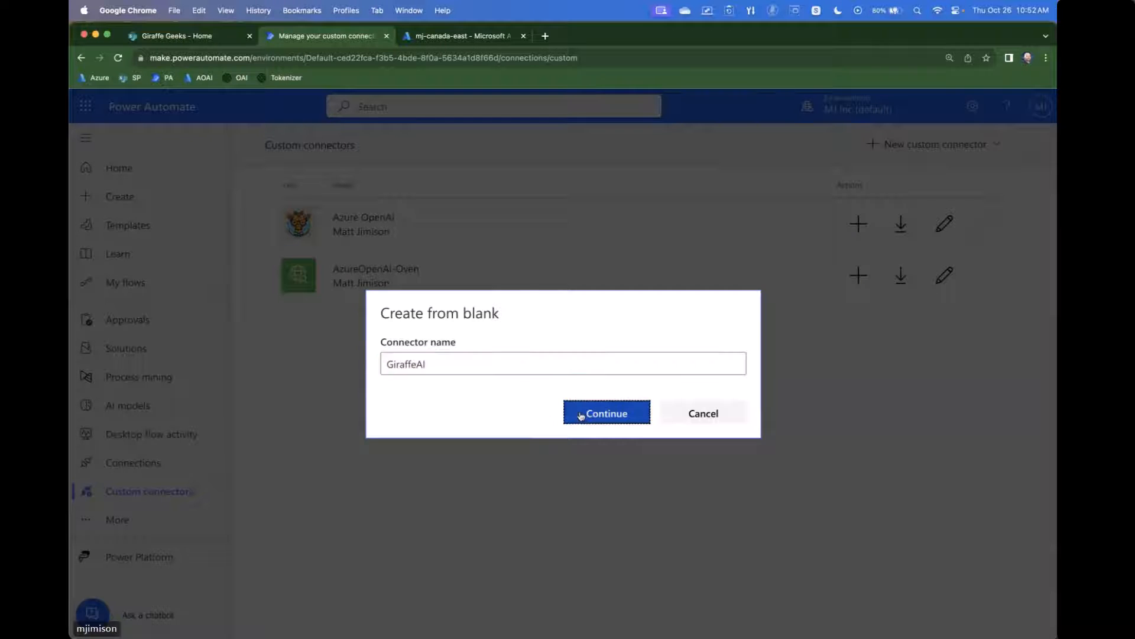
click(606, 413)
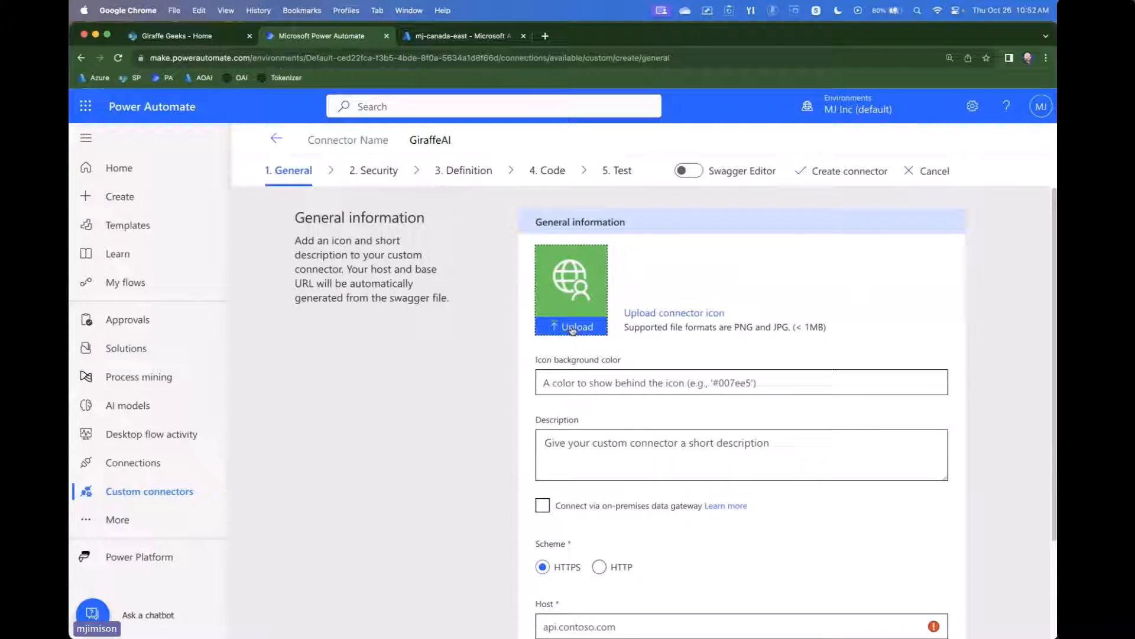
- Upload geek.jpeg as the GiraffeAI connector icon
click(571, 326)
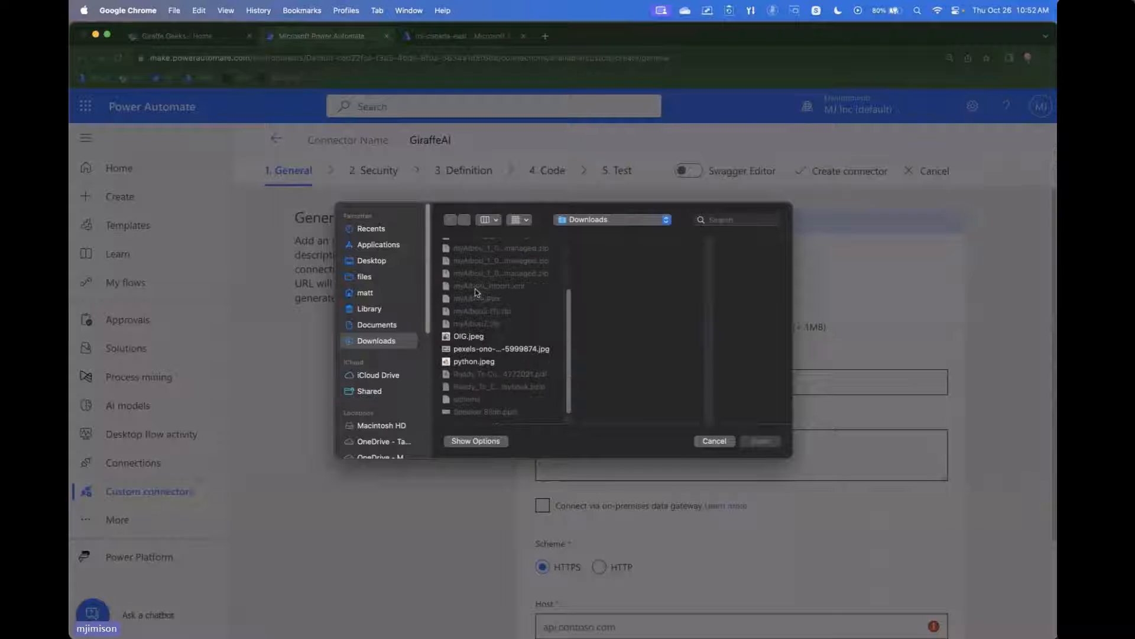
click(468, 336)
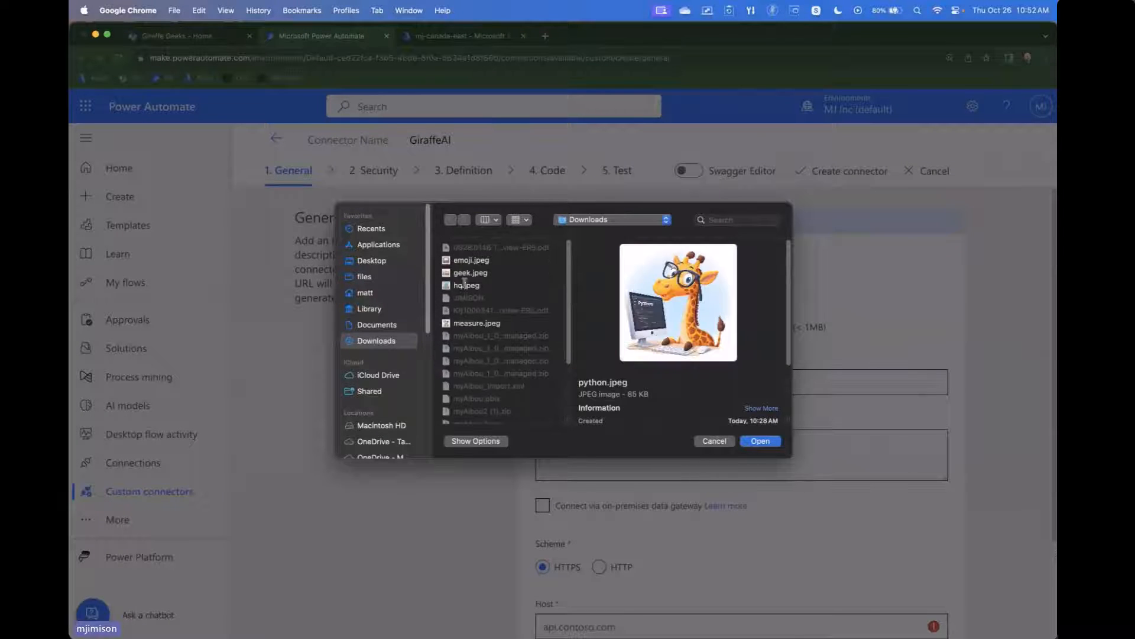
click(469, 272)
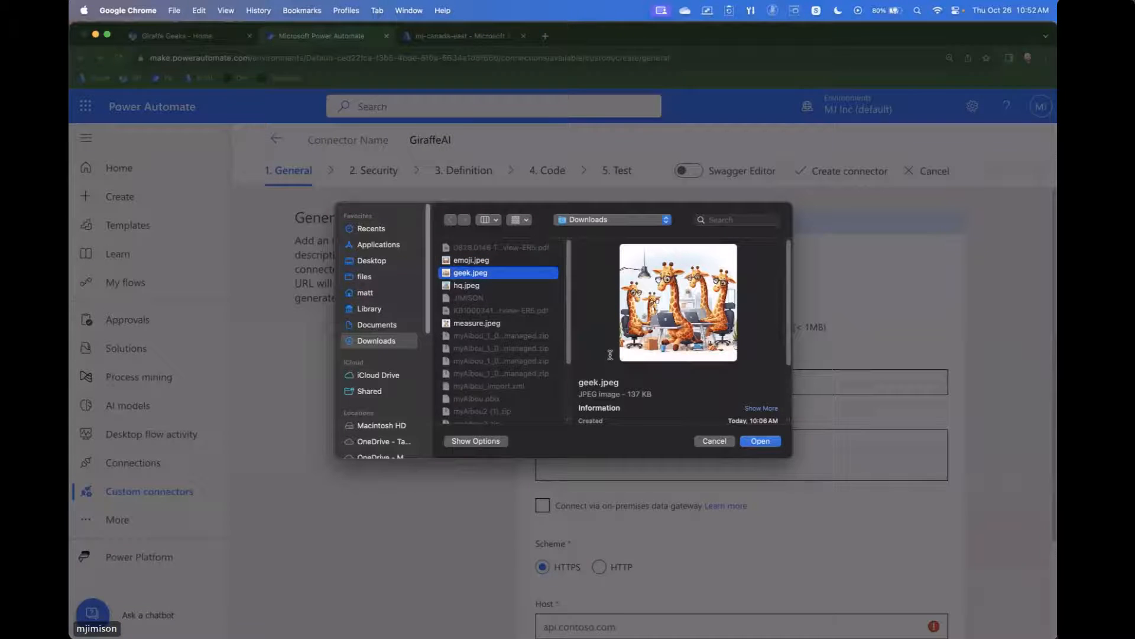
click(759, 439)
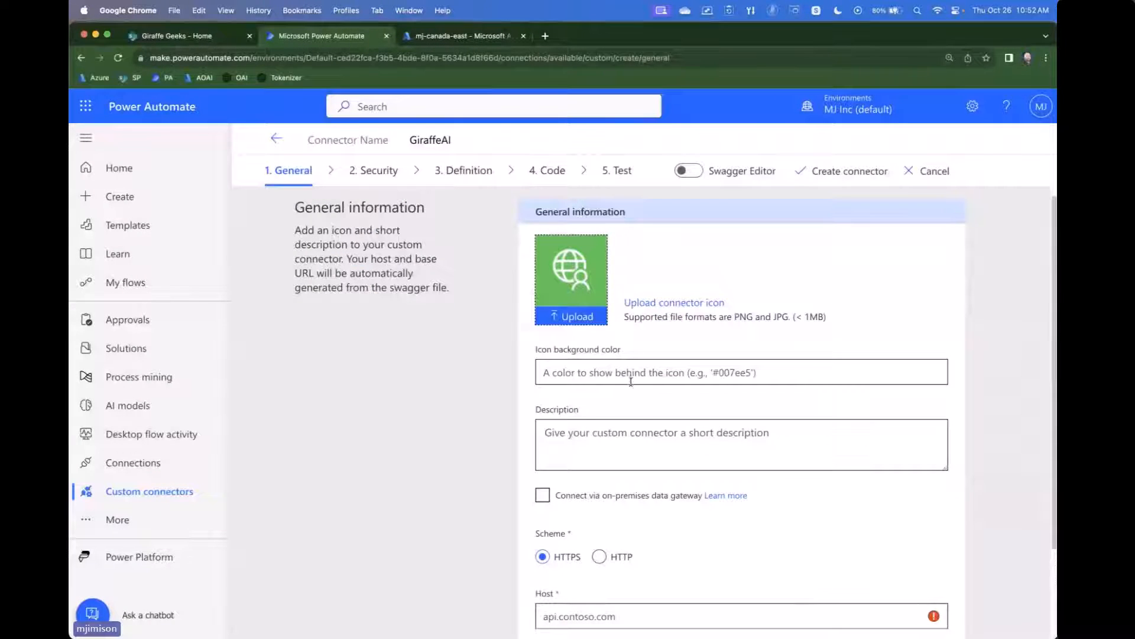
scroll(down, 3)
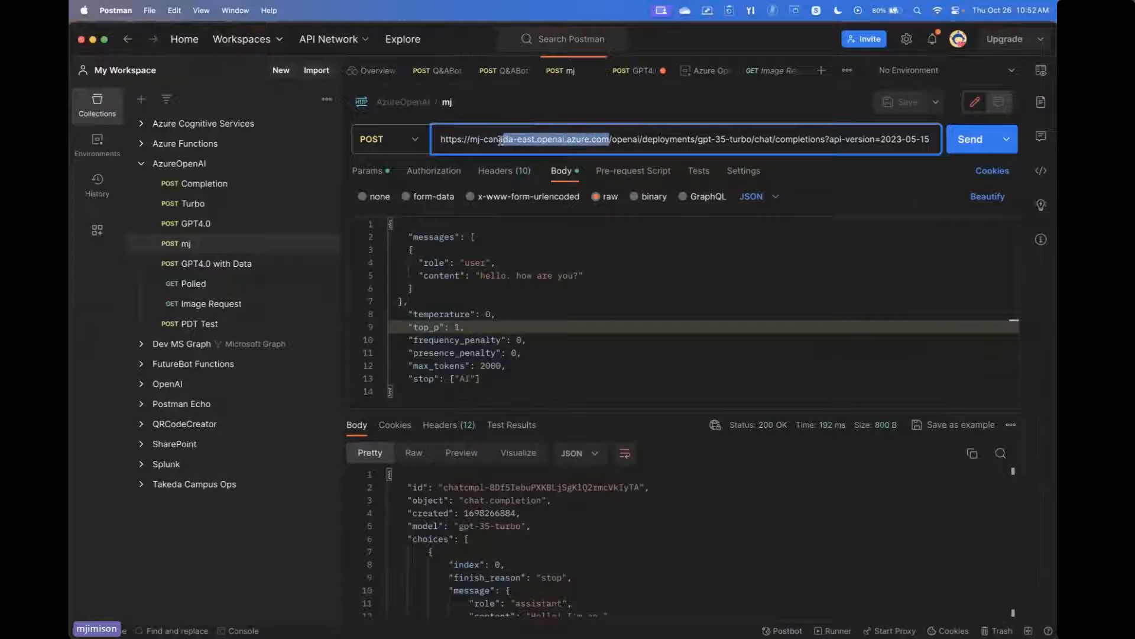
- In Postman's mj request, select the host mj-canada-east.openai.azure.com in the URL
double_click(494, 139)
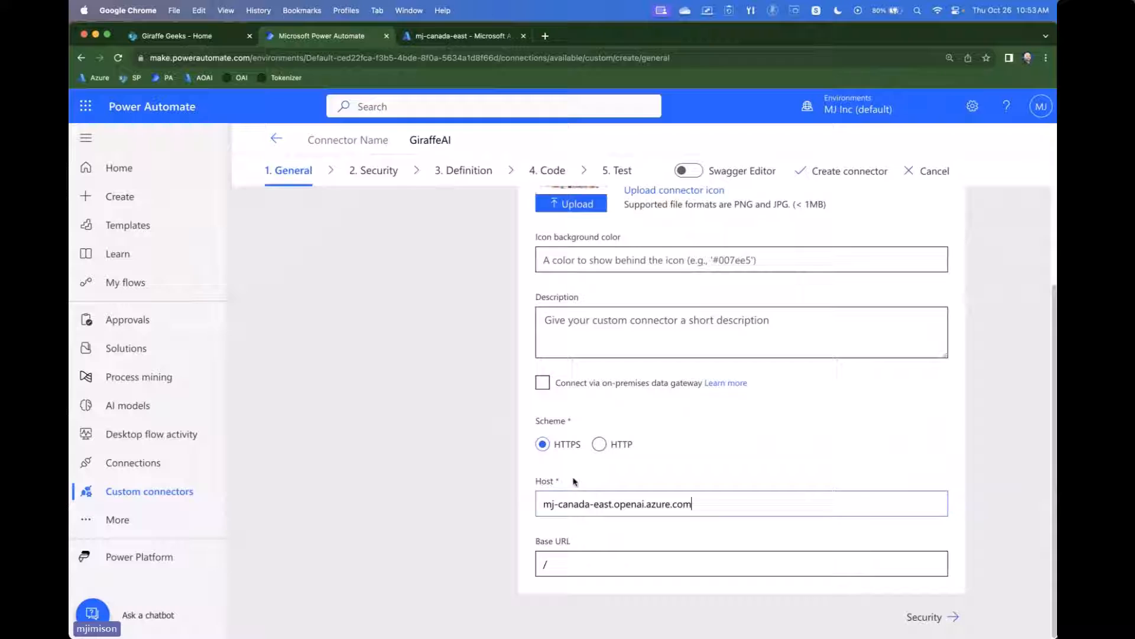
mouse_move(928, 616)
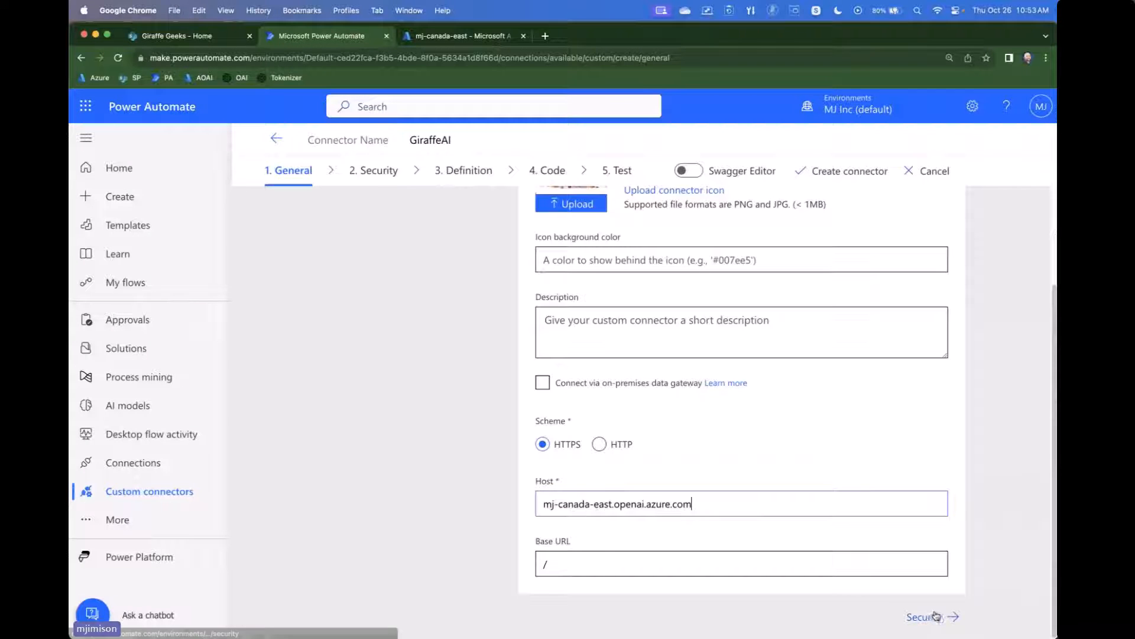
- Use API Key authentication labelled 'API Key' with header parameter name 'api-key'
click(929, 616)
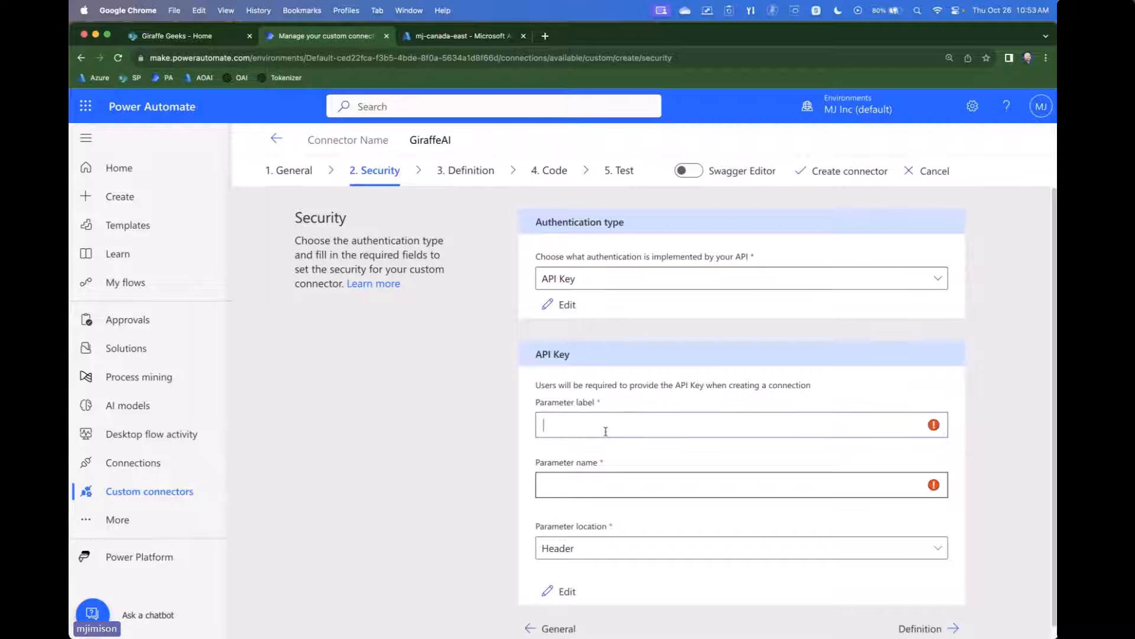
text(API Key)
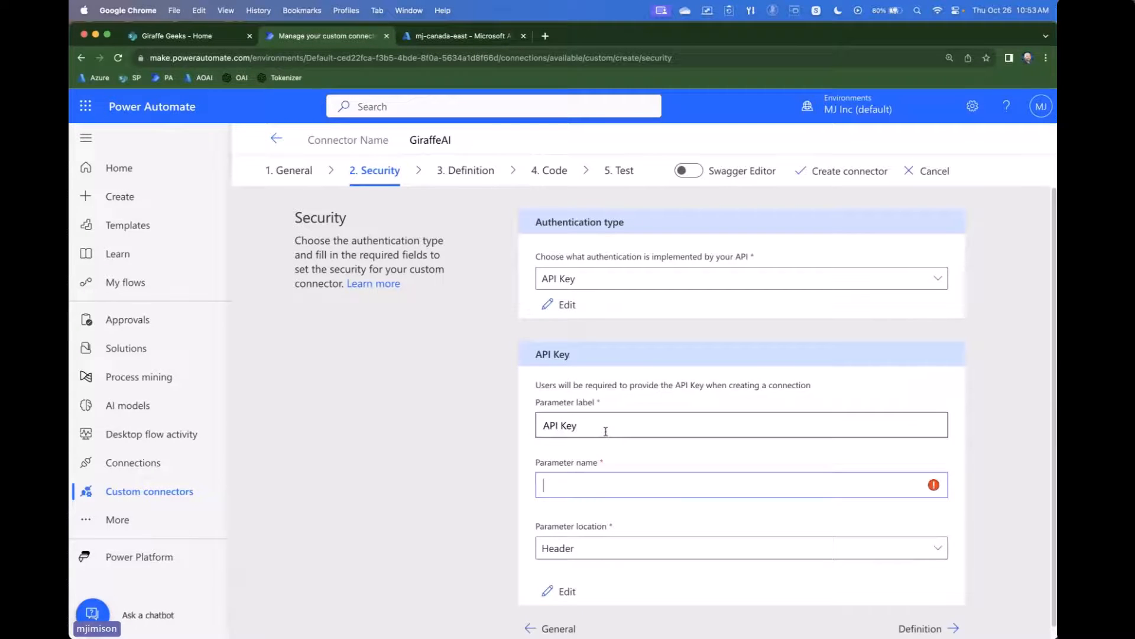
text(api-key)
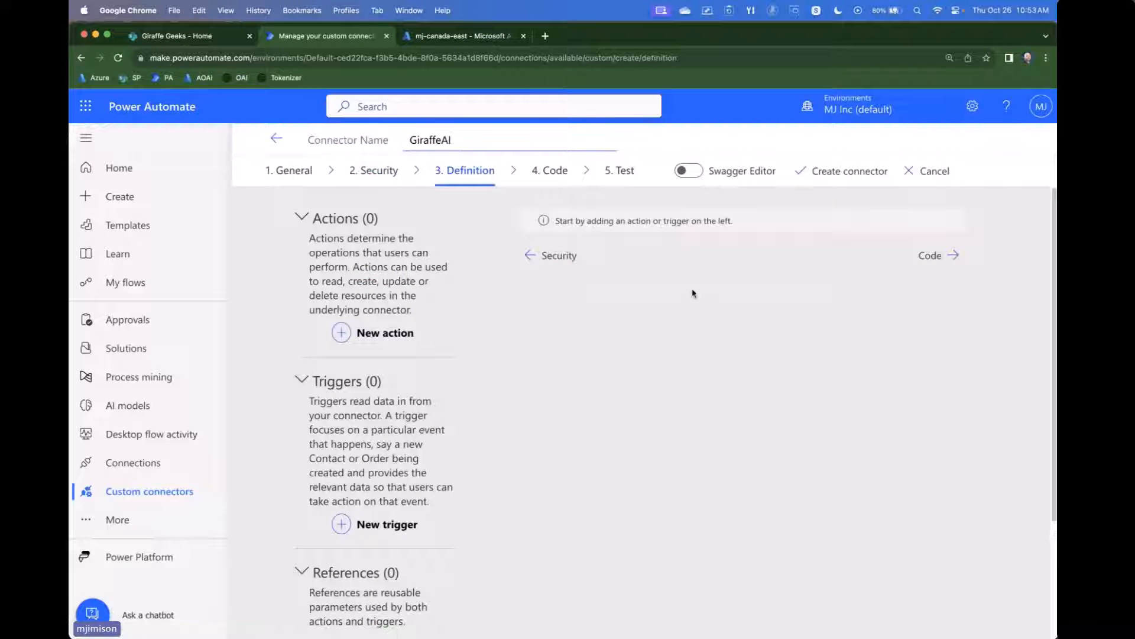
mouse_move(374, 336)
text(C)
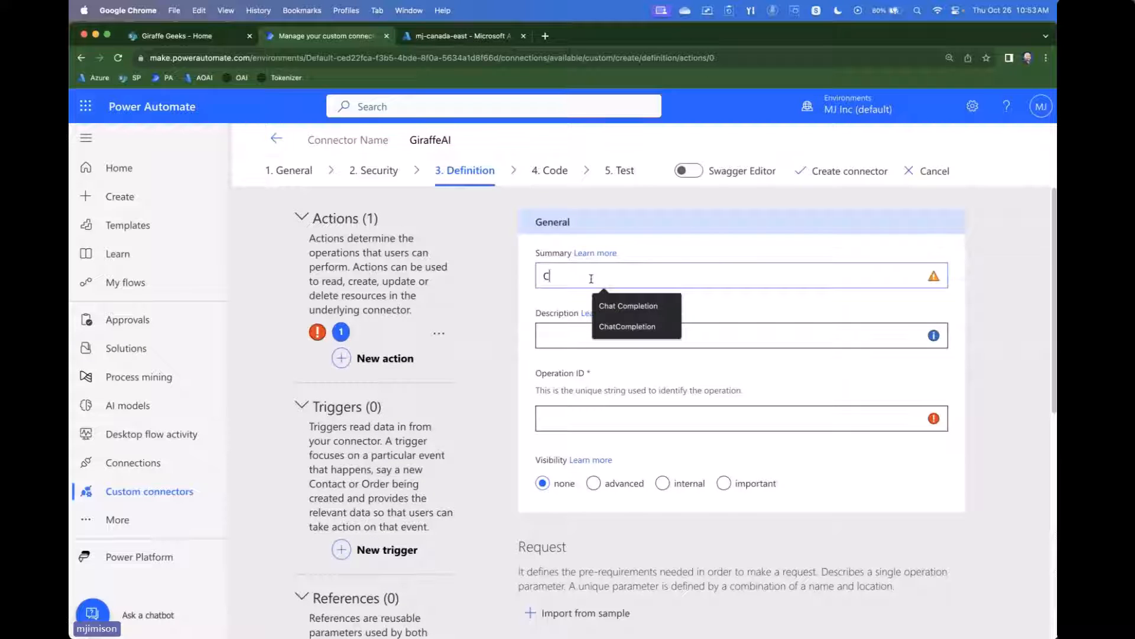
- Give the new action summary and operation ID ChatCompletion, then bring up Import from sample
click(626, 325)
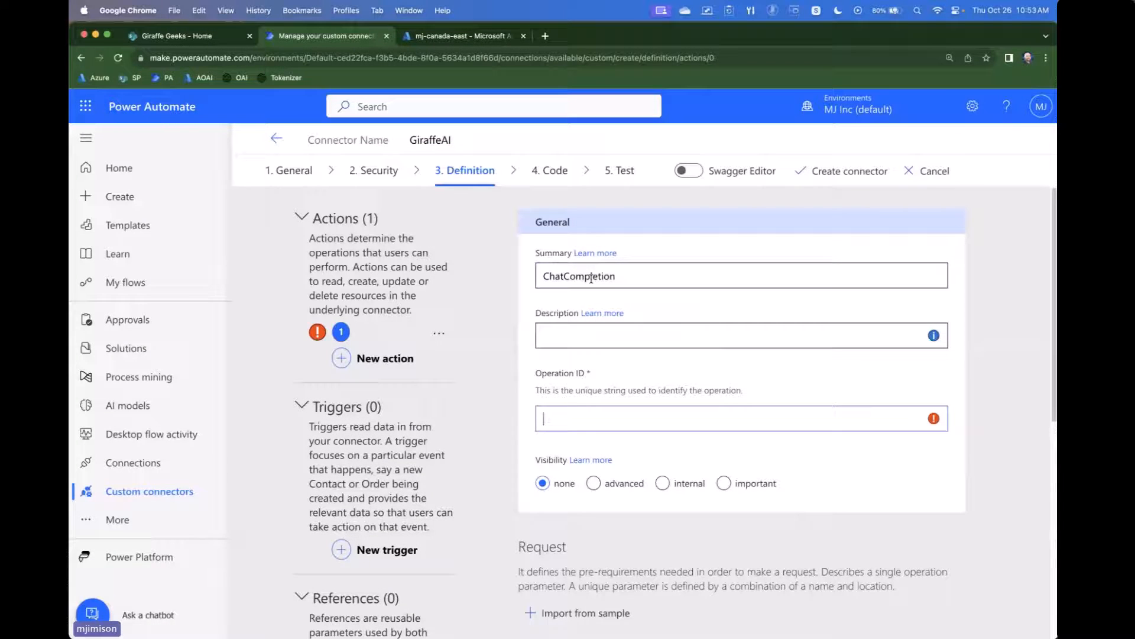
text(ChatCompletion)
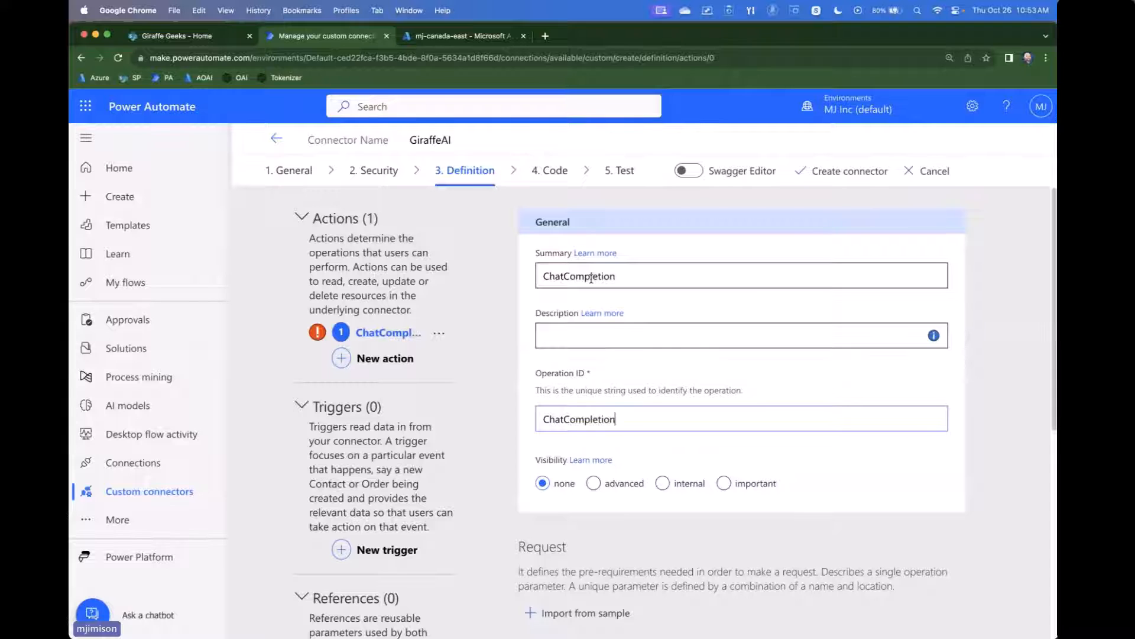
scroll(down, 3)
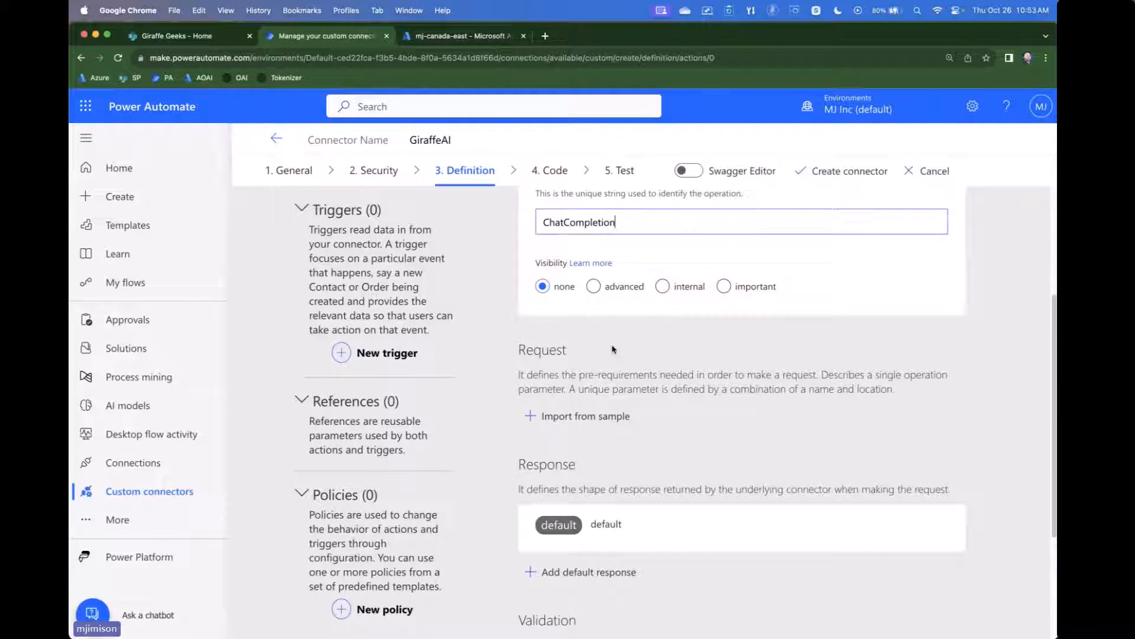
scroll(down, 3)
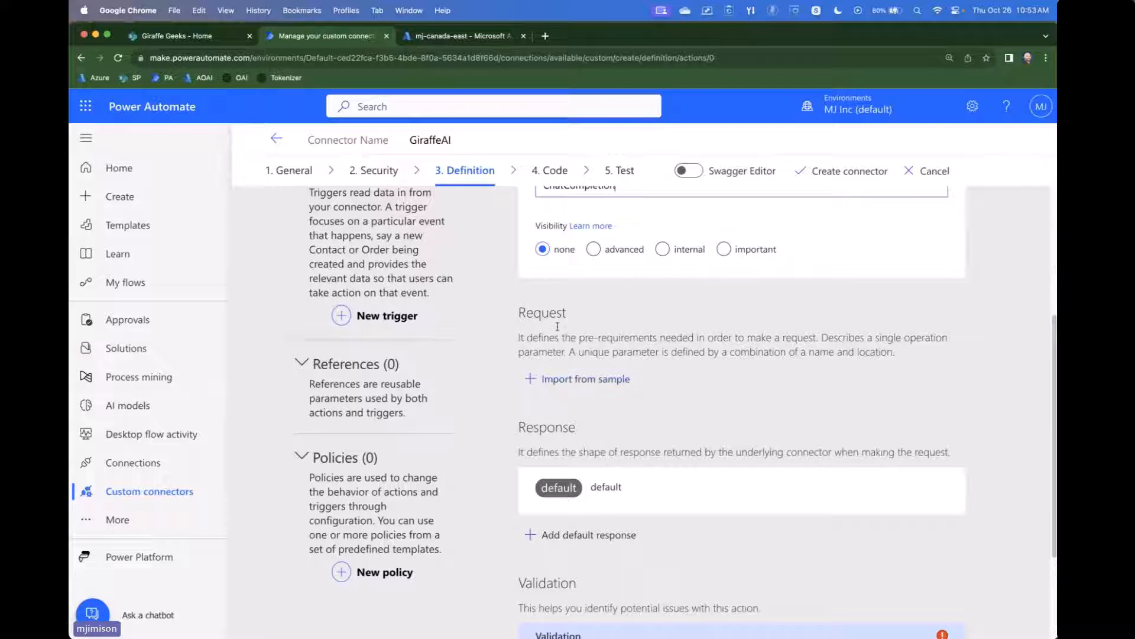
click(585, 378)
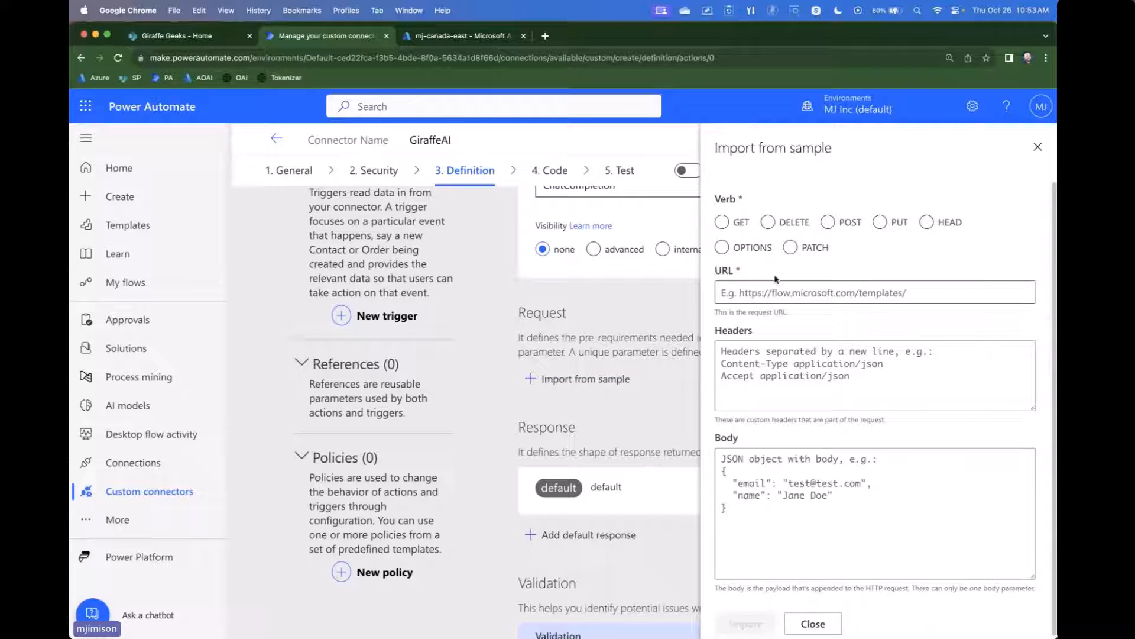
- Import a sample POST to the chat completions URL with Content-Type application/json and a JSON body
click(828, 222)
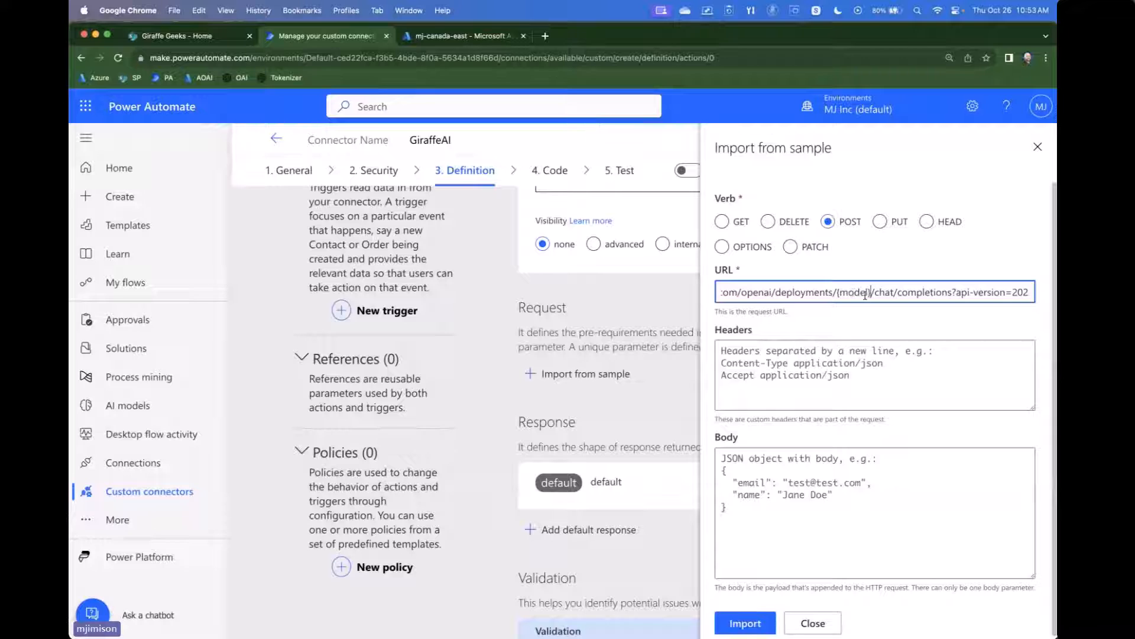
text(Content-Type application)
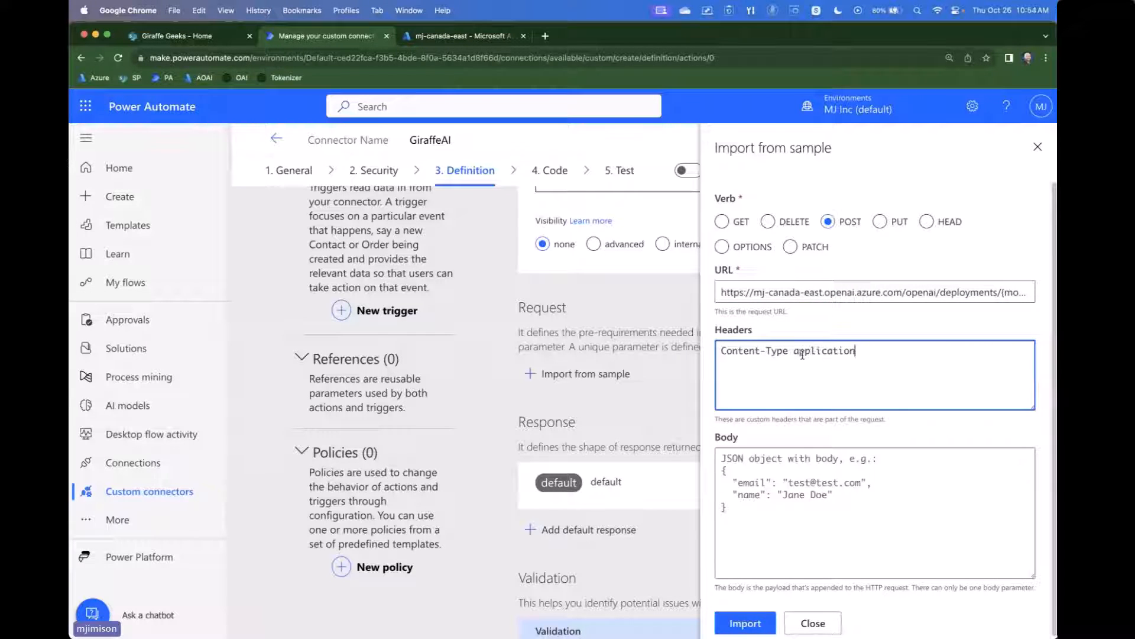
text(/json)
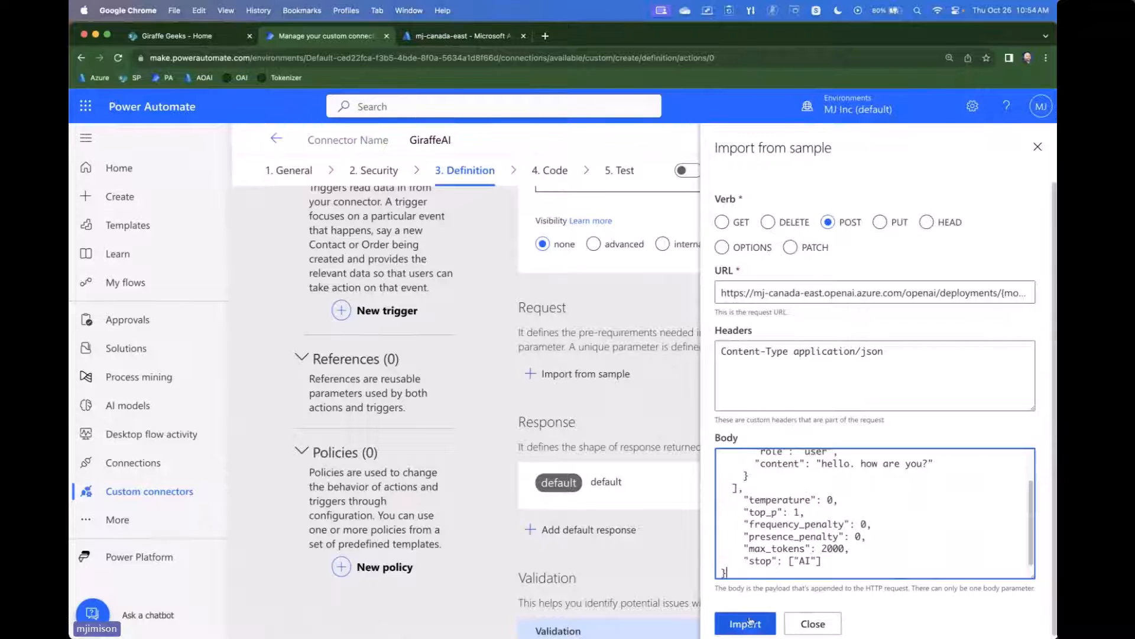
click(745, 623)
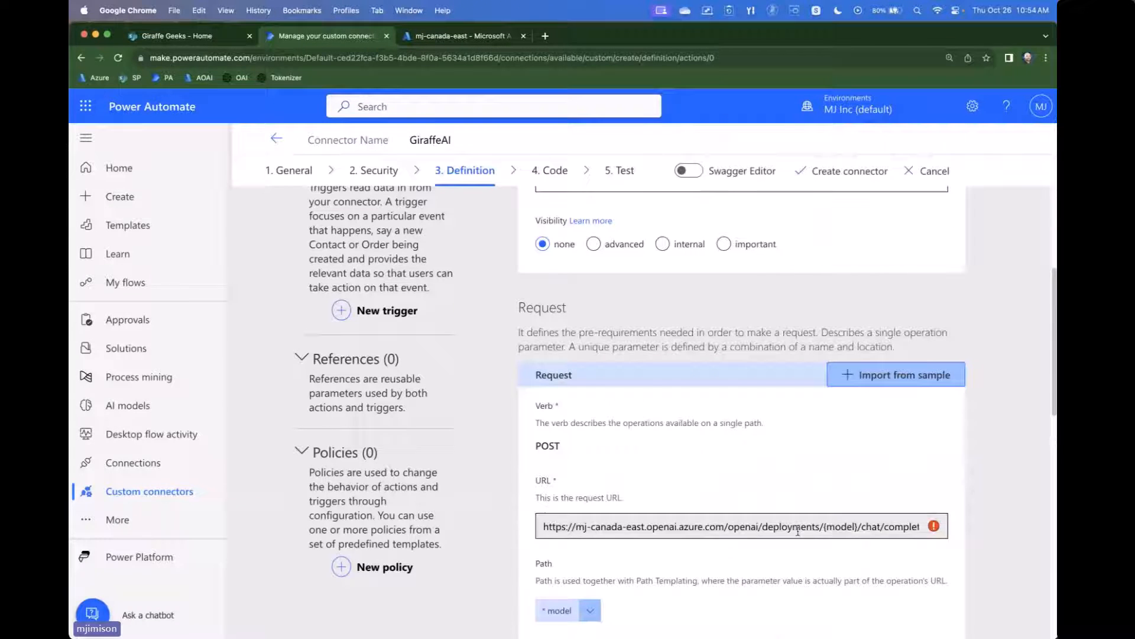
scroll(up, 3)
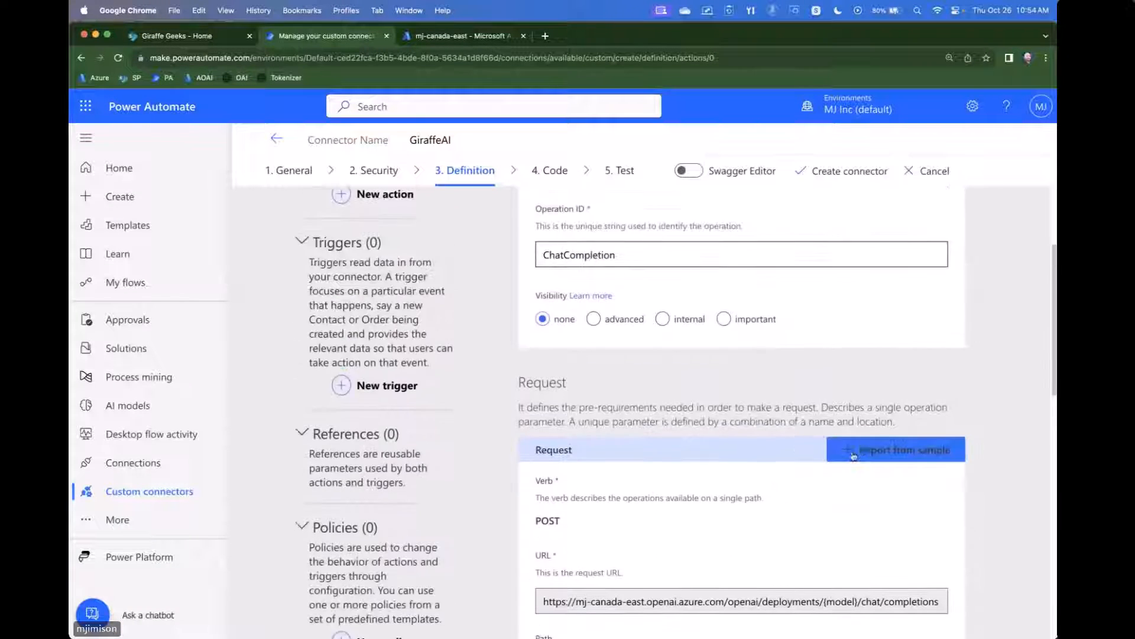
scroll(down, 3)
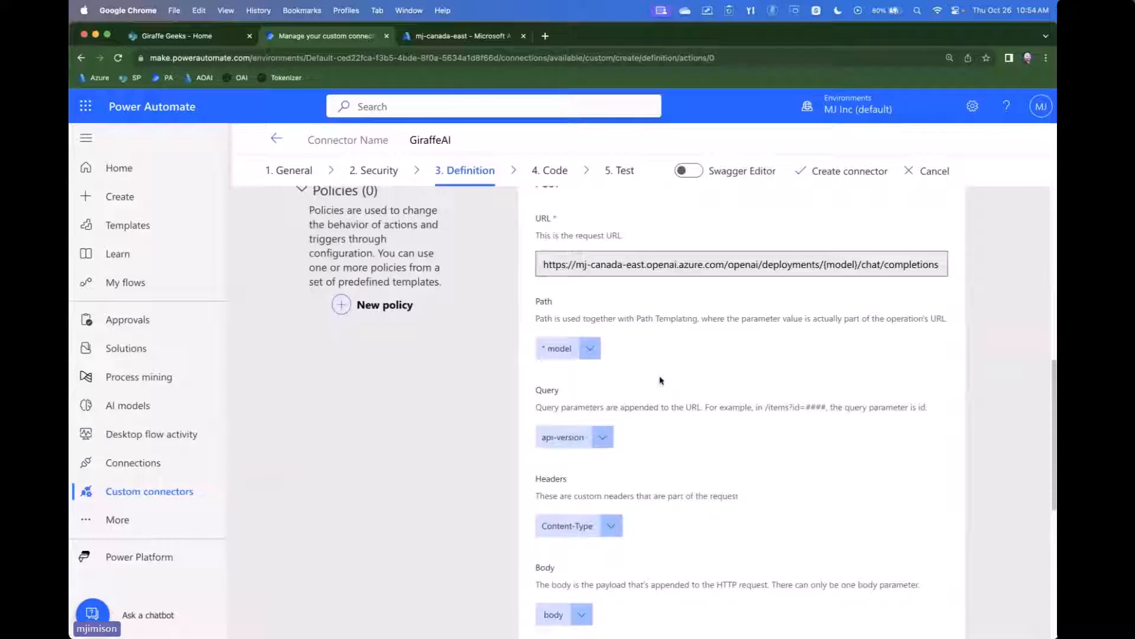
click(590, 348)
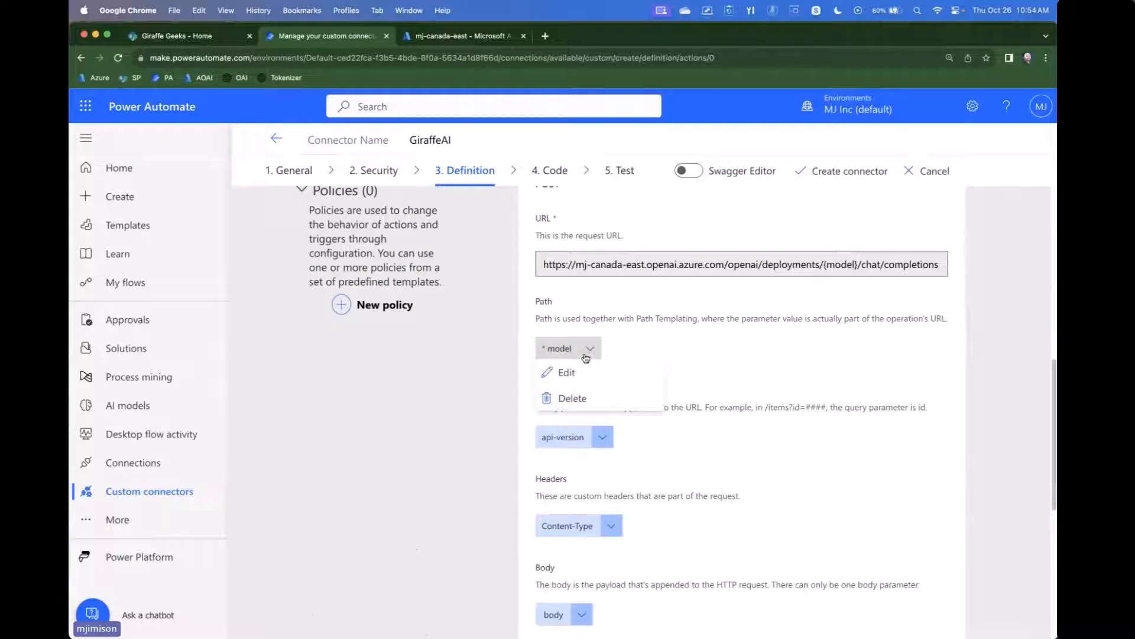
- Edit the model parameter into a Static dropdown: gpt-35-turbo, gpt-35-turbo-16k, gpt-4, gpt-4-32k
click(567, 372)
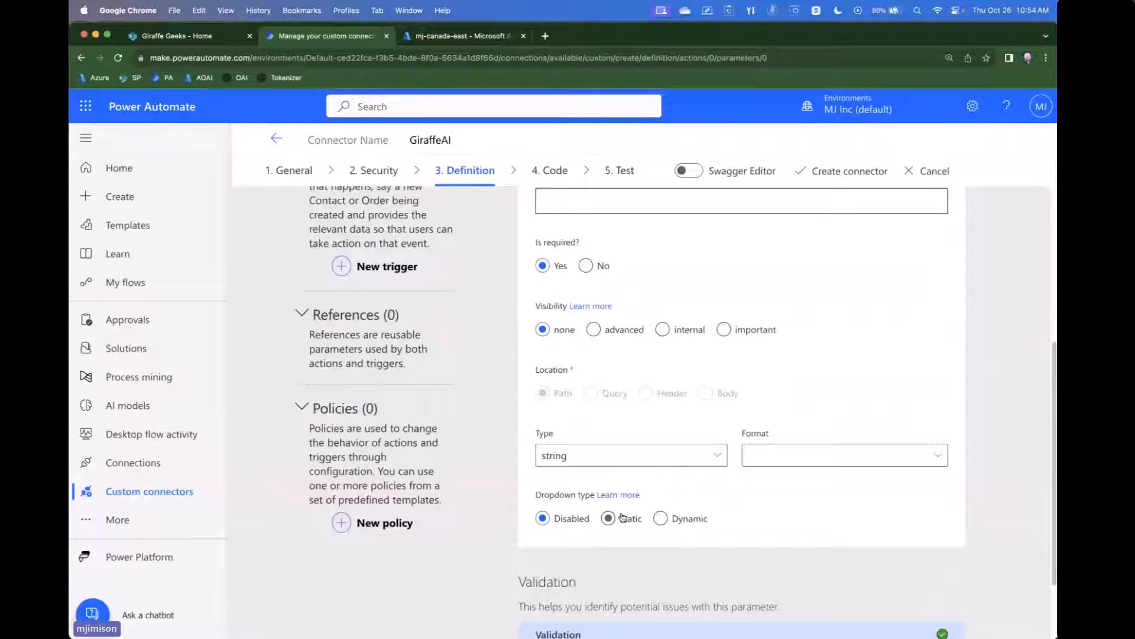
click(607, 518)
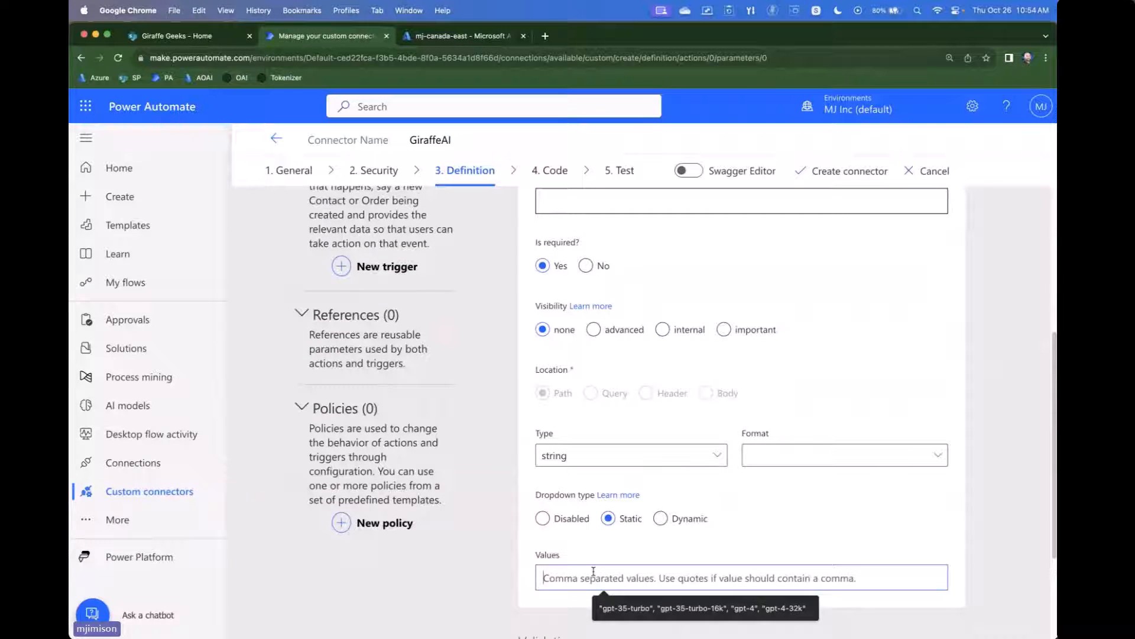
text(gpt-35-turbo)
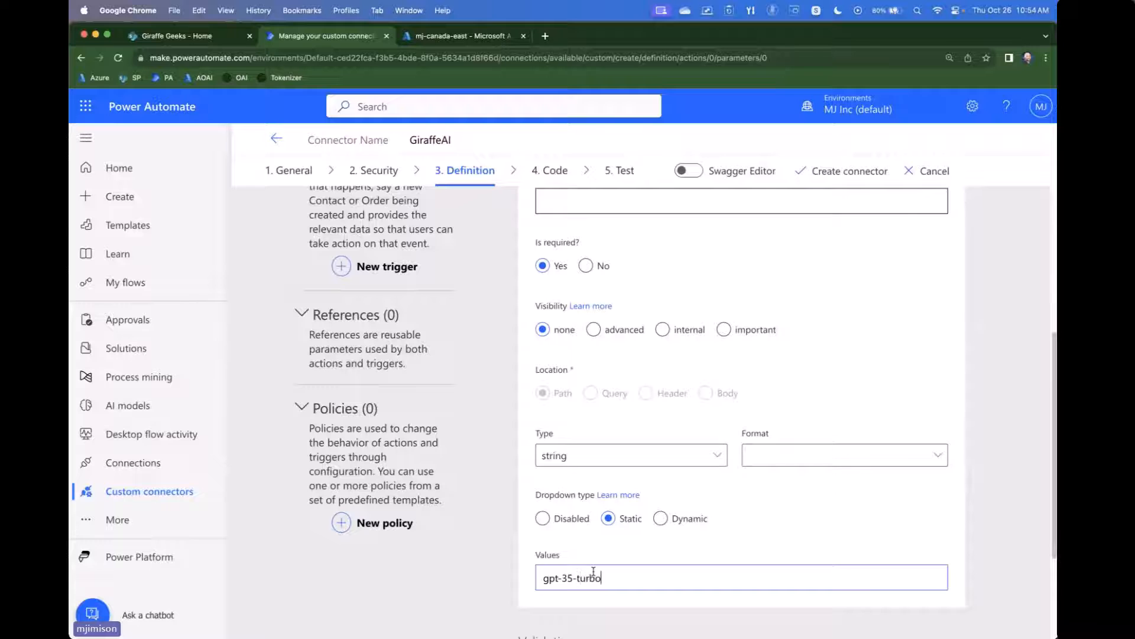
text(,gpt-36-turbo-16k)
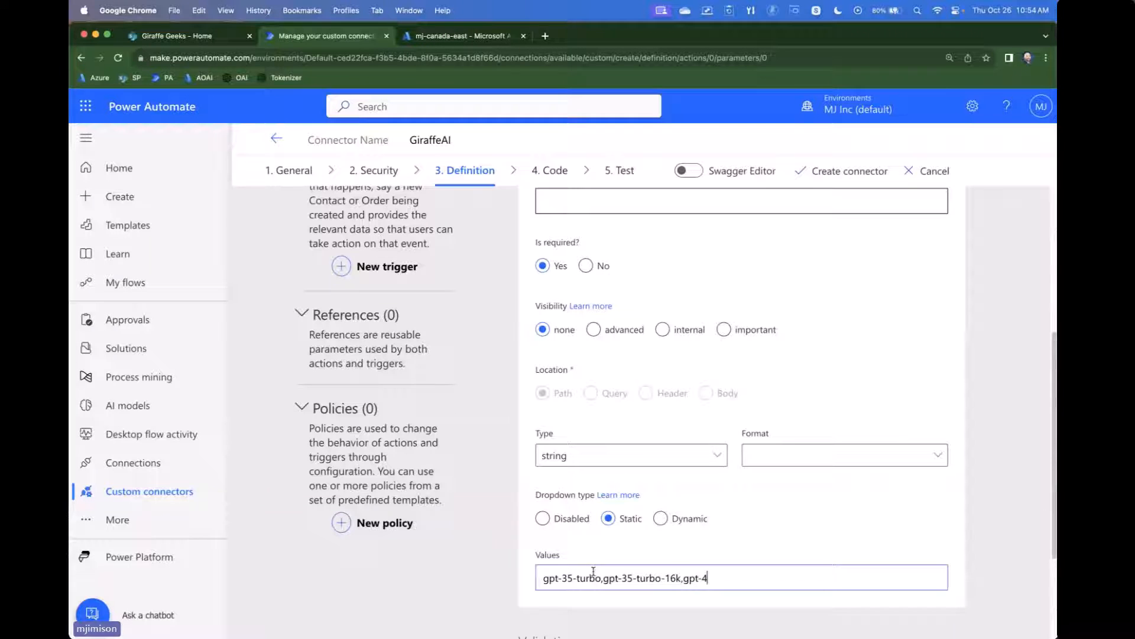
text(,gpt-4-)
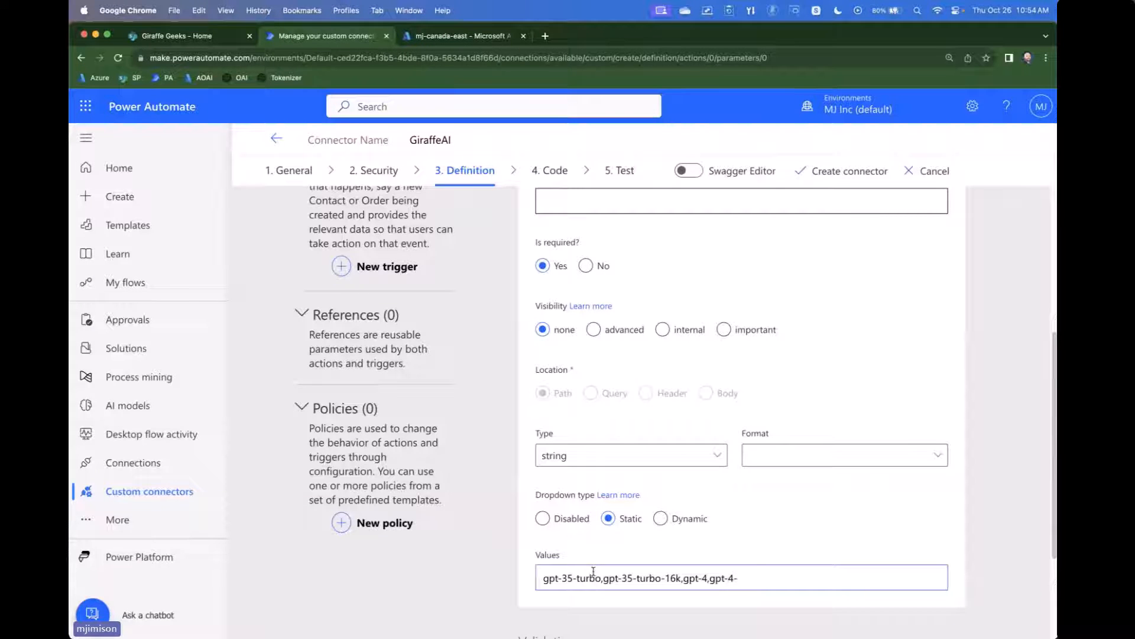
text(32k)
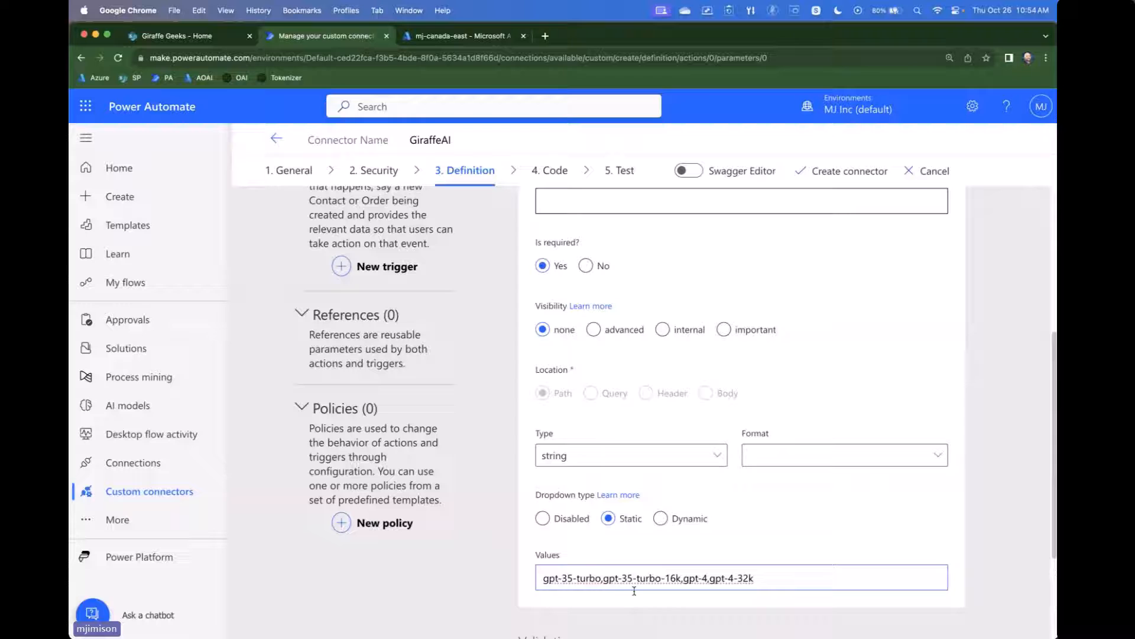
mouse_move(707, 564)
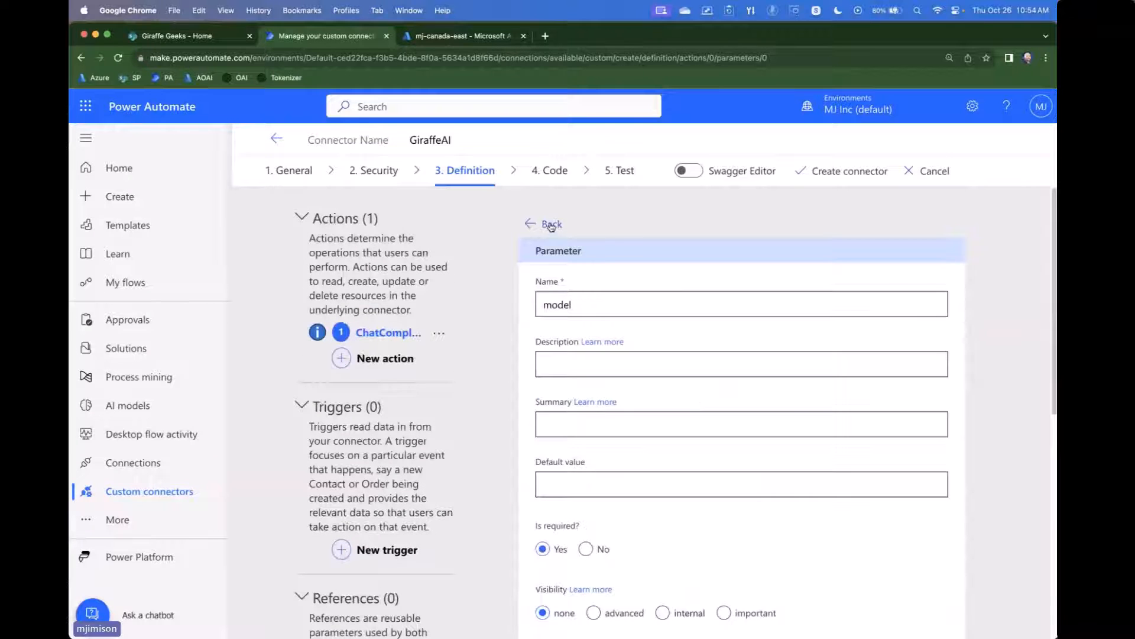
click(552, 225)
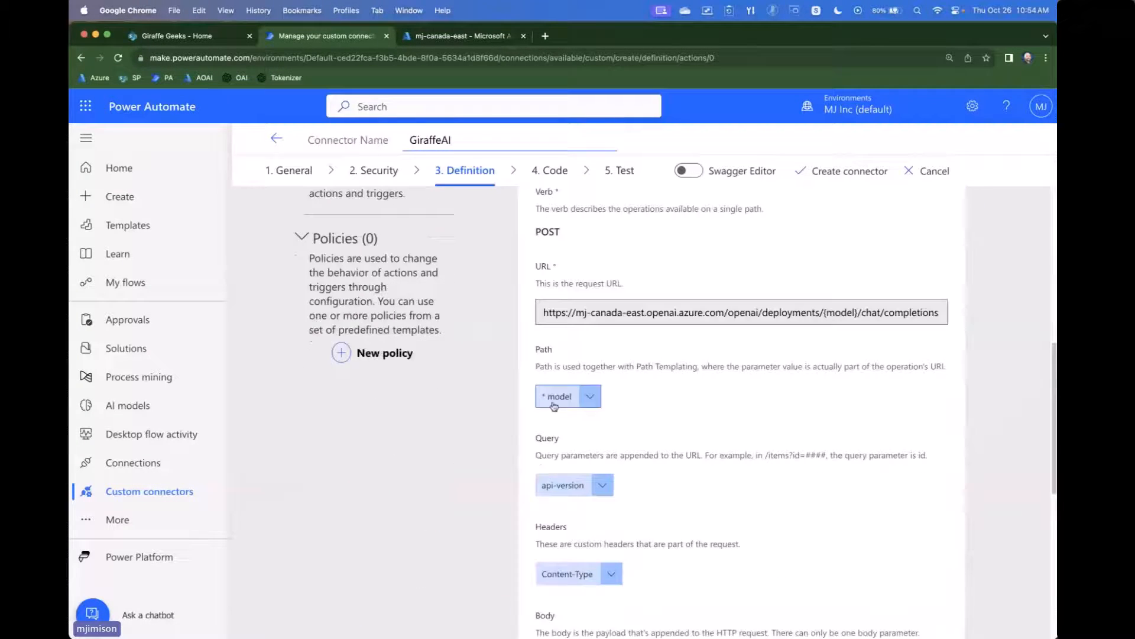
- Make api-version required with default value 2023-05-15
click(601, 484)
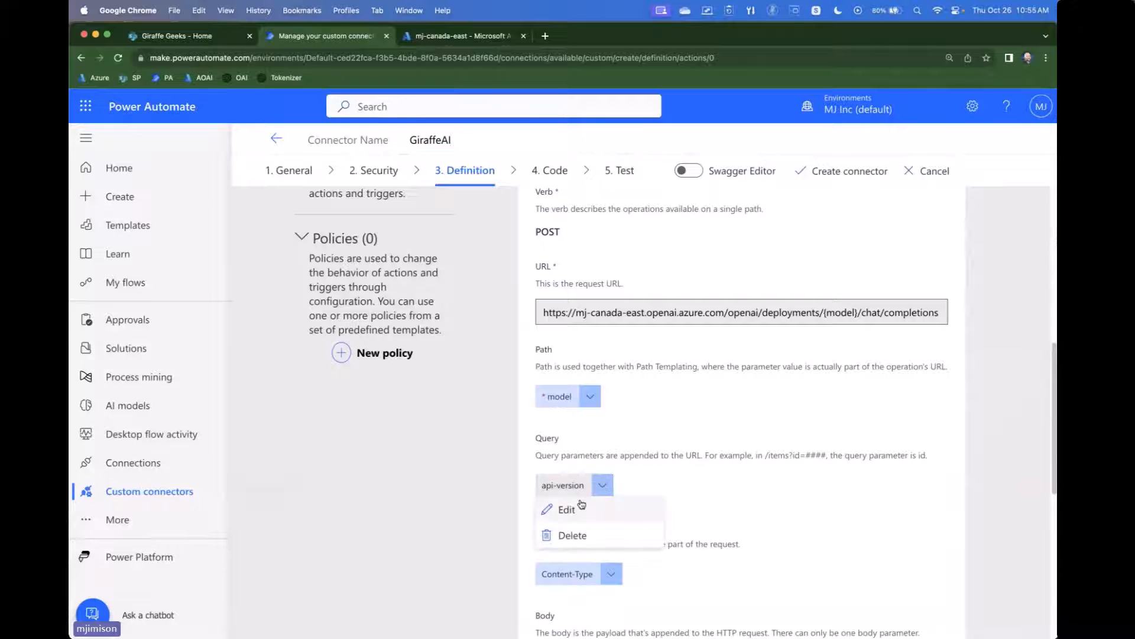
click(566, 509)
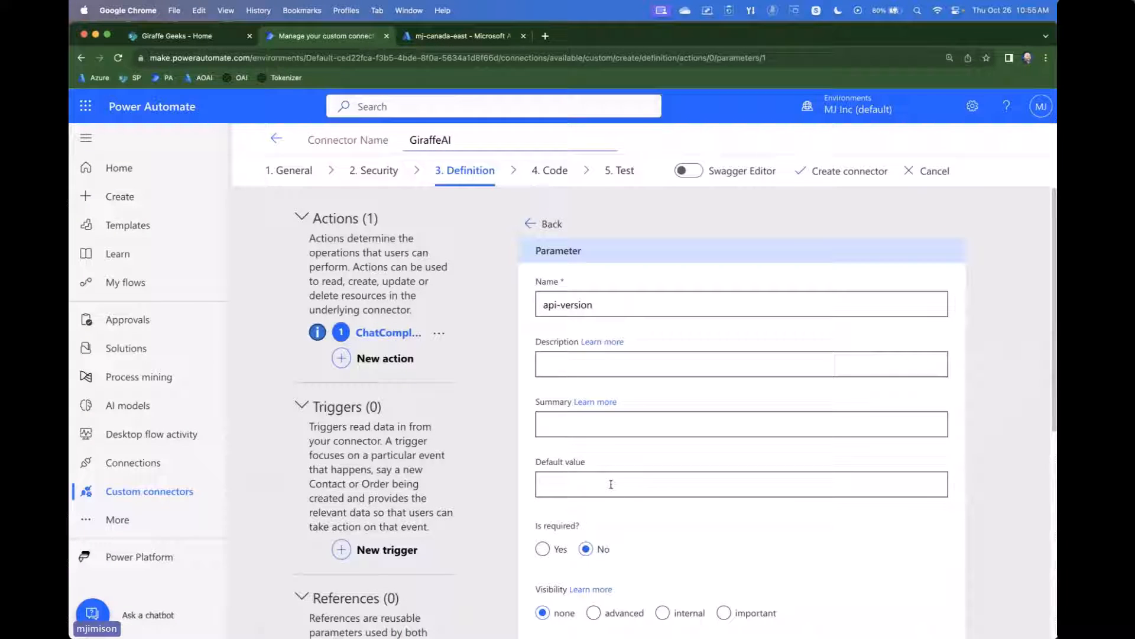
text(2023-05-1)
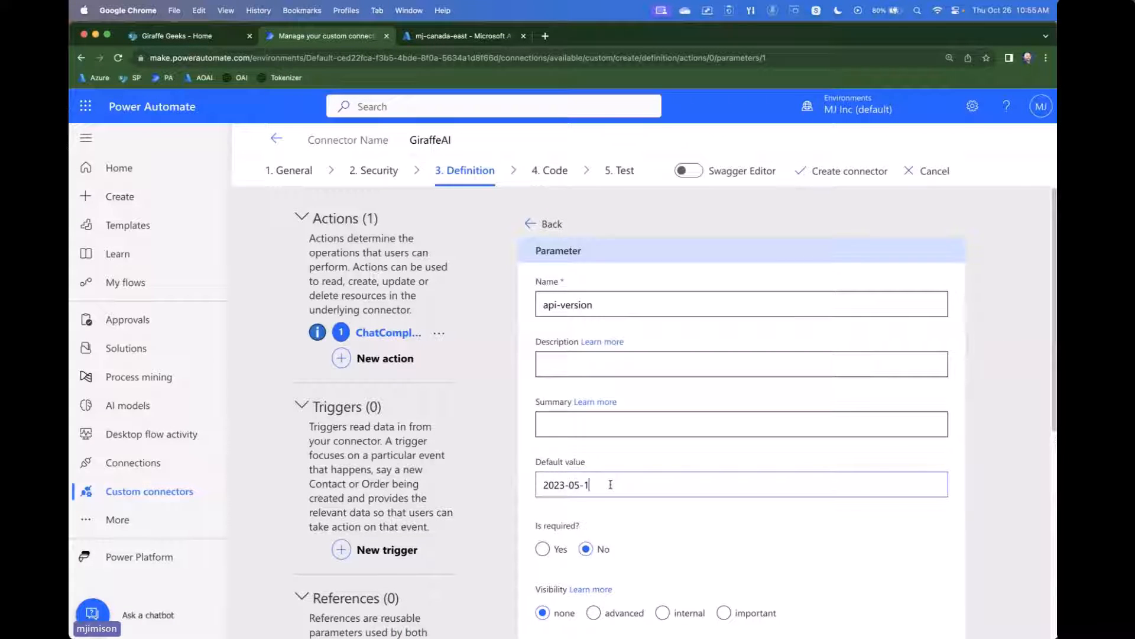
text(5)
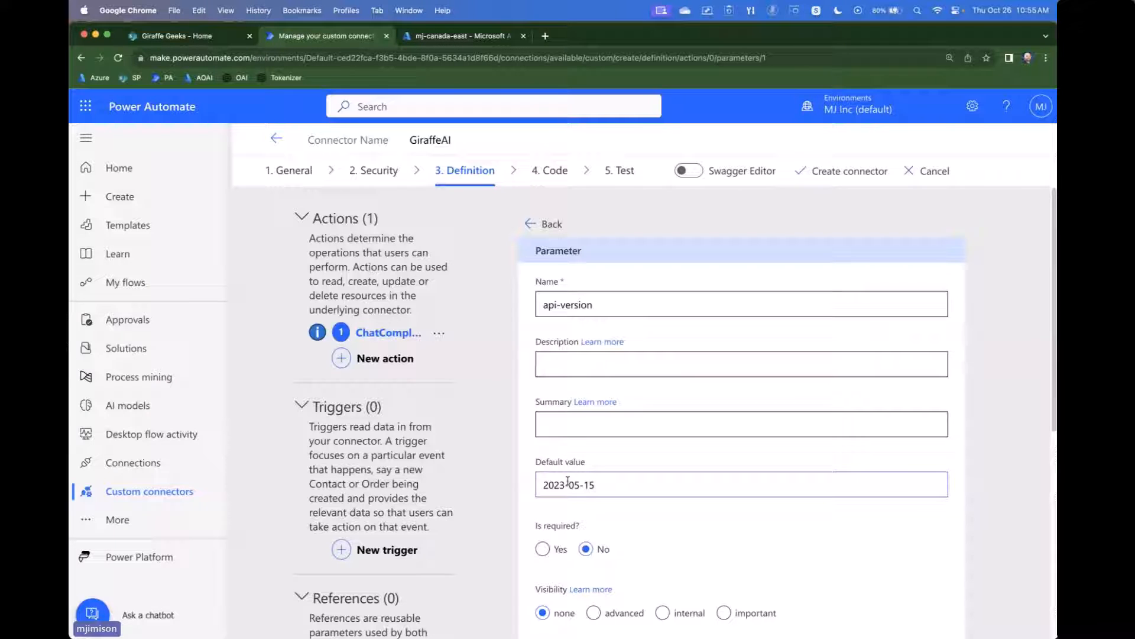
mouse_move(626, 458)
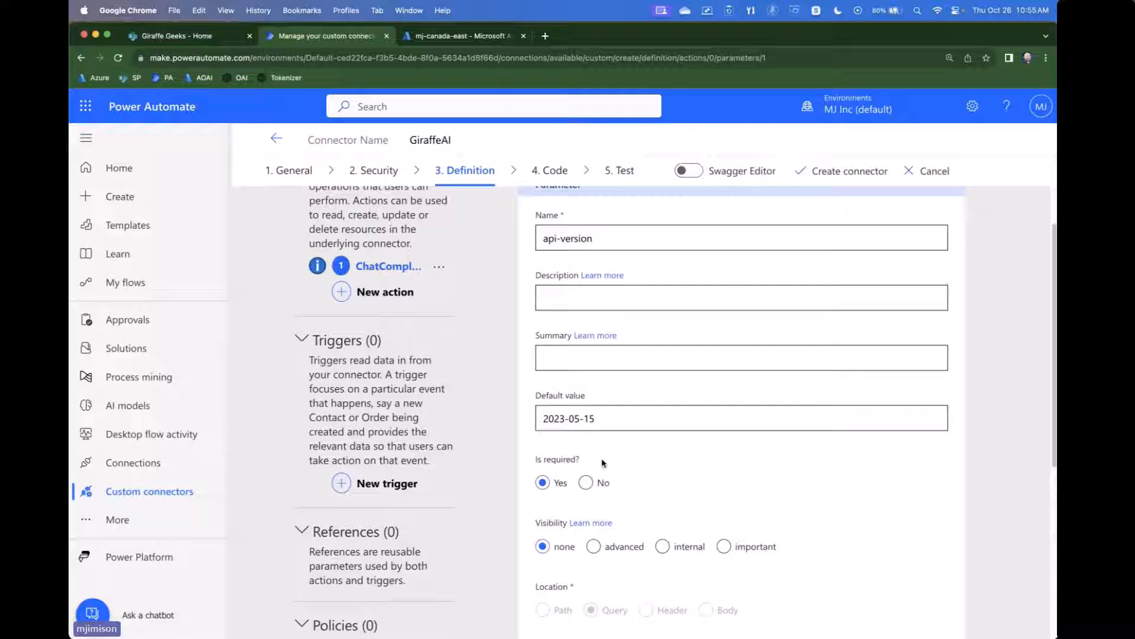
click(662, 543)
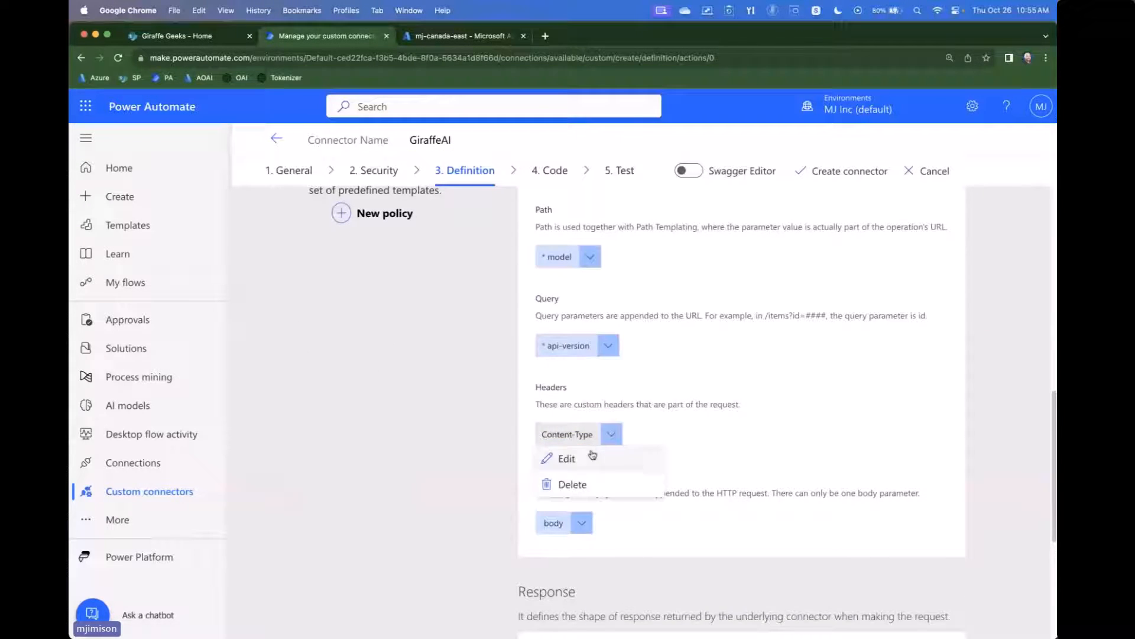
- Give the Content-Type header a required, internal default of application/json
click(567, 457)
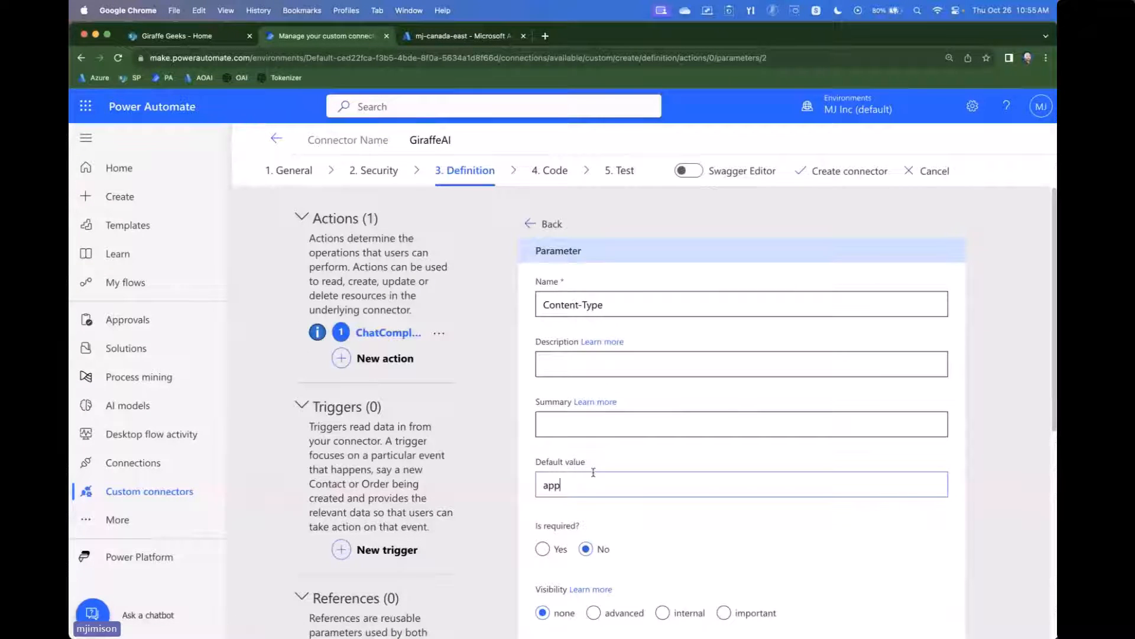
text(lication/json)
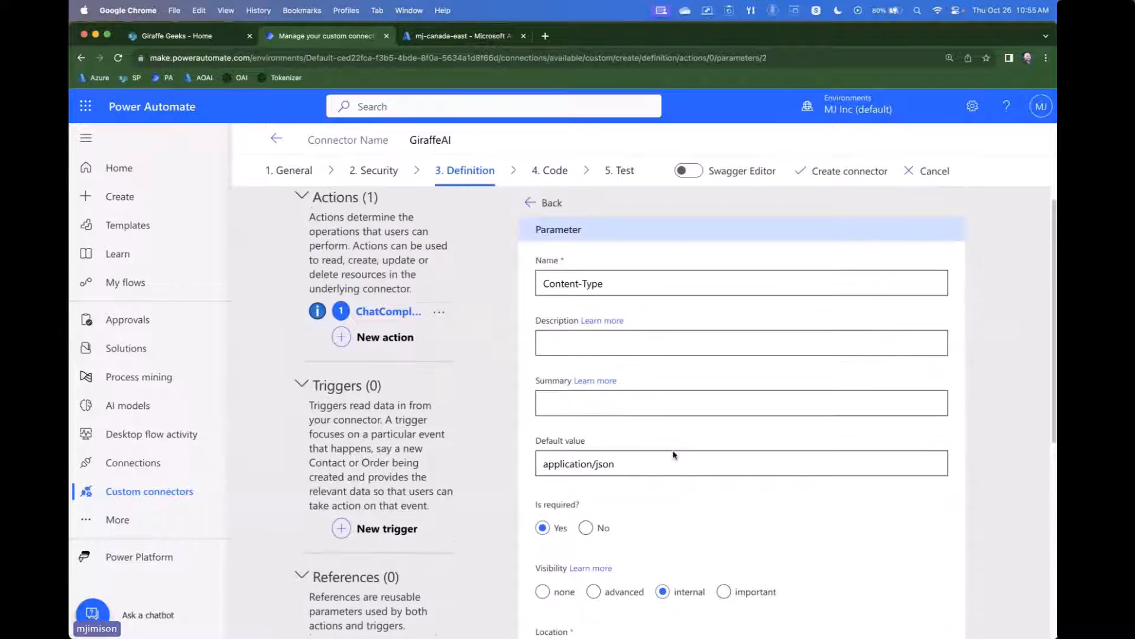
click(551, 203)
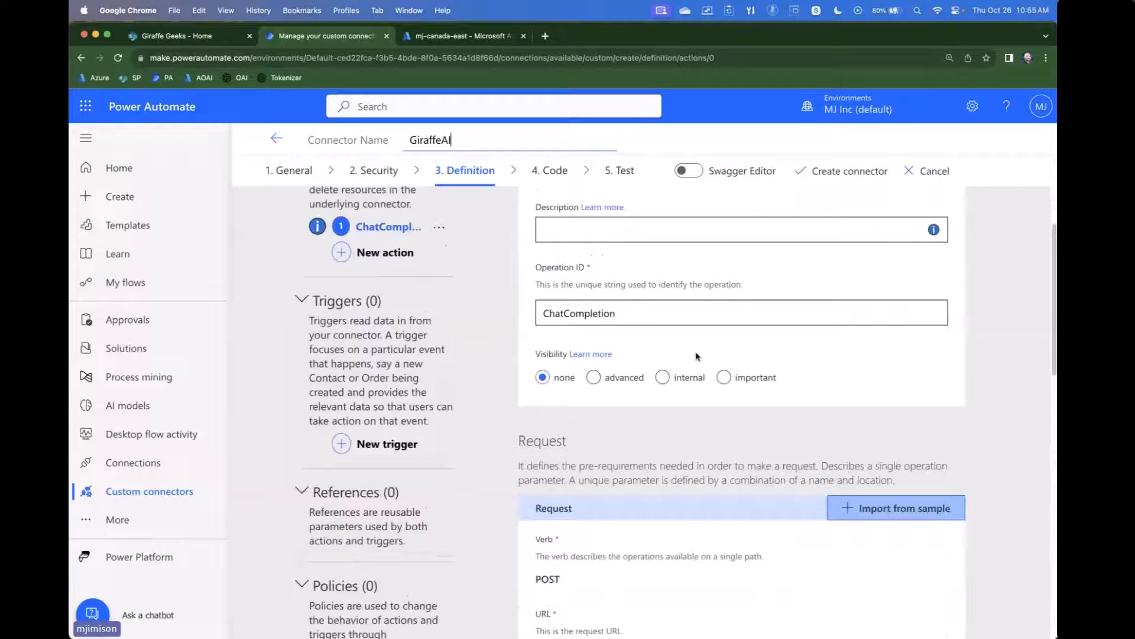
scroll(down, 3)
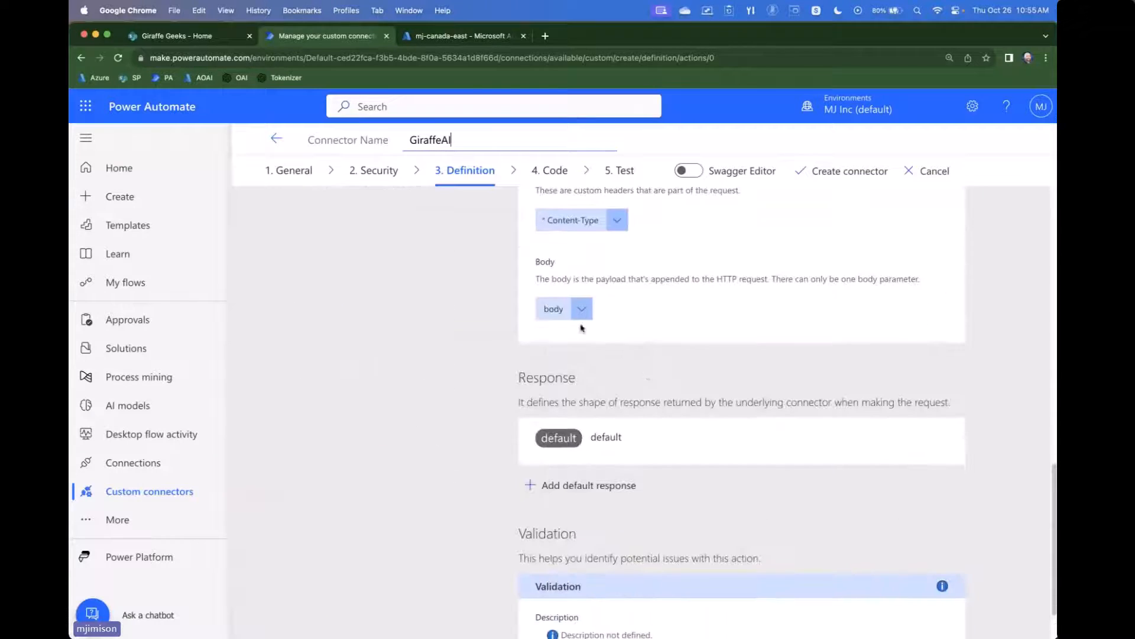
- In the body parameter, give max_tokens a default of 2000 and mark it required
click(554, 309)
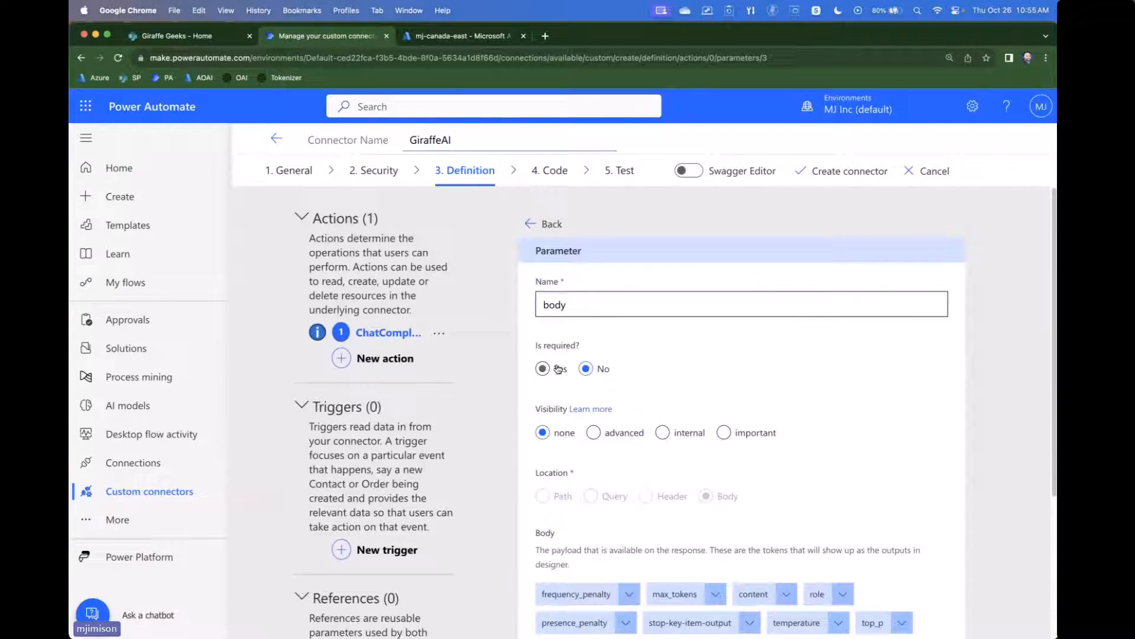
scroll(down, 3)
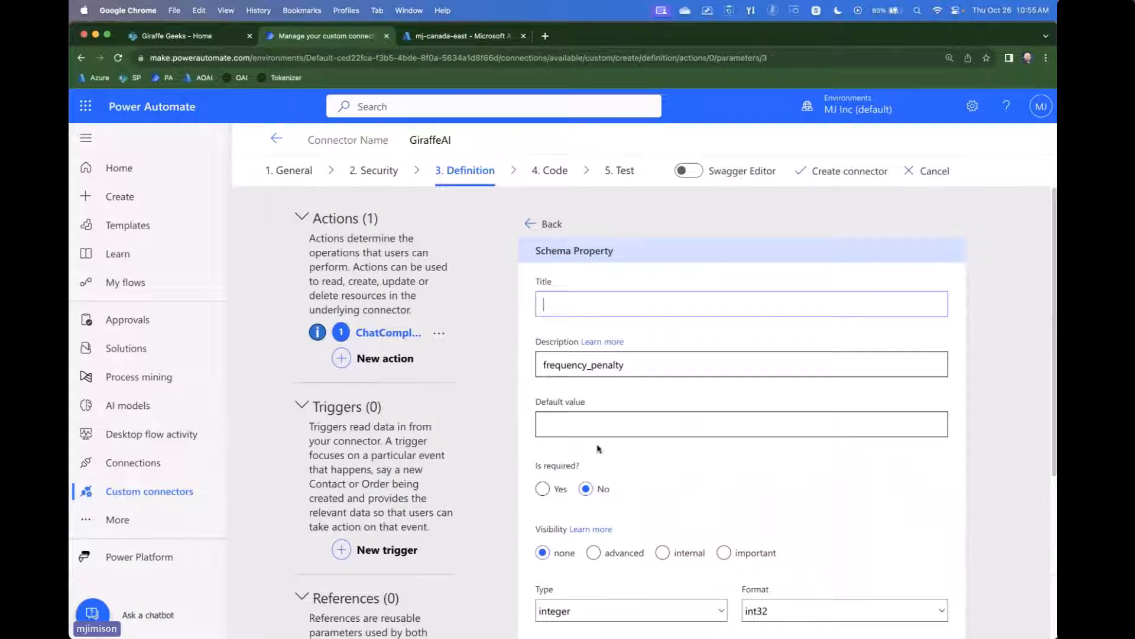
scroll(down, 3)
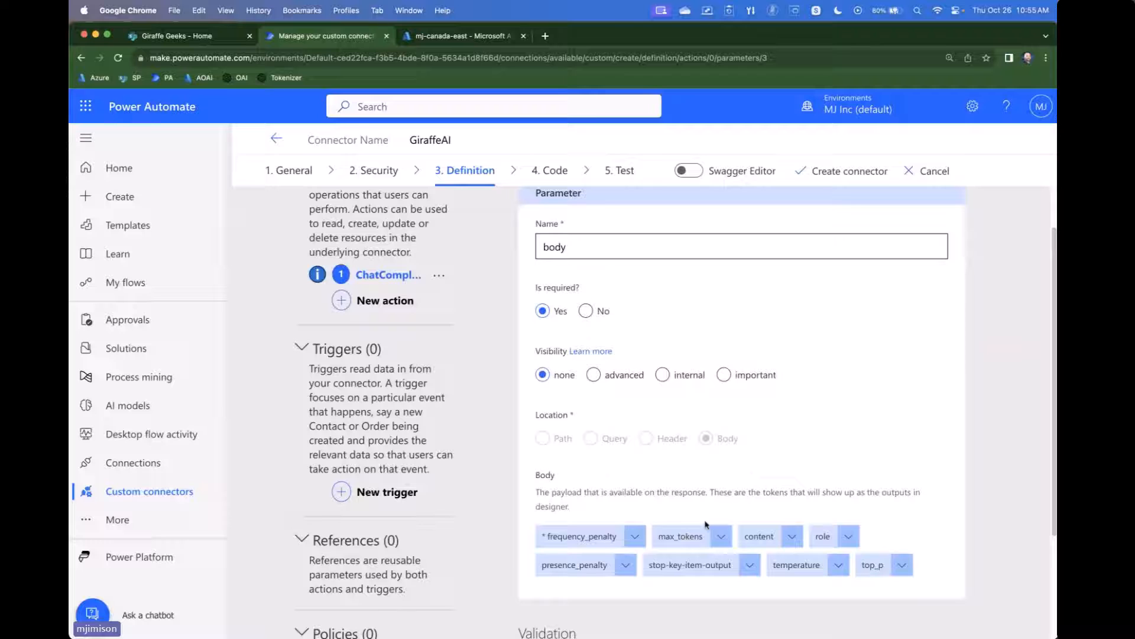
click(680, 535)
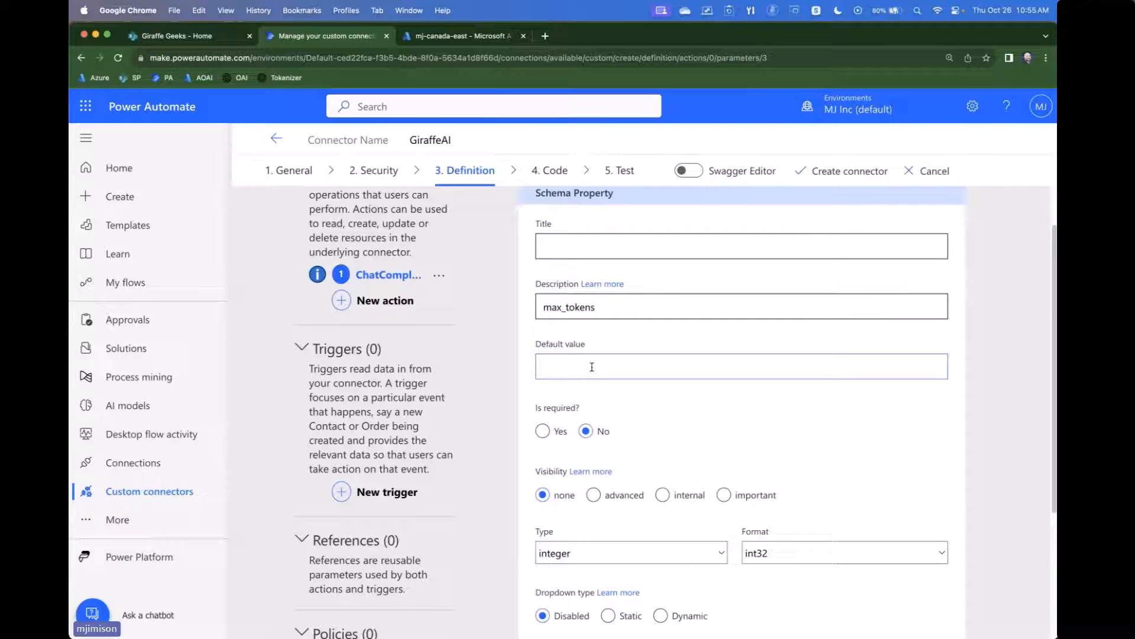
text(2000)
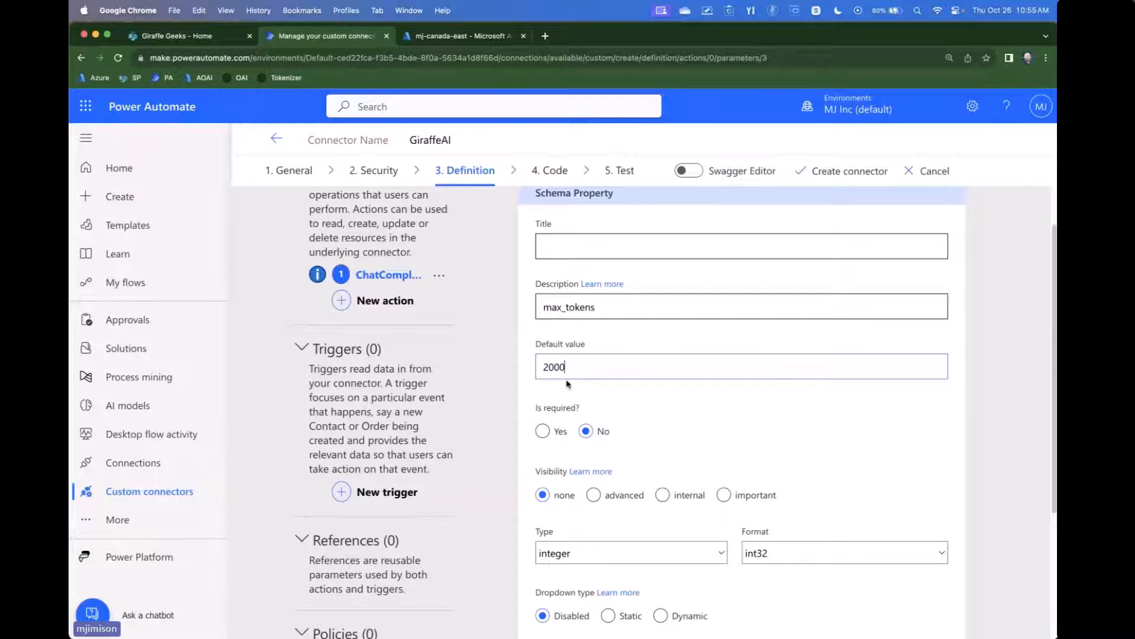
click(542, 432)
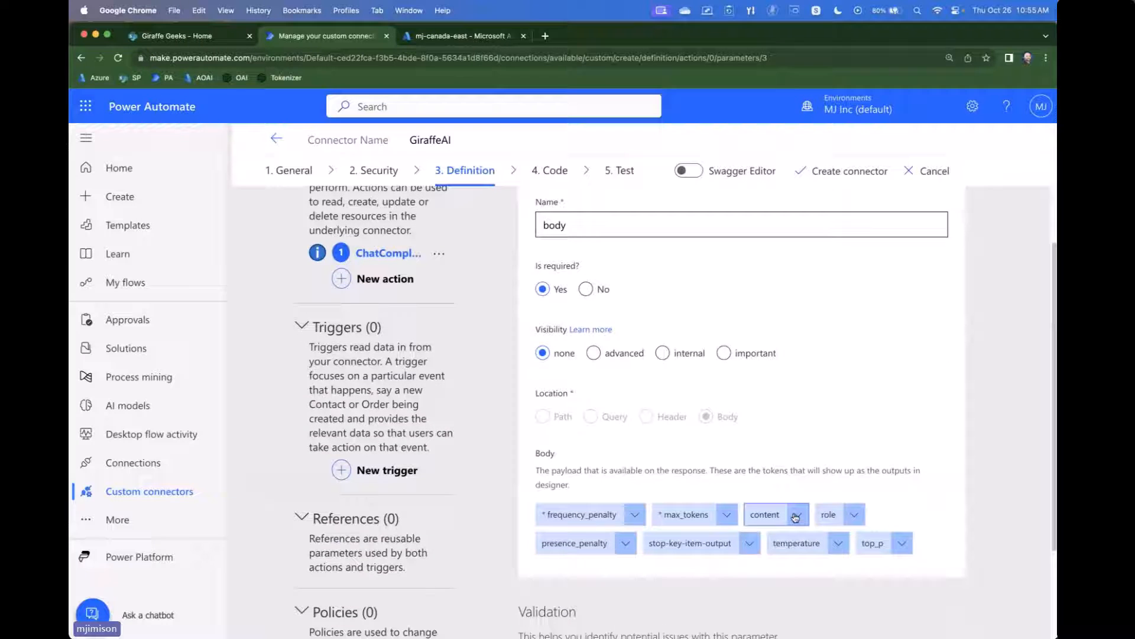
- Mark the content body property as required
click(764, 514)
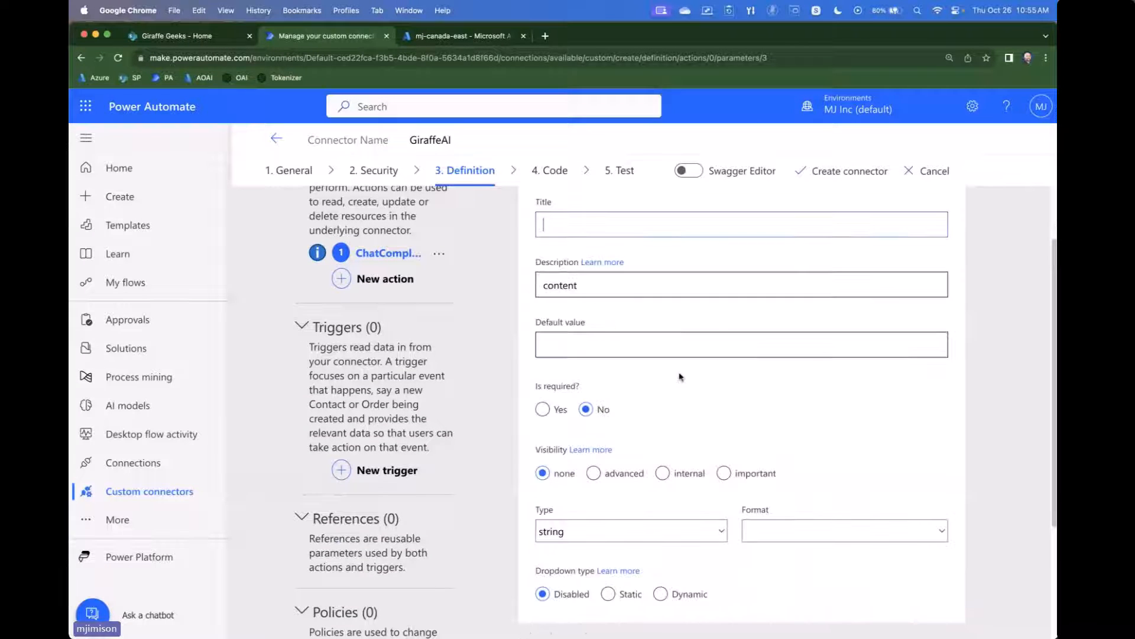
click(542, 489)
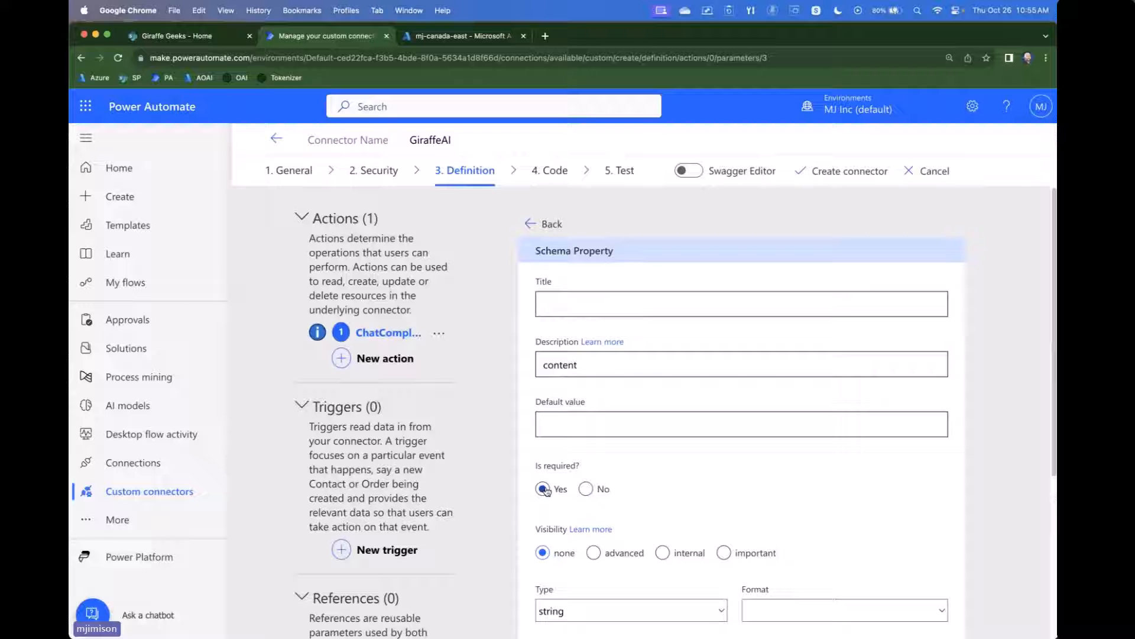
click(551, 223)
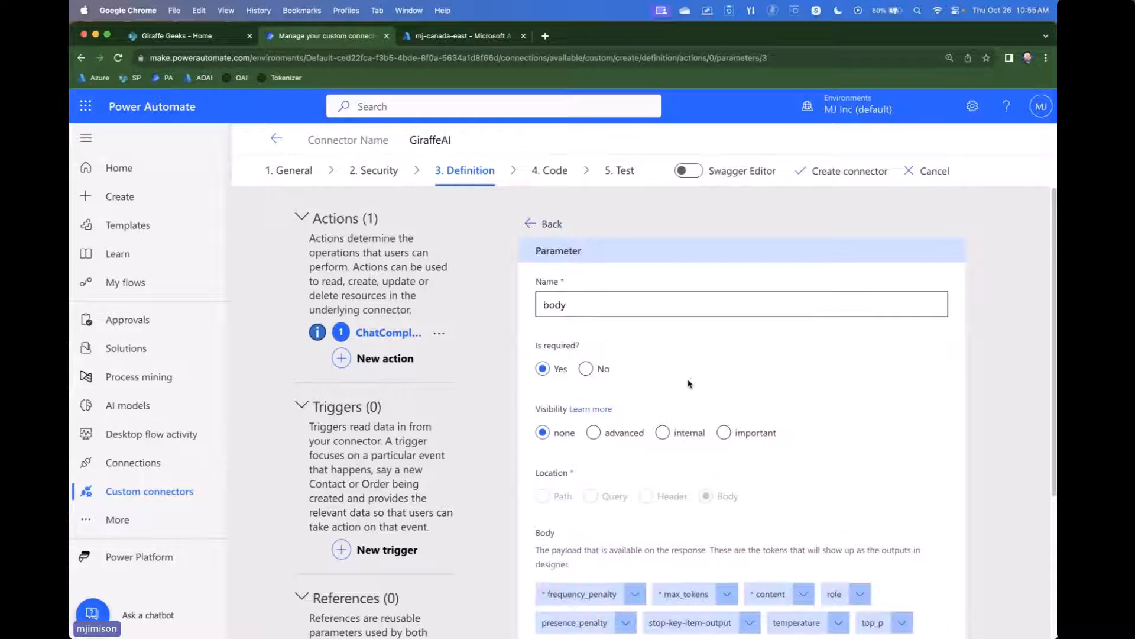
- Make role a static choice list of system, user and assistant
scroll(down, 3)
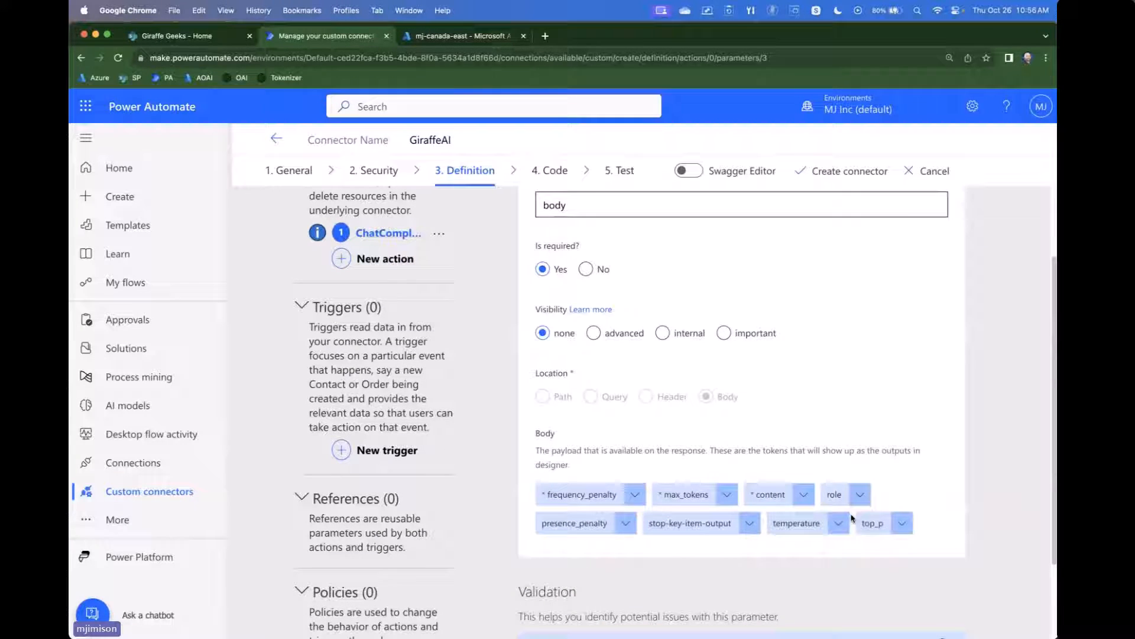
click(832, 493)
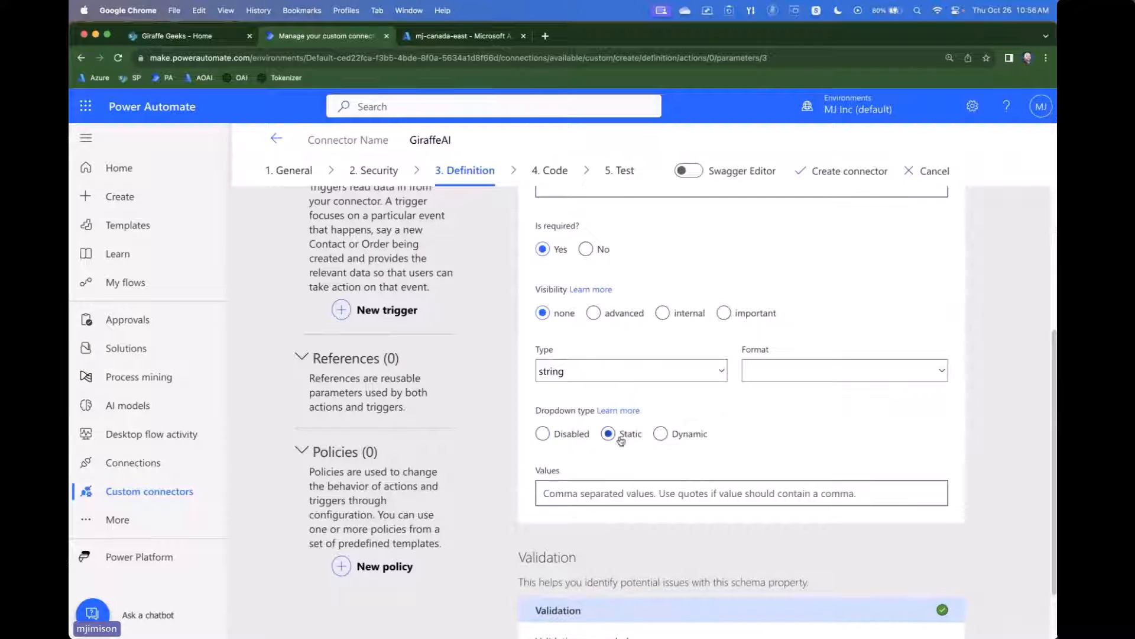
text(system)
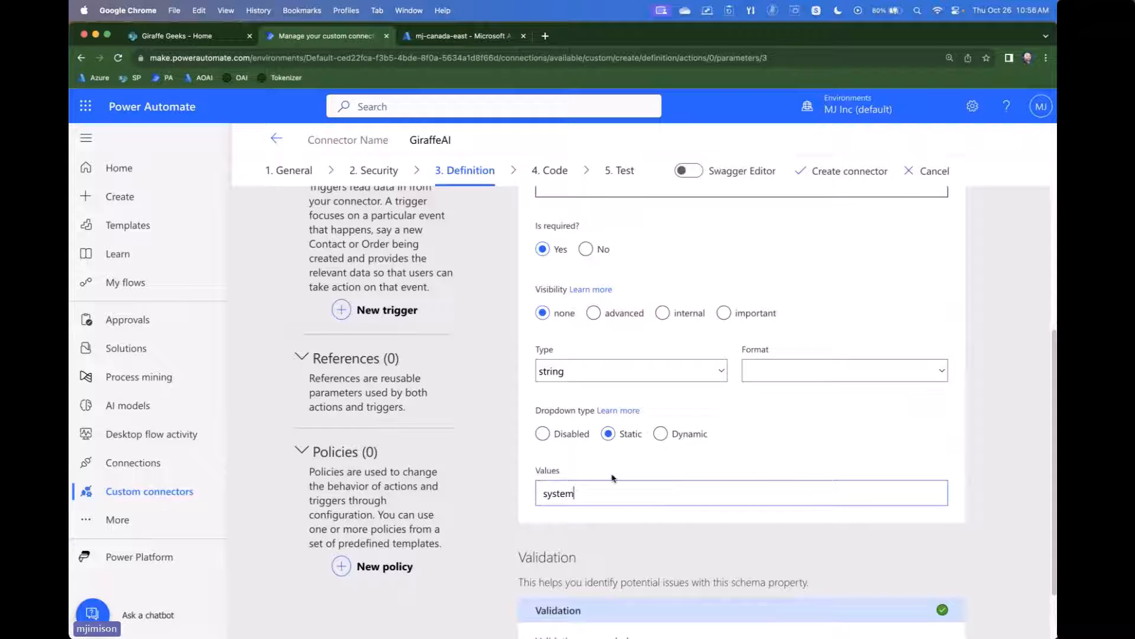
text(,user)
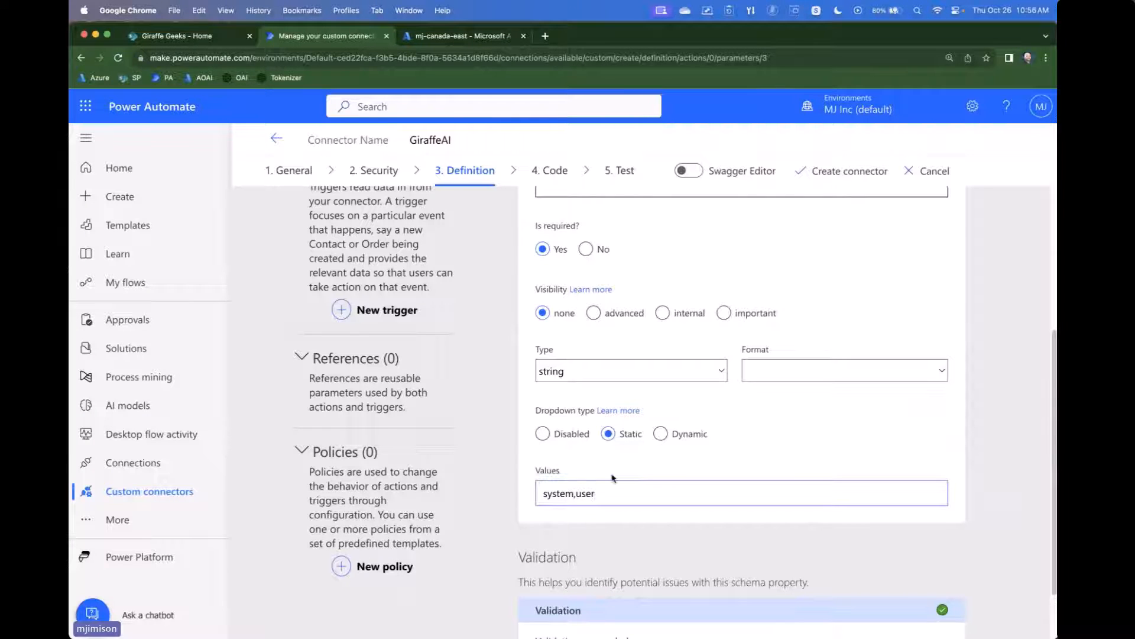
text(,assistan)
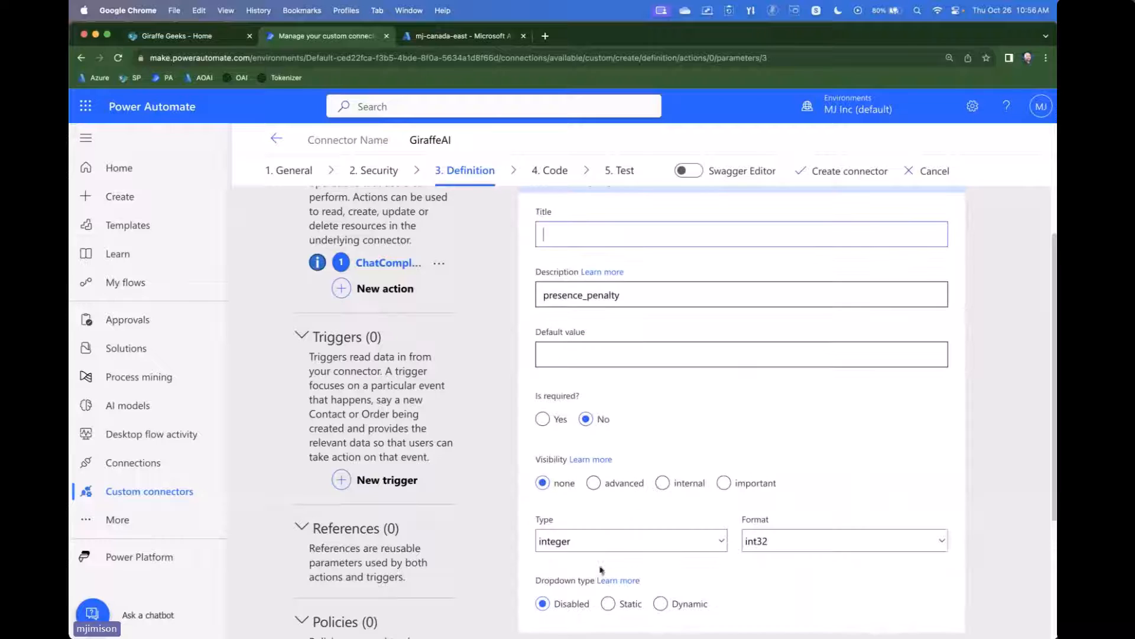
- Give presence_penalty a default of 0 and make temperature required with default 0
click(739, 354)
text(0)
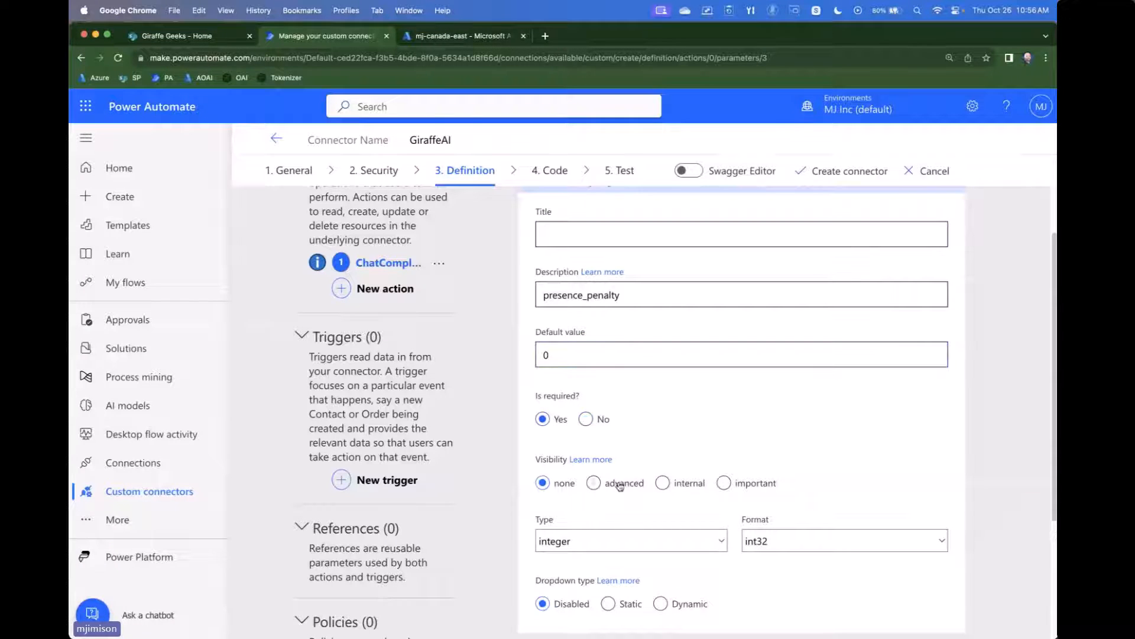
click(550, 223)
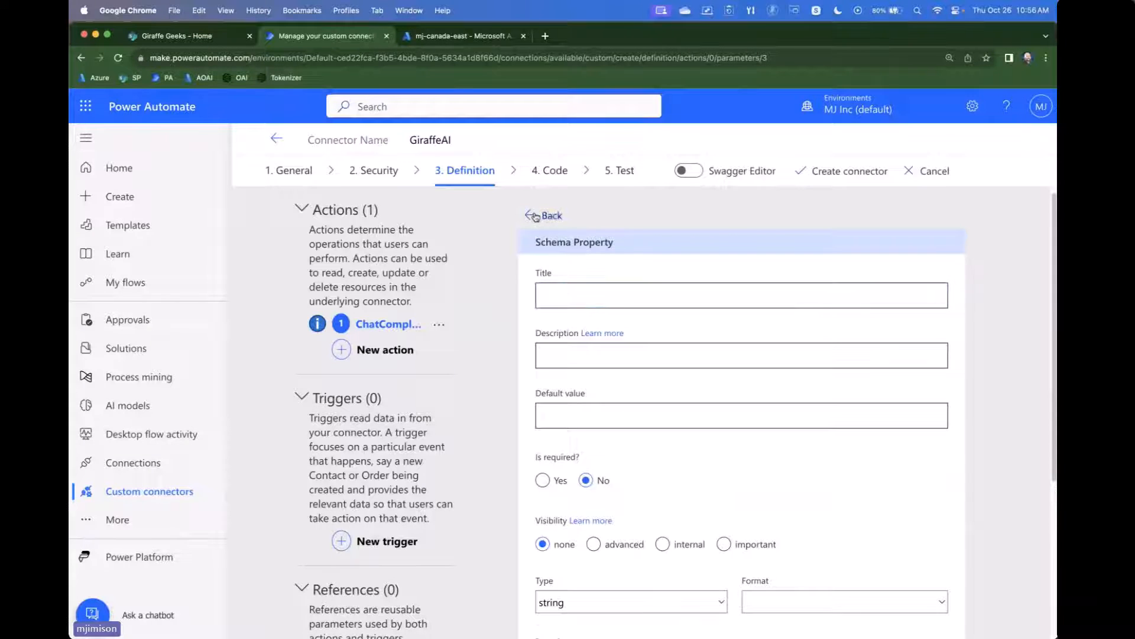
scroll(down, 3)
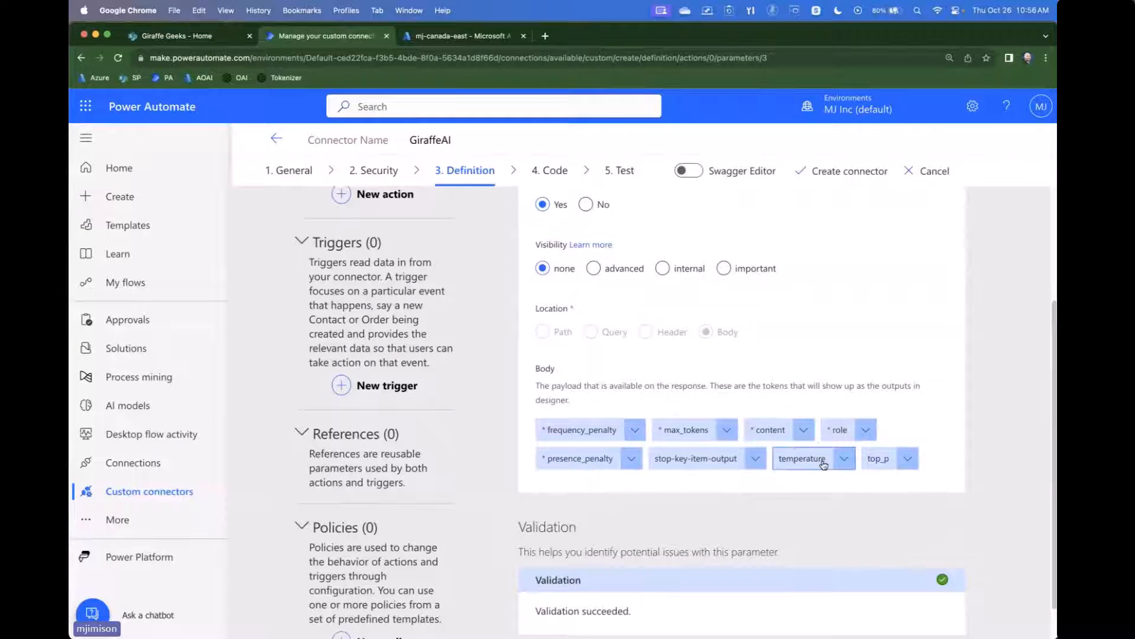
click(807, 458)
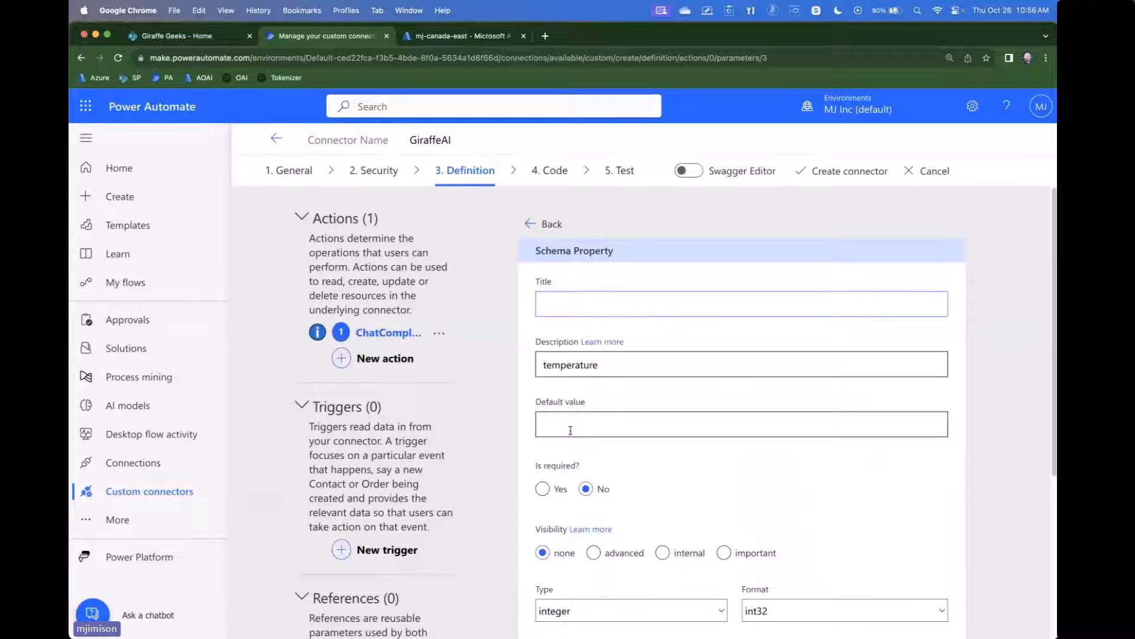
click(542, 489)
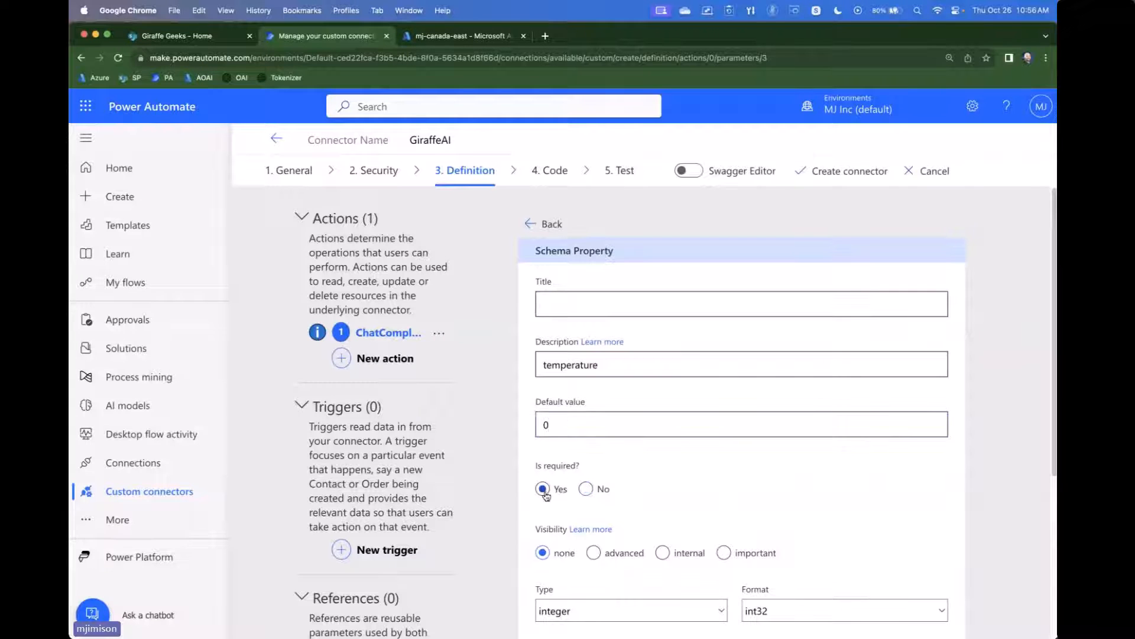
click(594, 552)
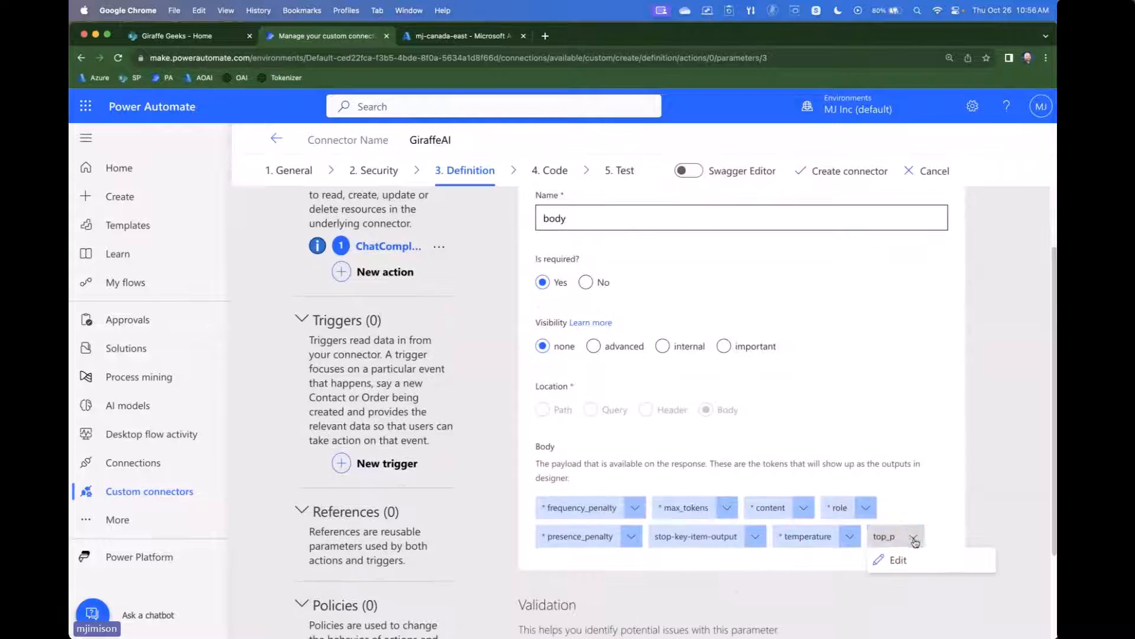
- Give the top_p property a required default of 1
click(898, 559)
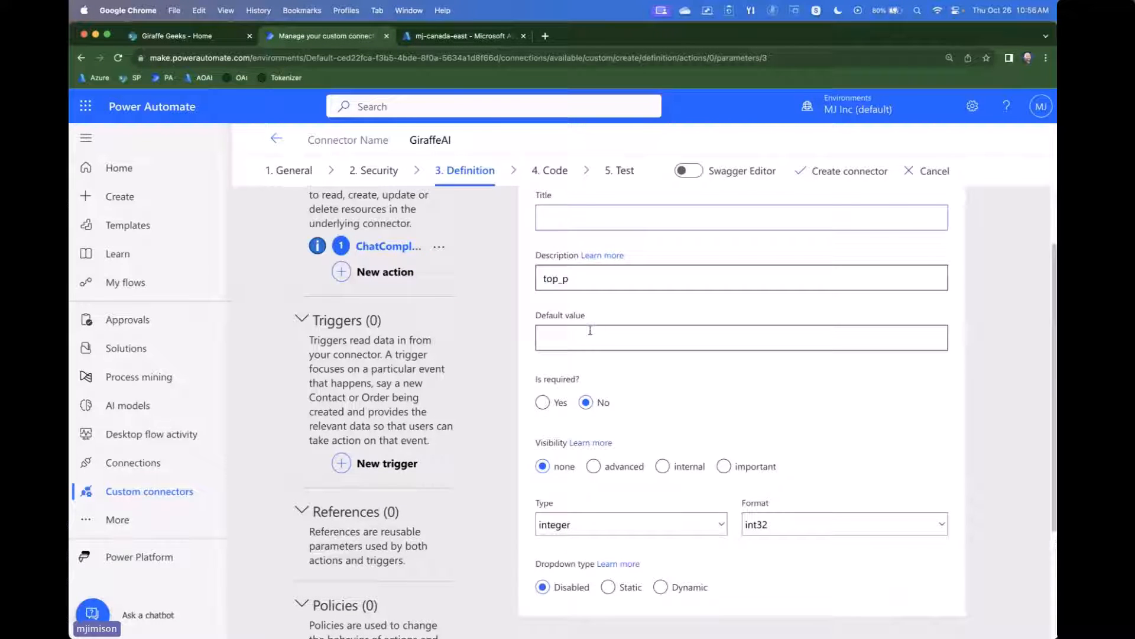
text(1)
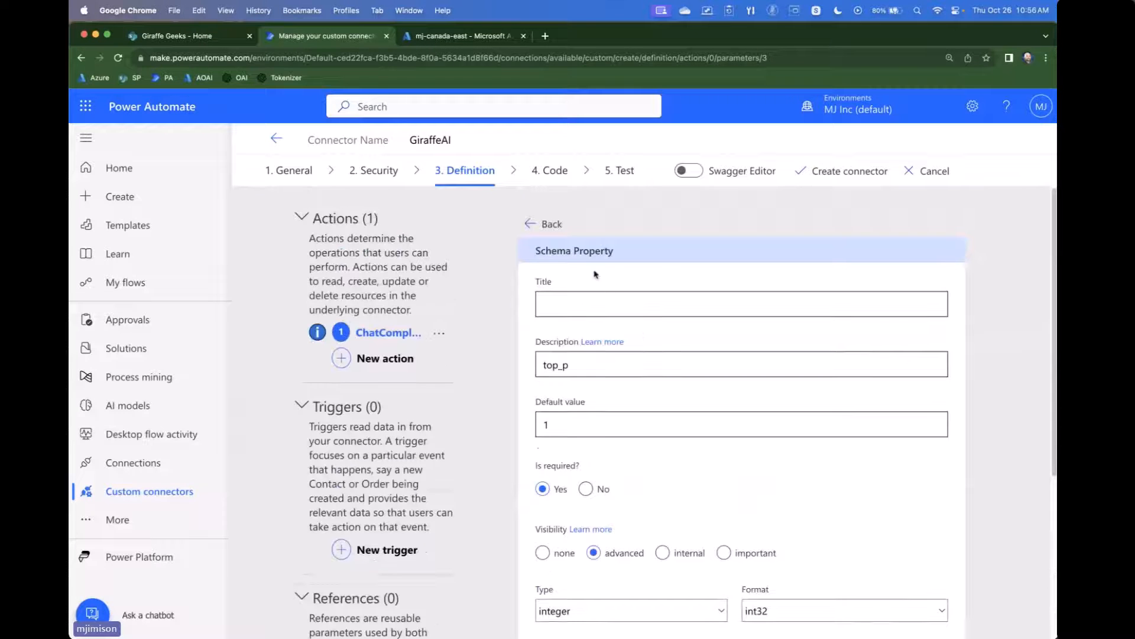
scroll(down, 3)
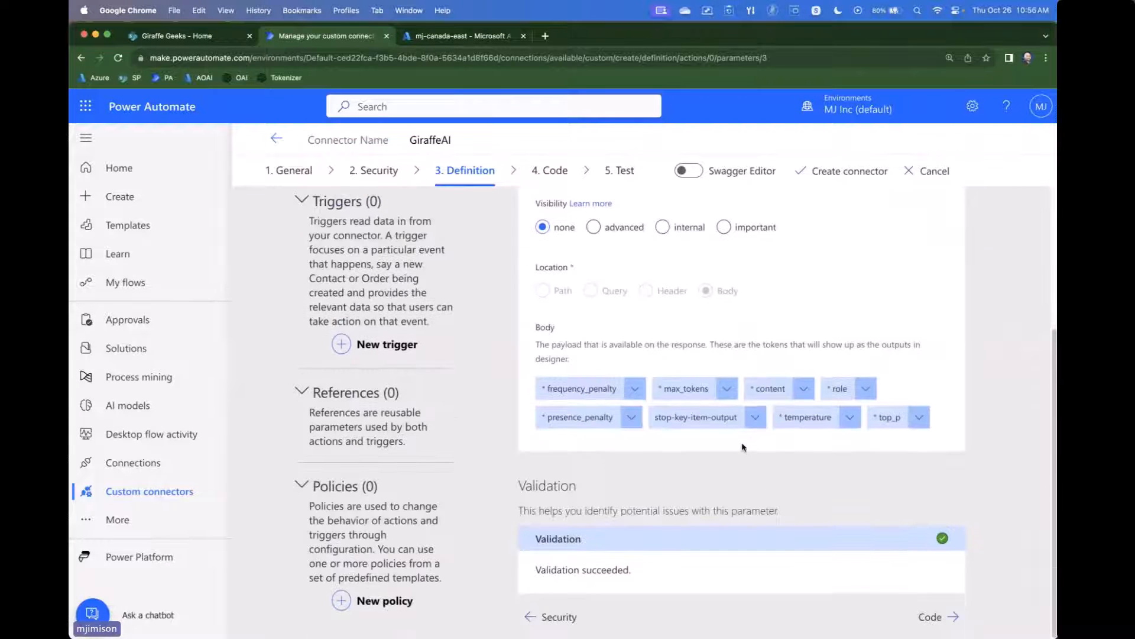
scroll(up, 3)
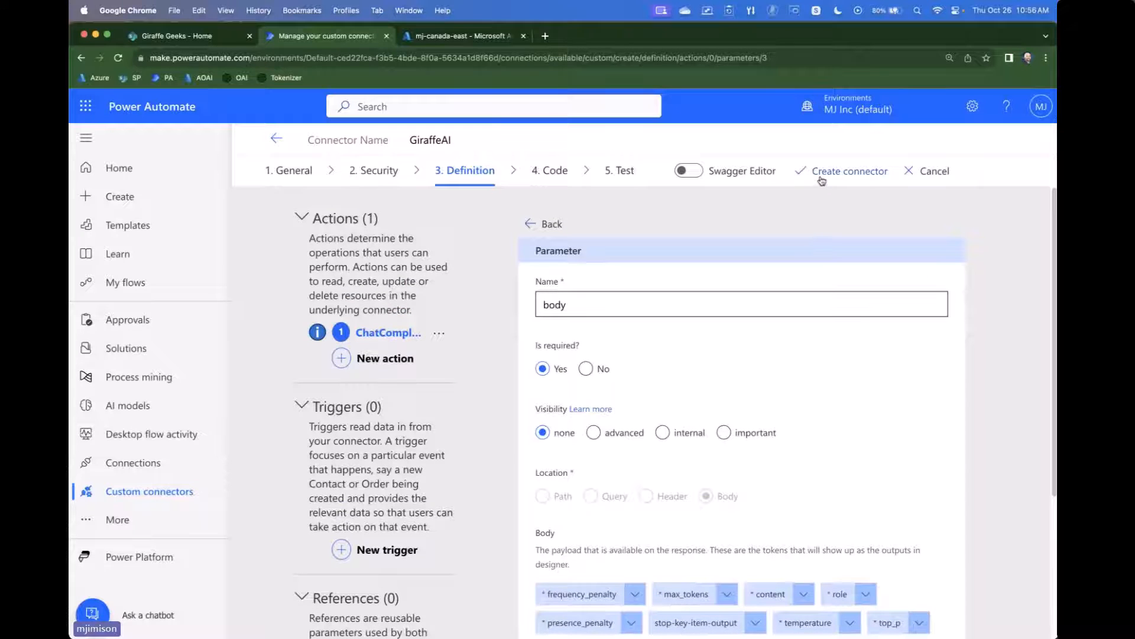
- Save the new GiraffeAI custom connector and dismiss the saving notification
click(848, 170)
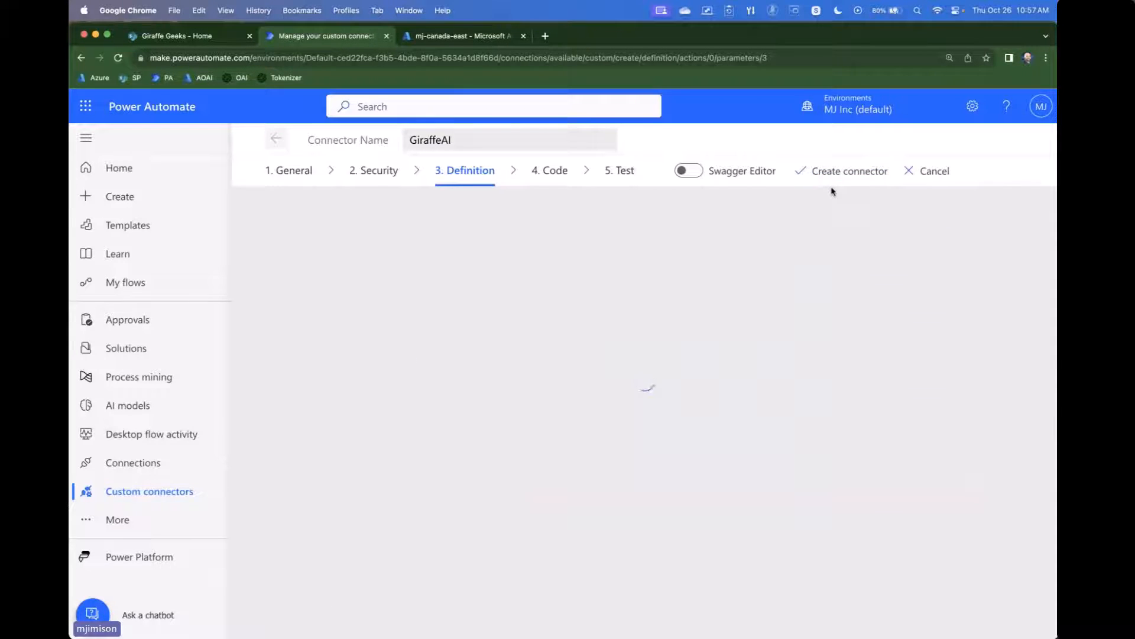
click(851, 170)
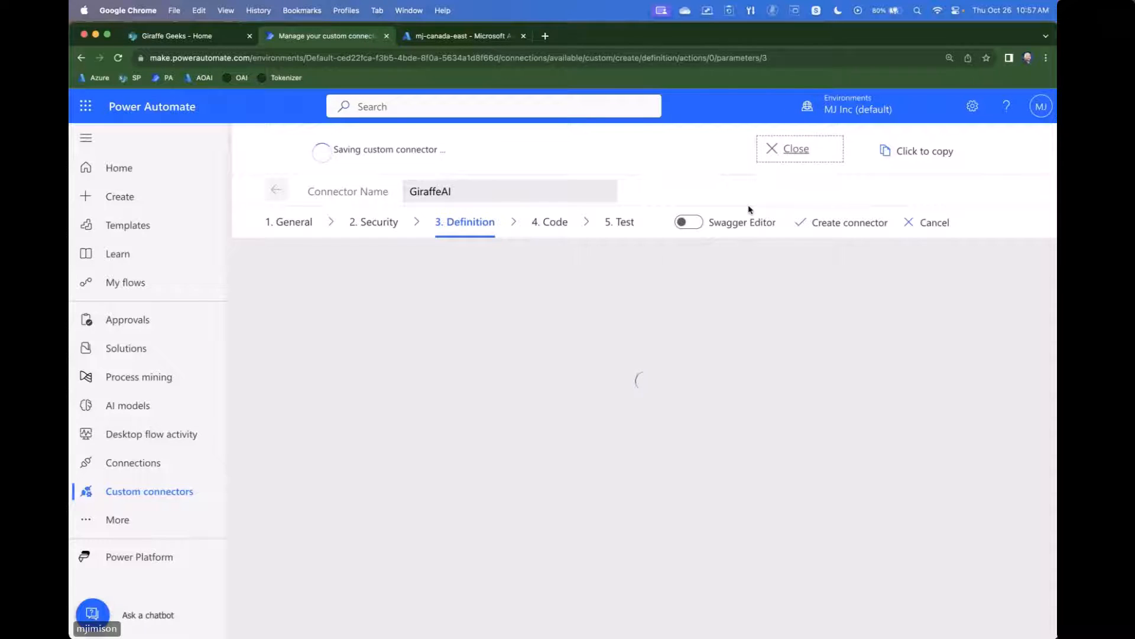
click(849, 222)
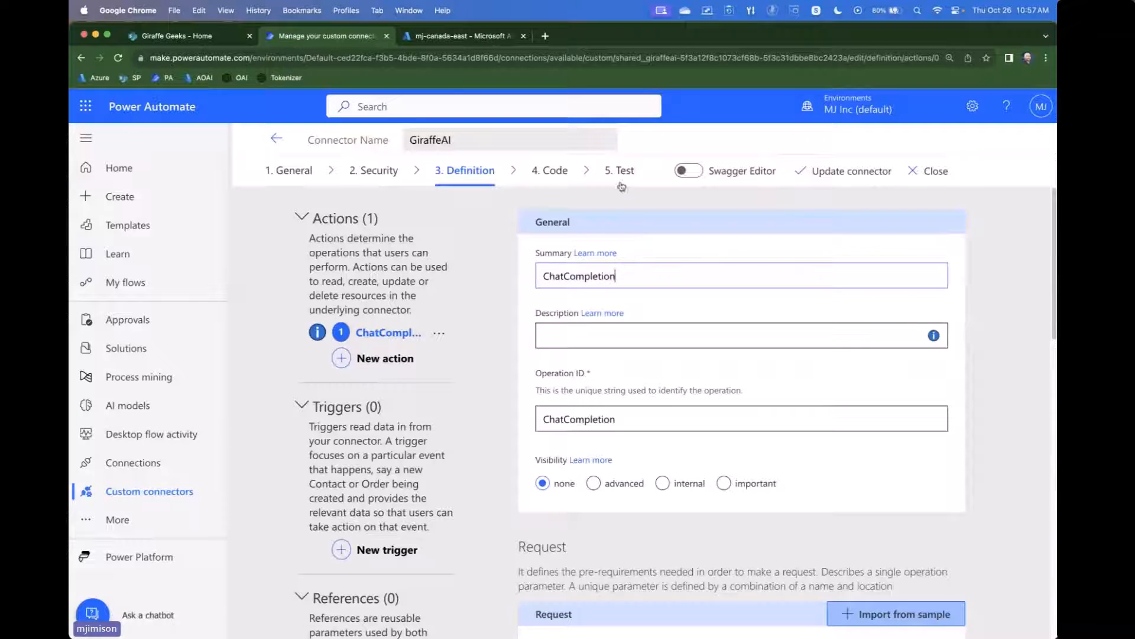
- Create a GiraffeAI connection using KEY 1 from the Azure OpenAI Keys and Endpoint page
click(619, 171)
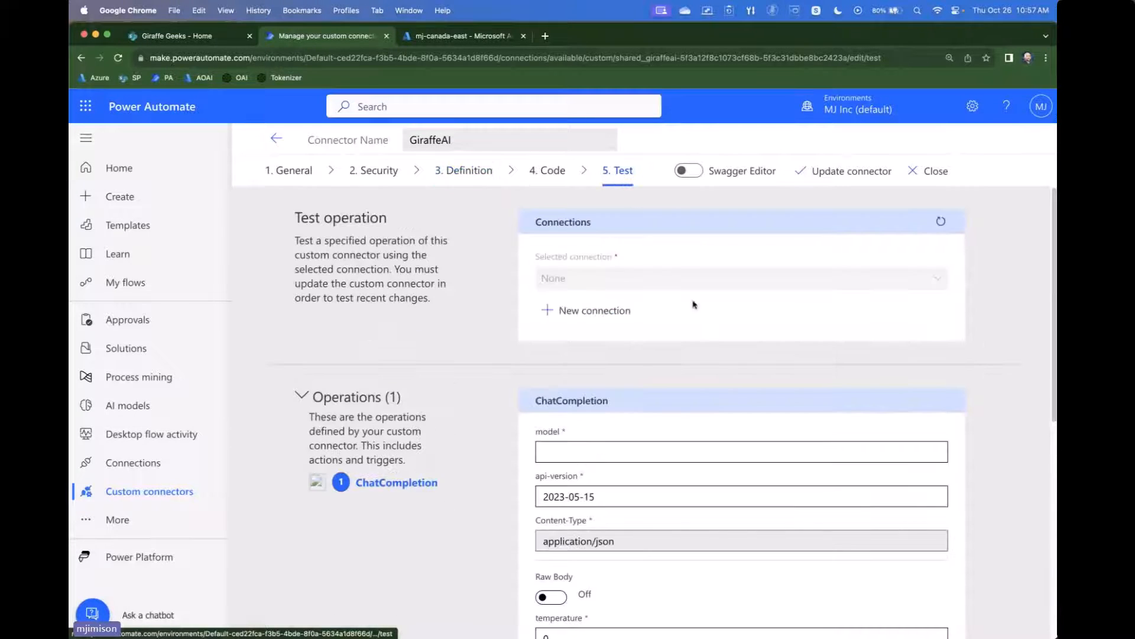
click(593, 310)
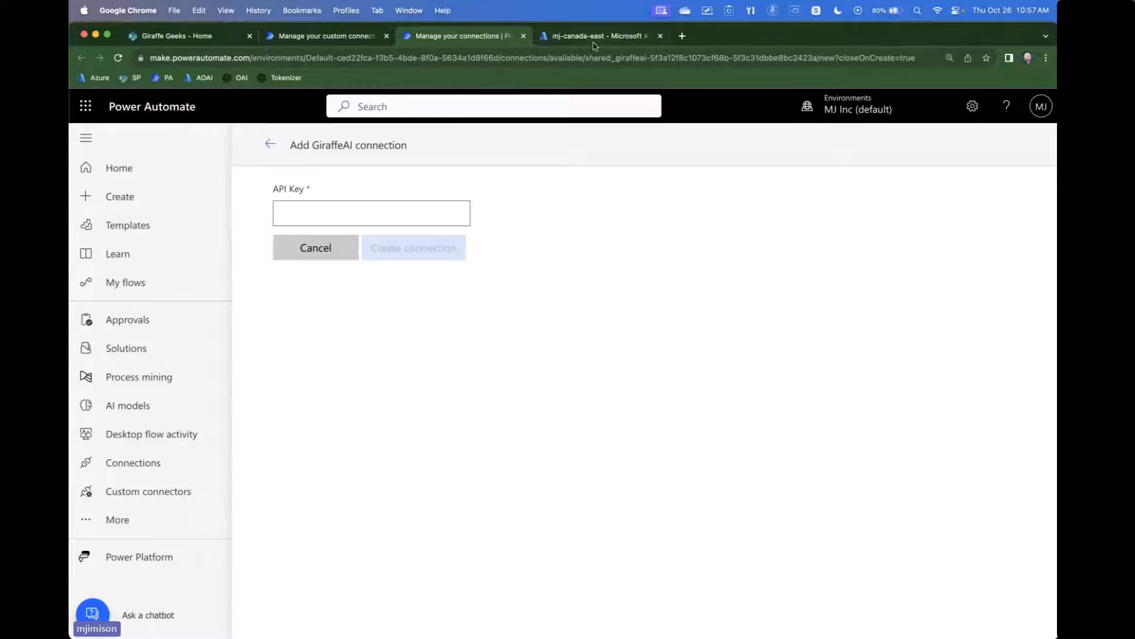
click(597, 35)
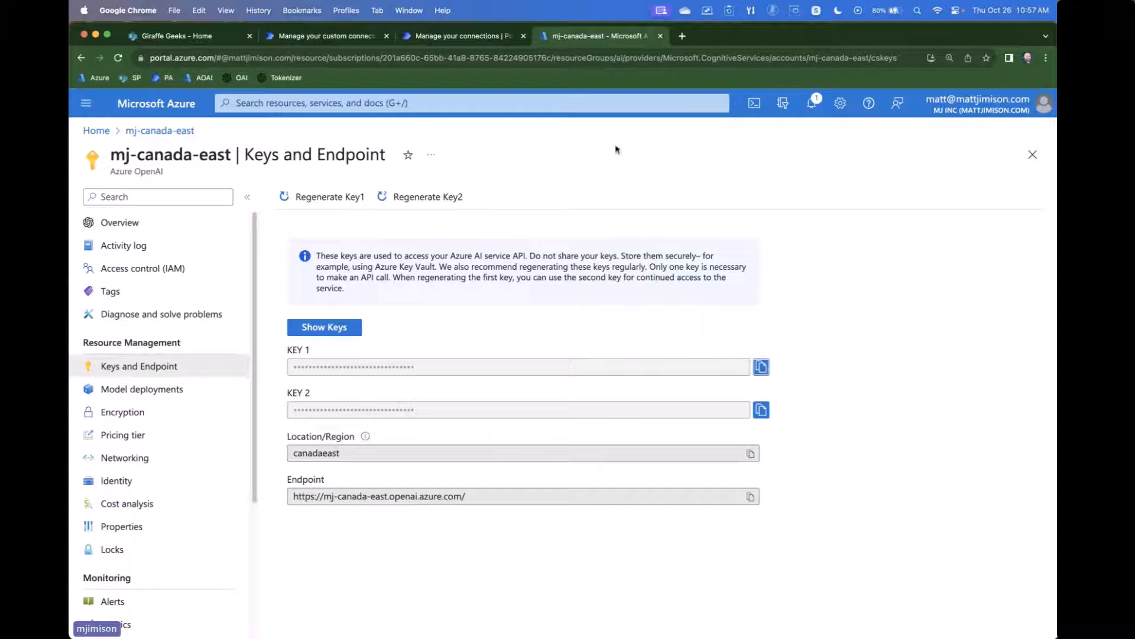
click(464, 35)
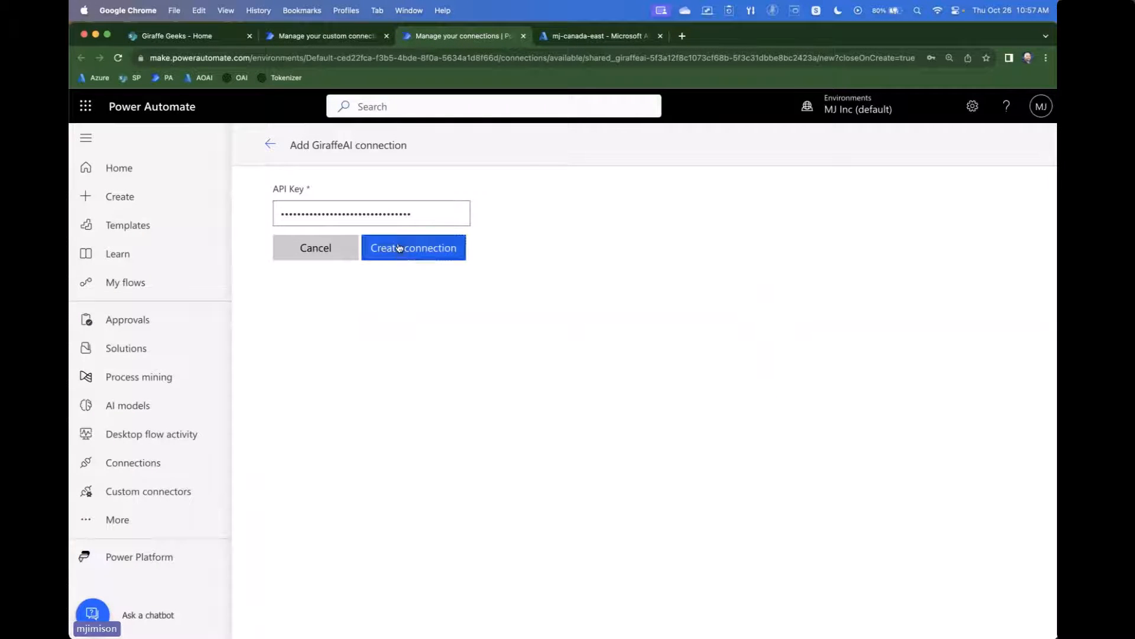
click(597, 36)
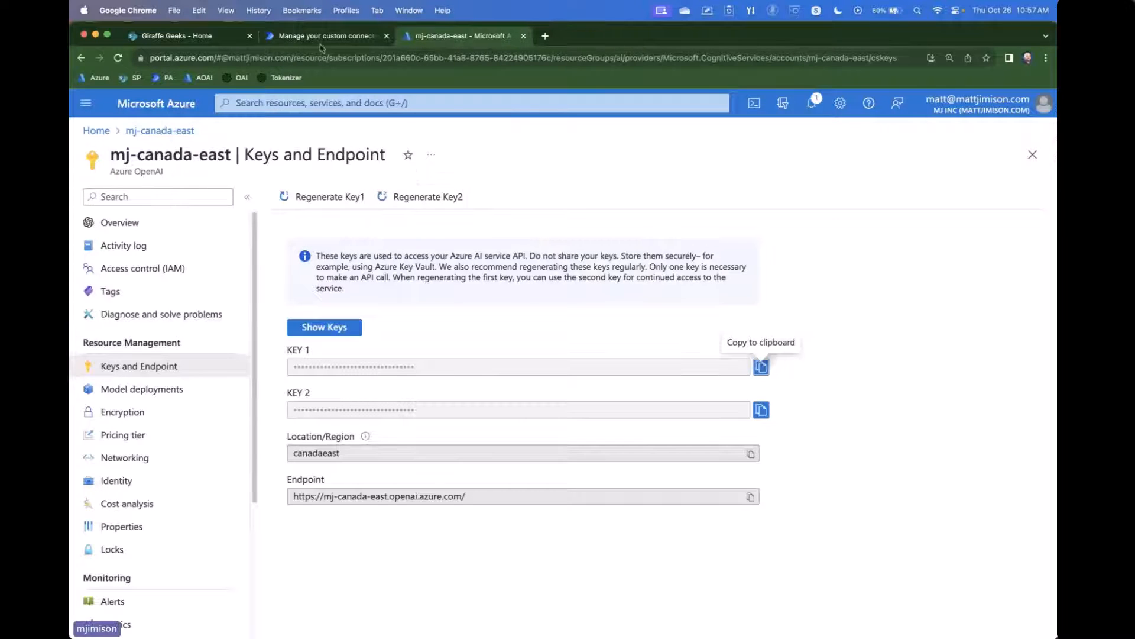
click(325, 35)
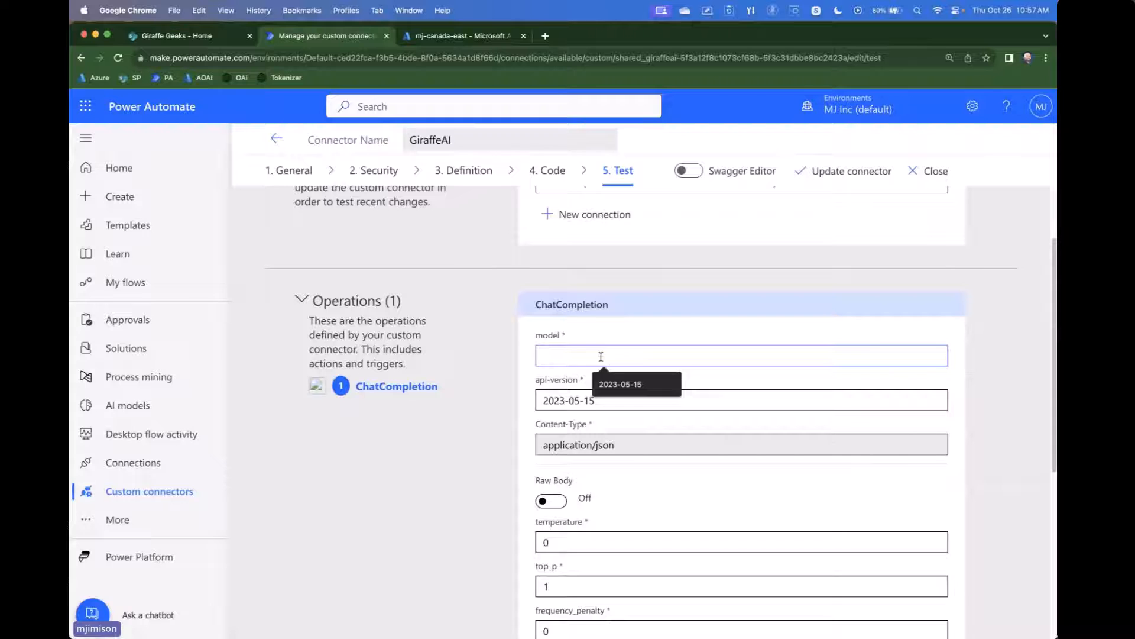
- Fill the ChatCompletion test form with model gpt-35-turbo and content 'how are you?'
text(gpt-35-)
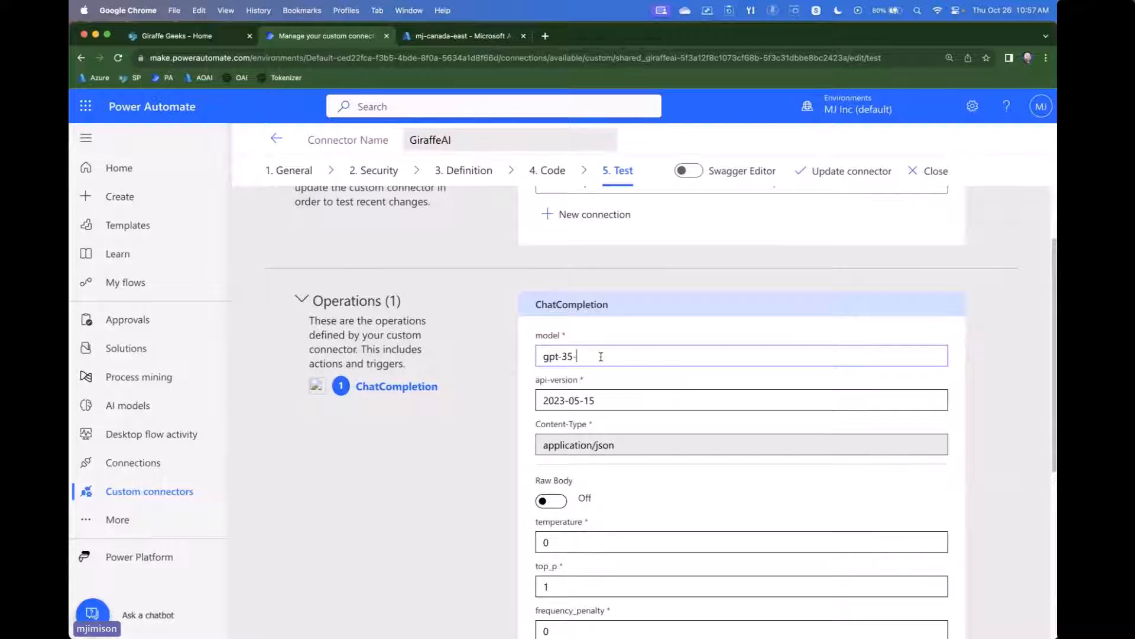
text(turbo)
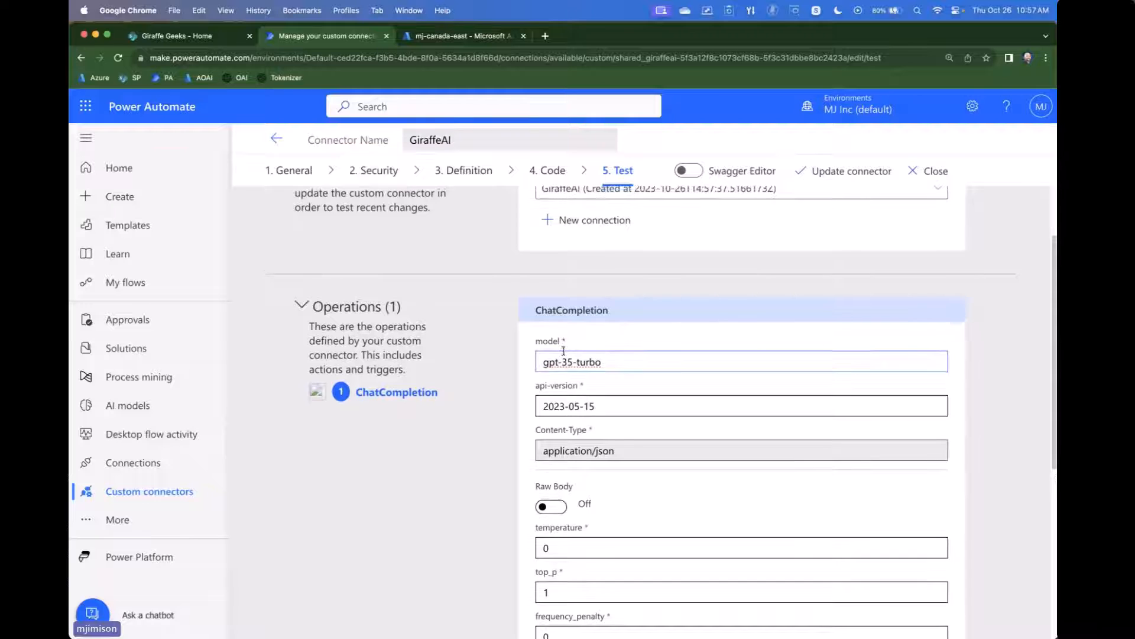
scroll(down, 3)
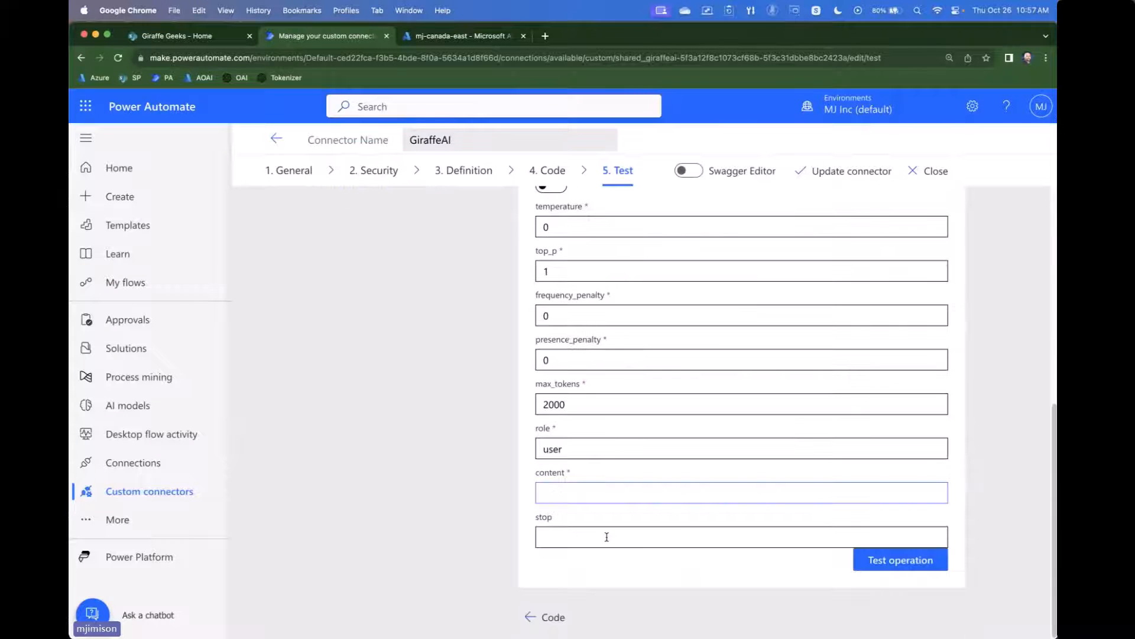
text(how are you?)
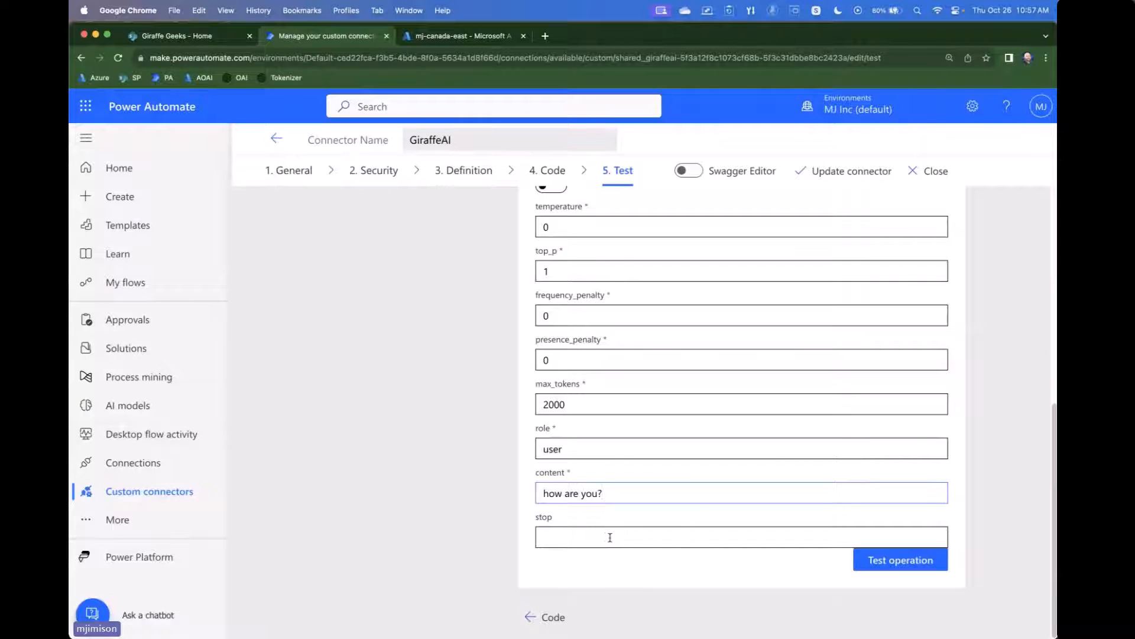
- Run the test operation, review the 200 response body, and update the connector
click(900, 559)
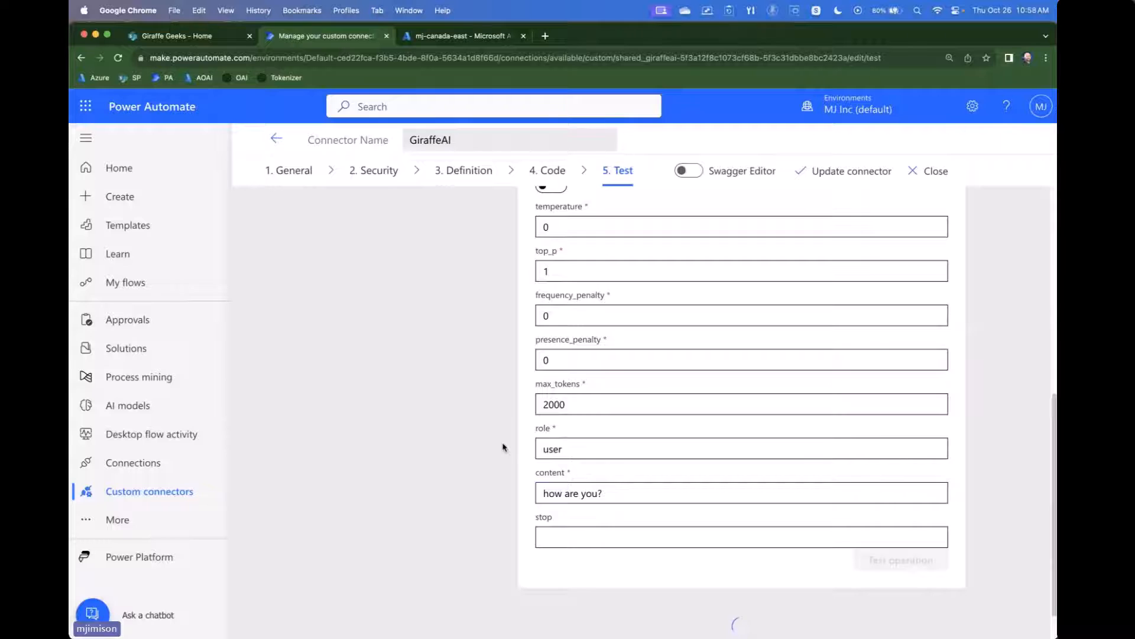
click(900, 559)
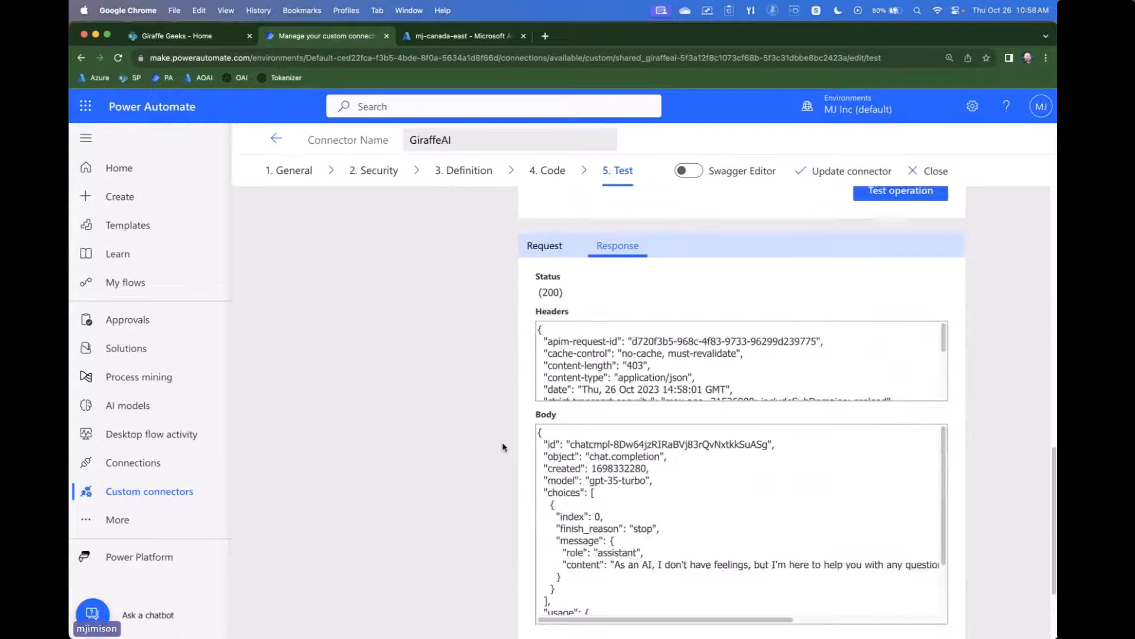
scroll(down, 3)
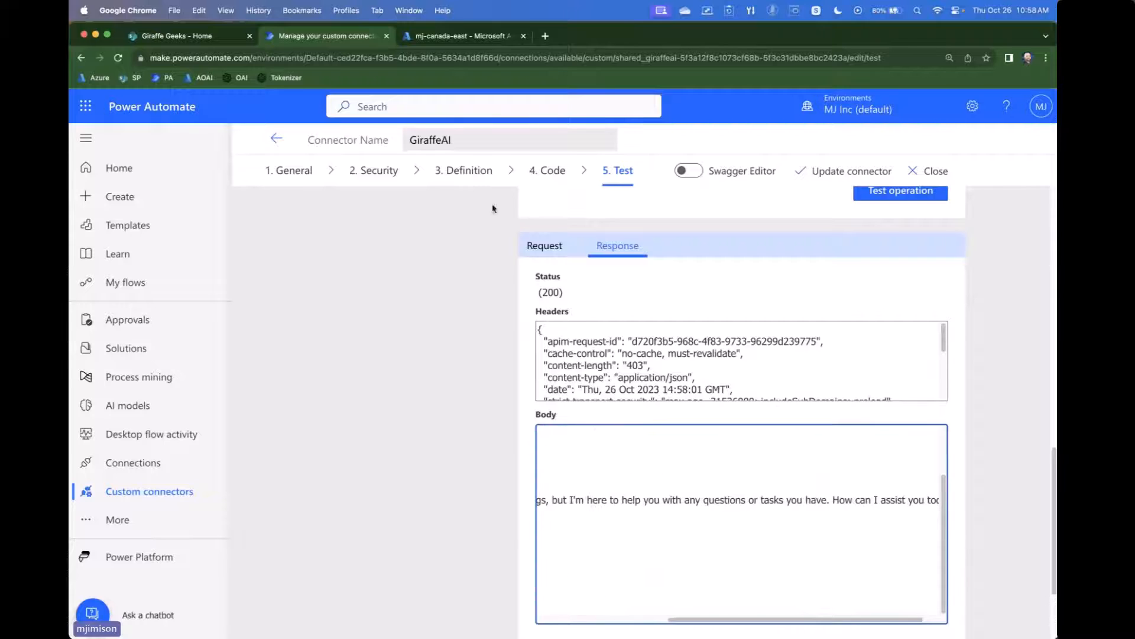
click(851, 171)
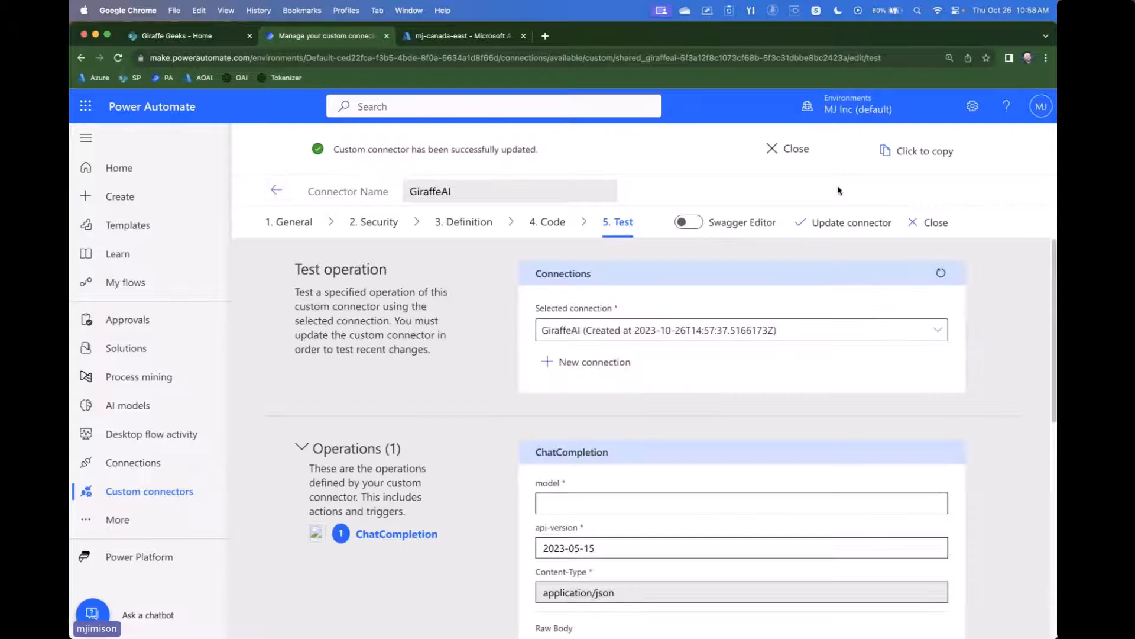
- Close the connector-updated success banner
click(786, 148)
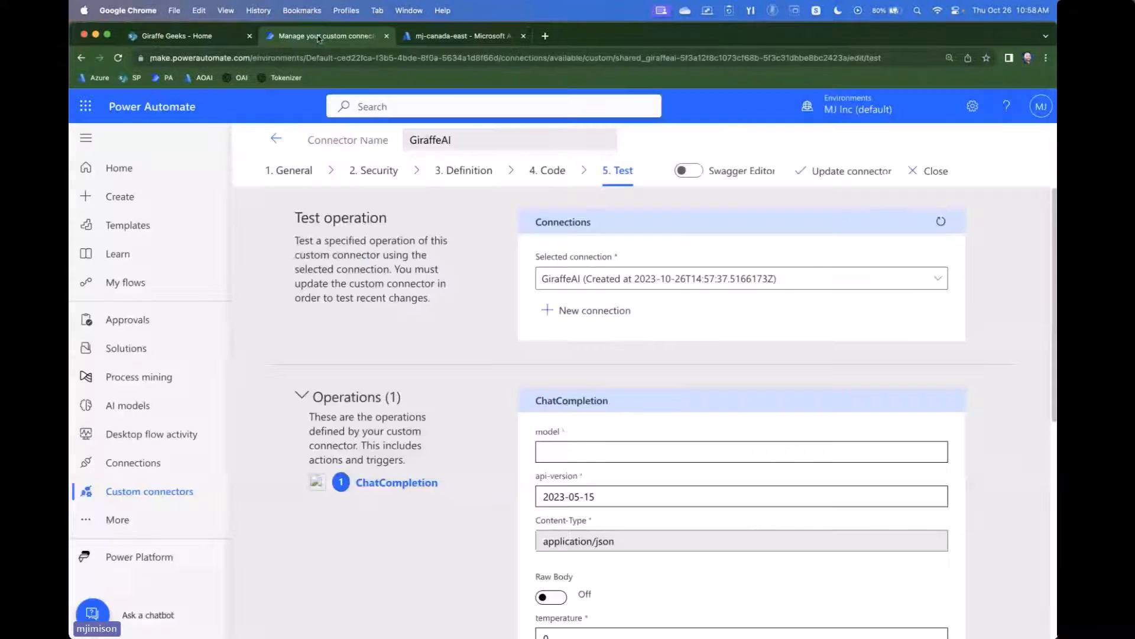
- Start a new automated cloud flow named 'Tweets', checking the Giraffe Geeks Tweet Queue list
click(126, 282)
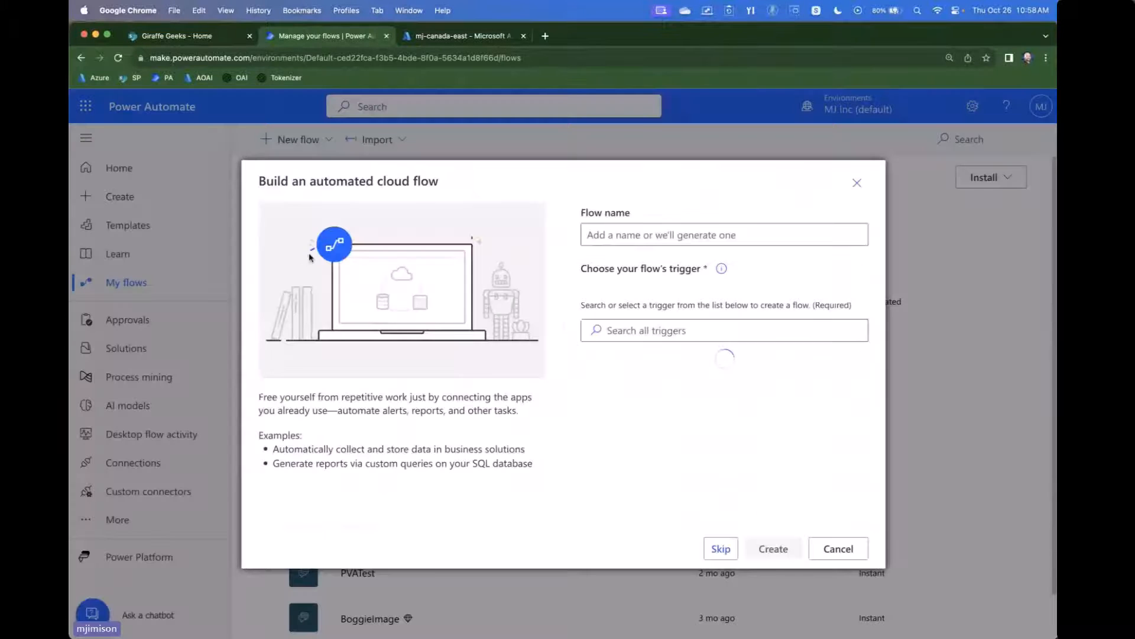
text(Tw)
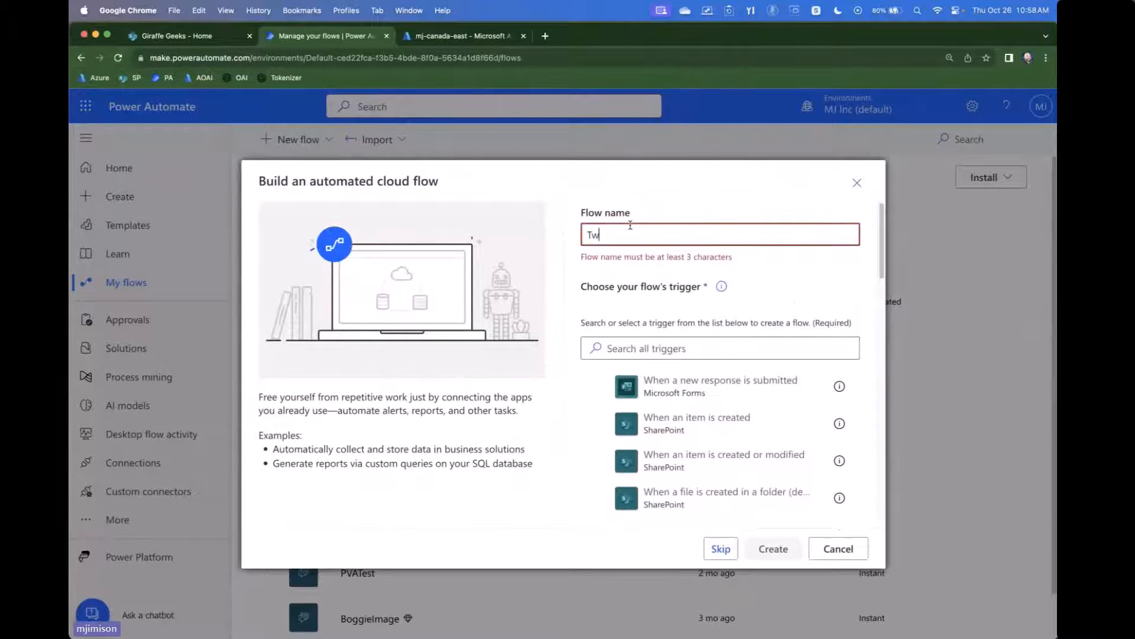
text(eets)
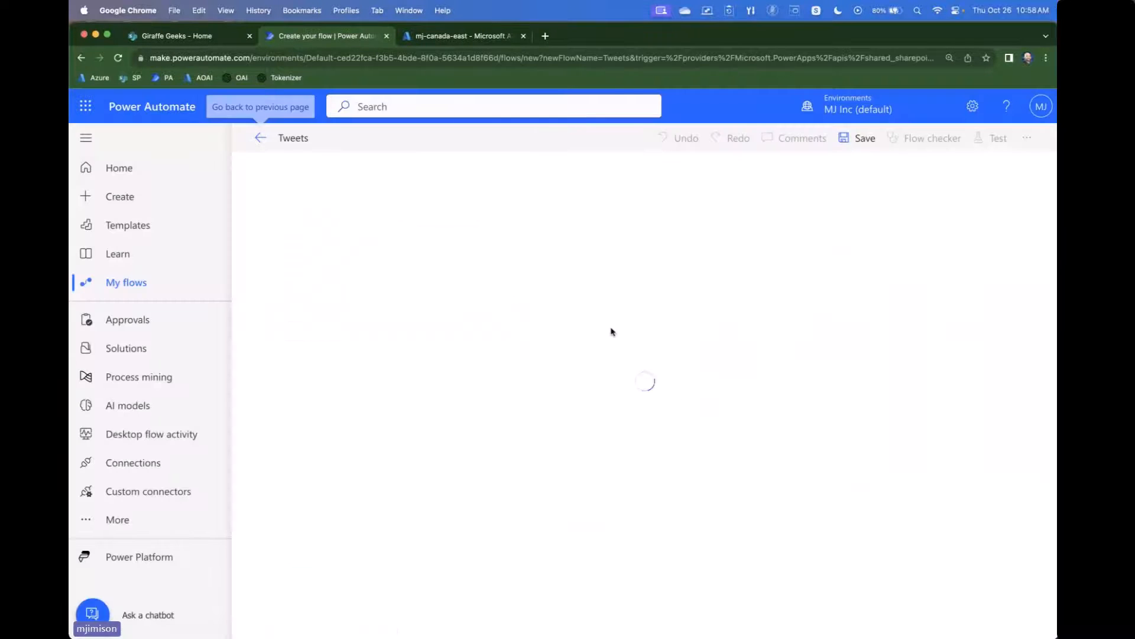
click(177, 35)
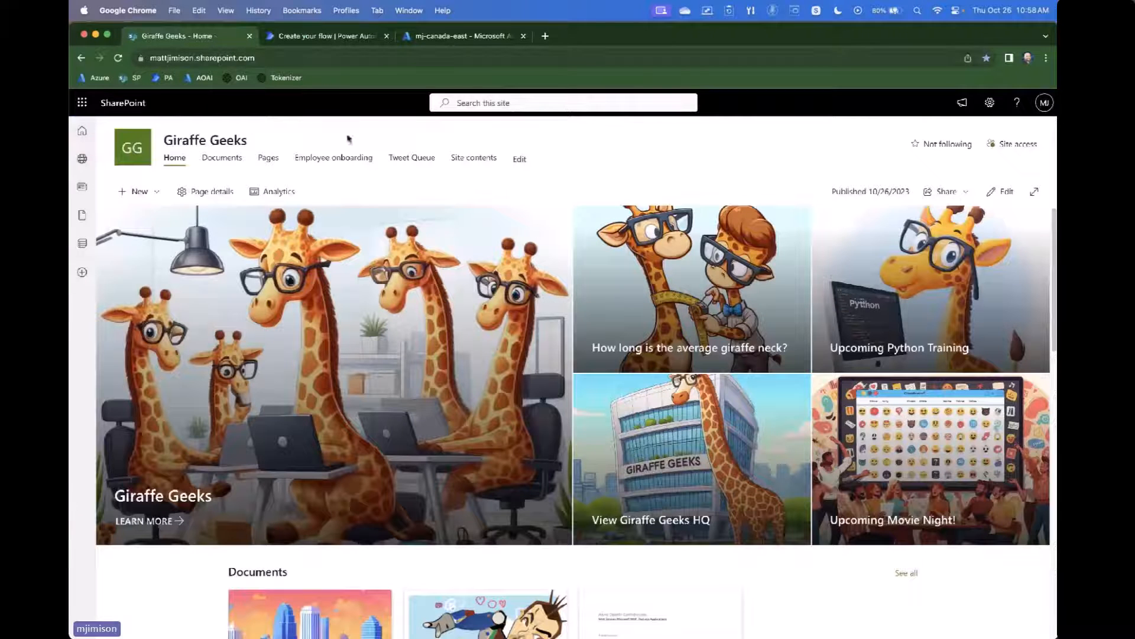
click(326, 36)
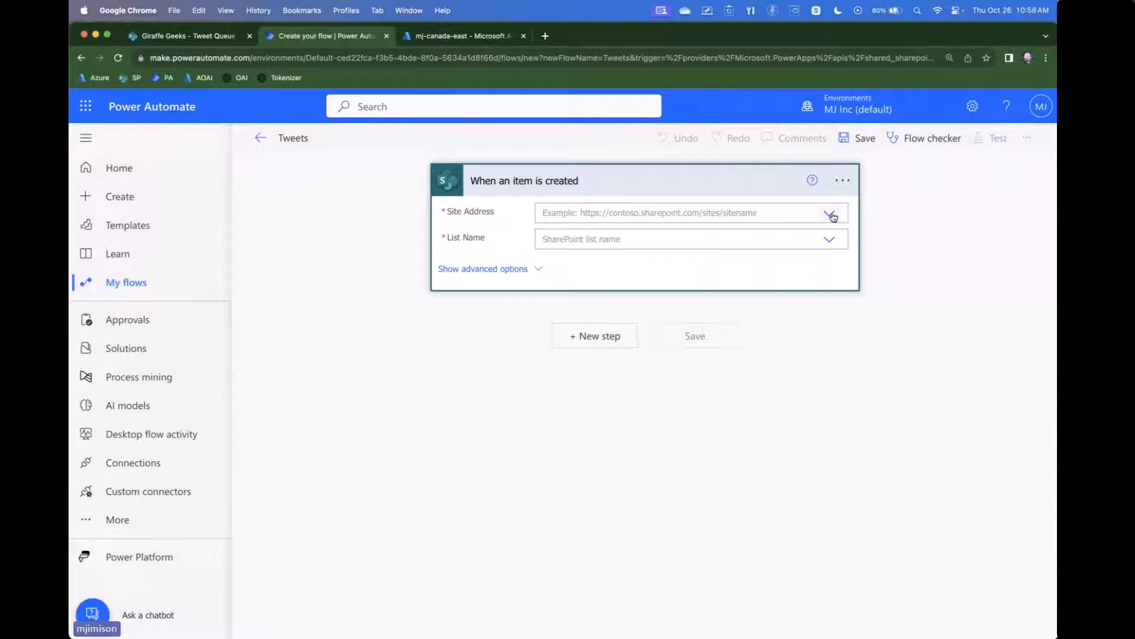
- Set the 'When an item is created' trigger to the Giraffe Geeks site and Tweet Queue list
click(830, 212)
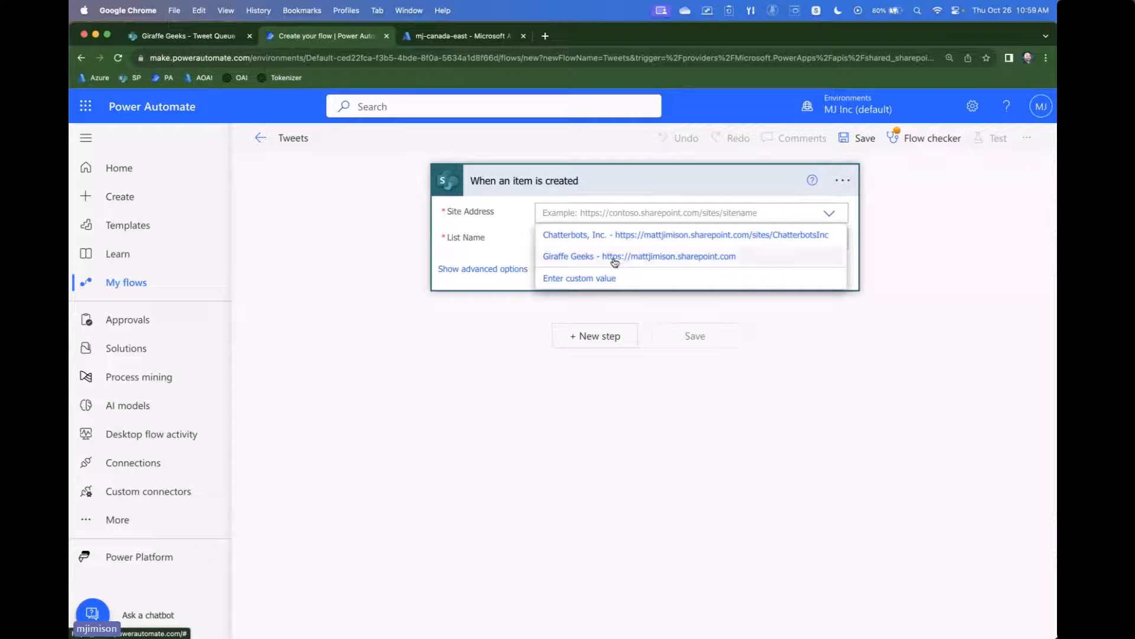
click(638, 255)
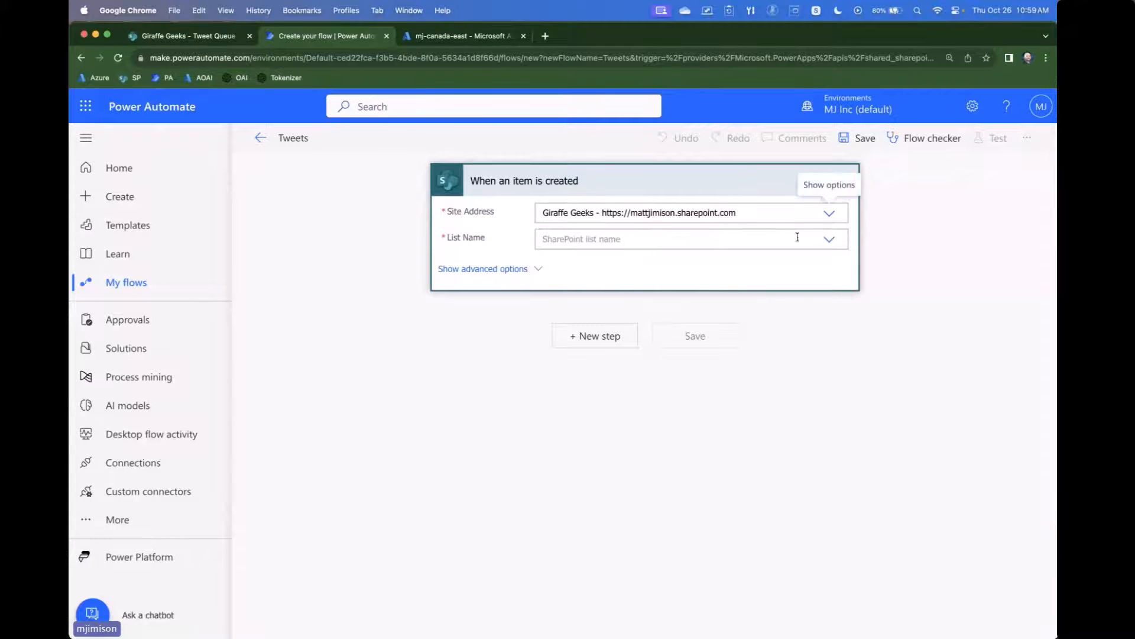
click(828, 238)
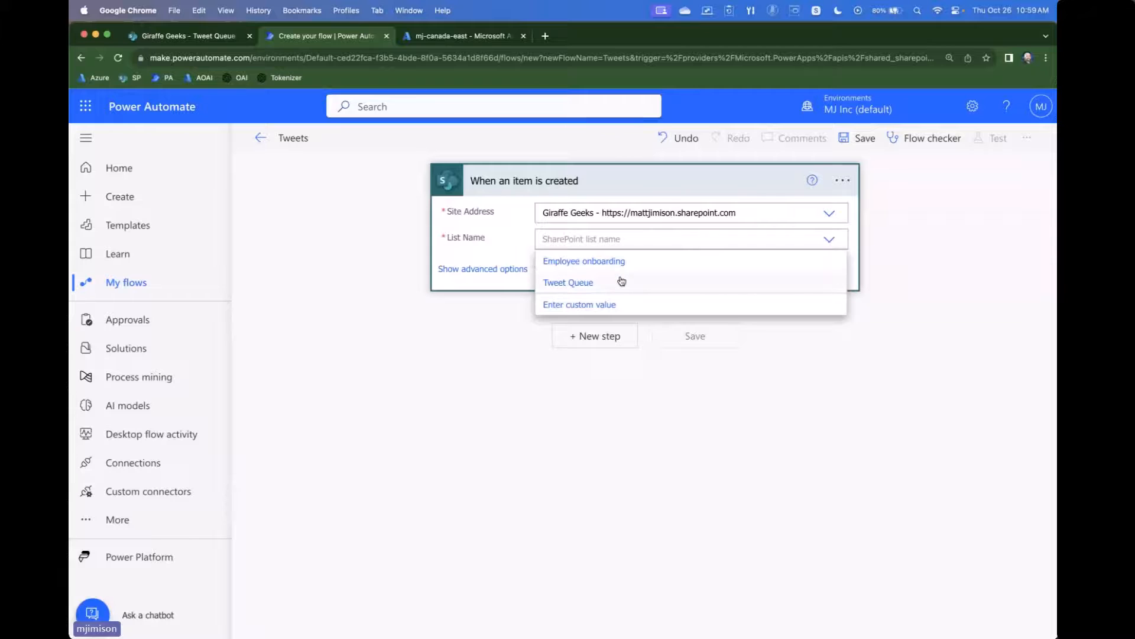
click(568, 281)
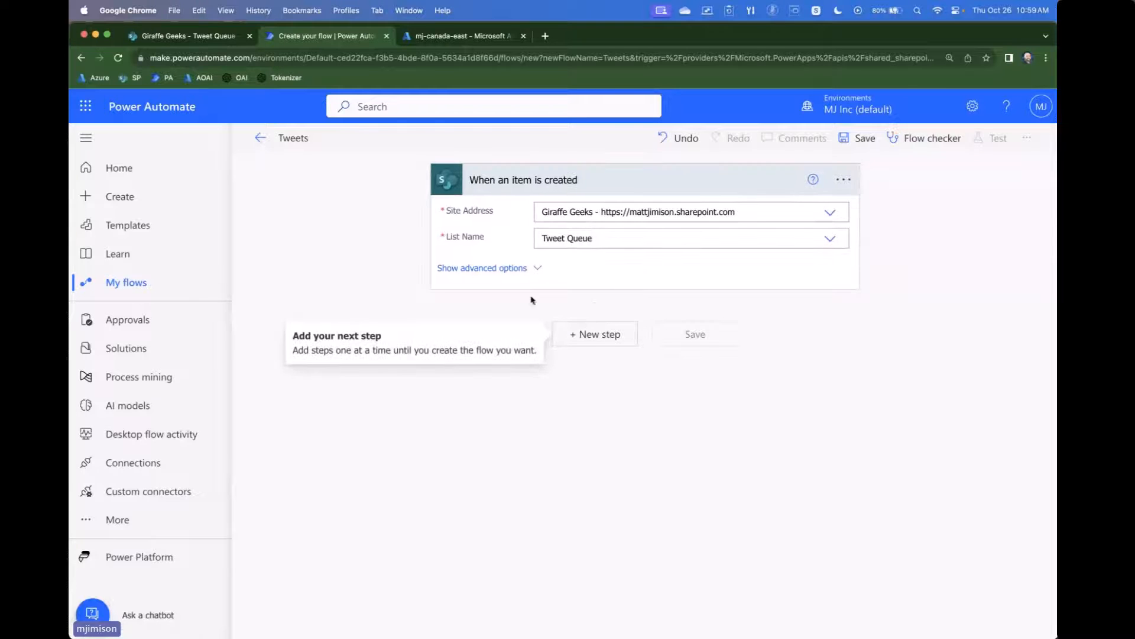
click(595, 334)
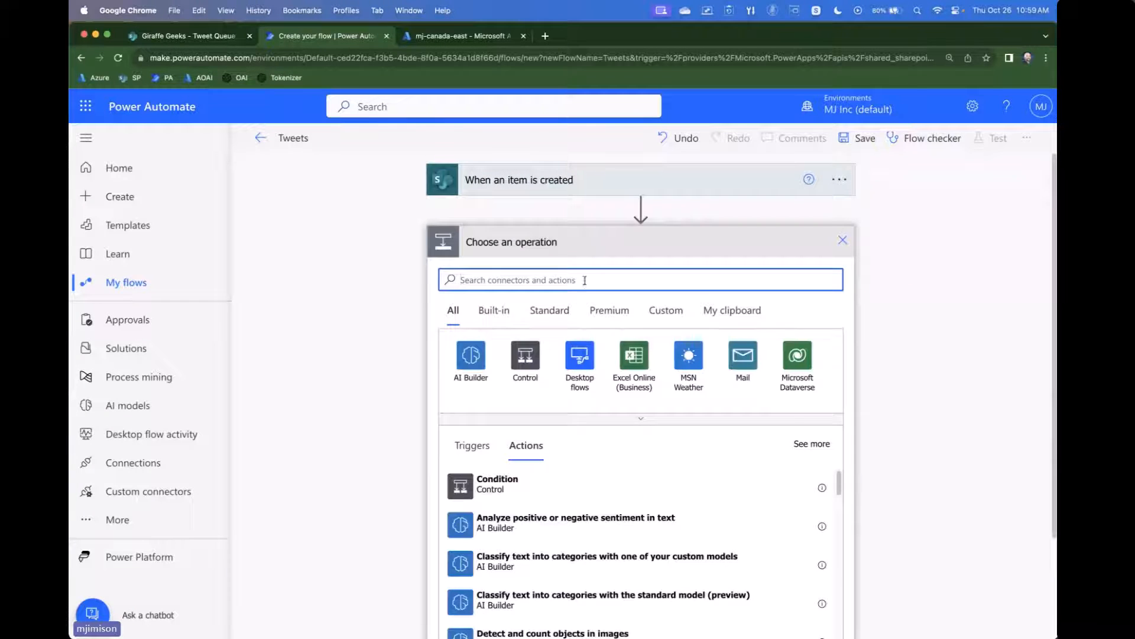
- Add the GiraffeAI ChatCompletion action with model gpt-35-turbo and message role user
click(664, 310)
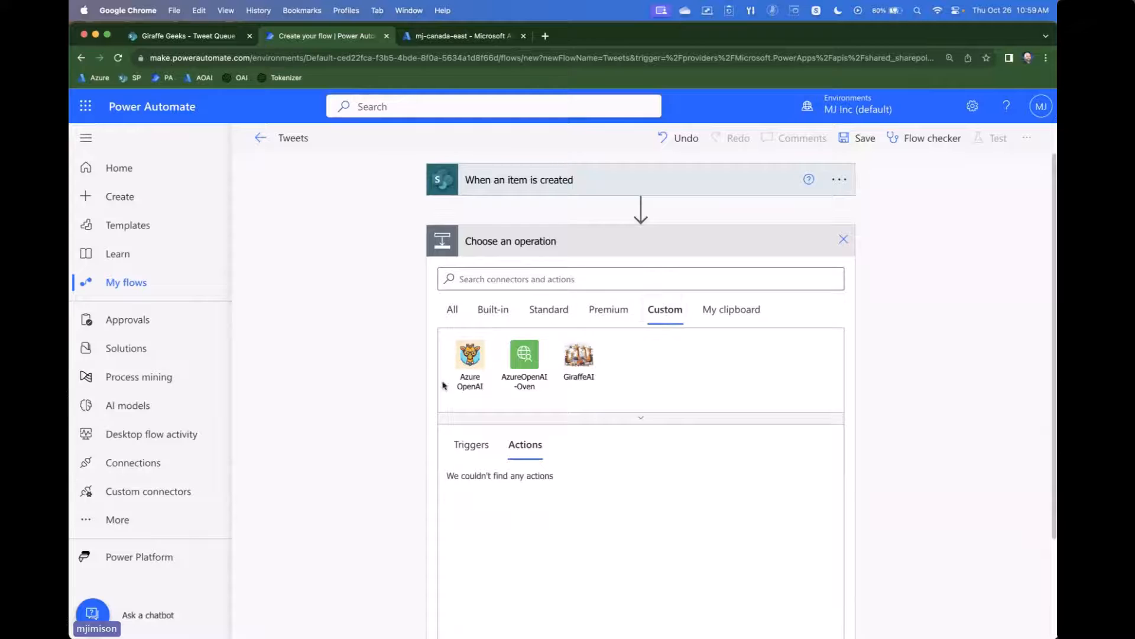
click(578, 355)
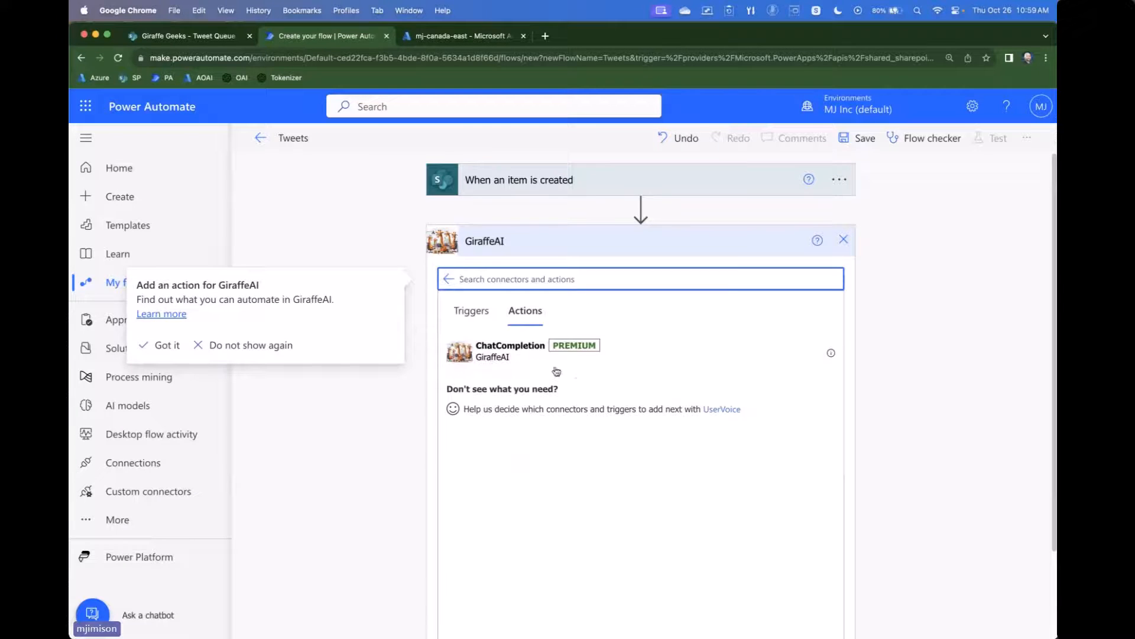
click(166, 345)
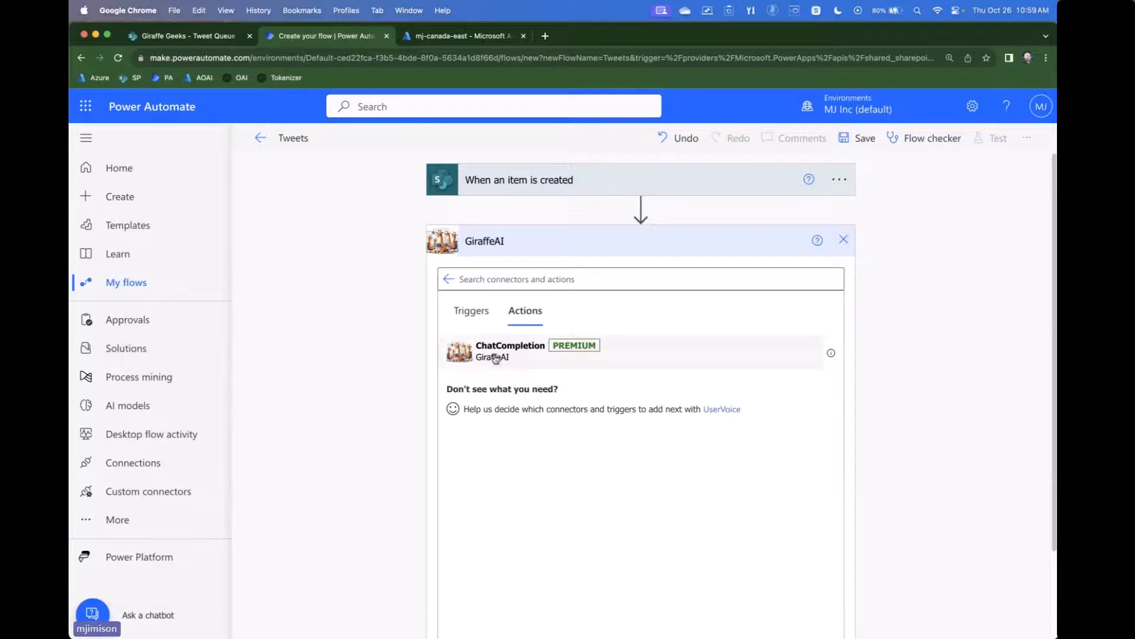
click(509, 351)
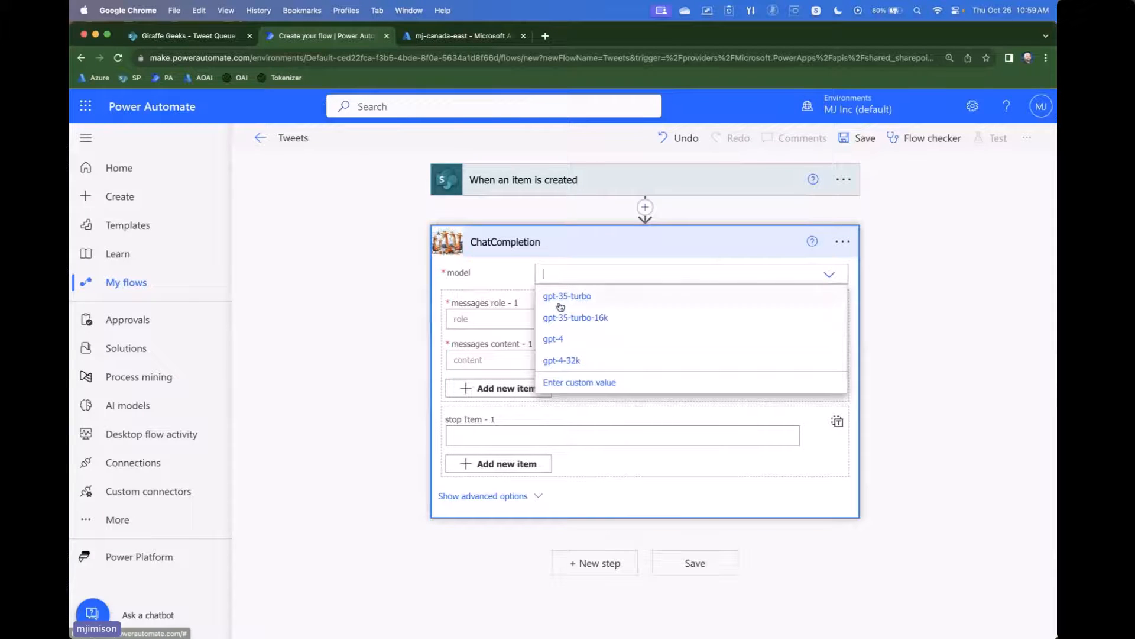
click(567, 296)
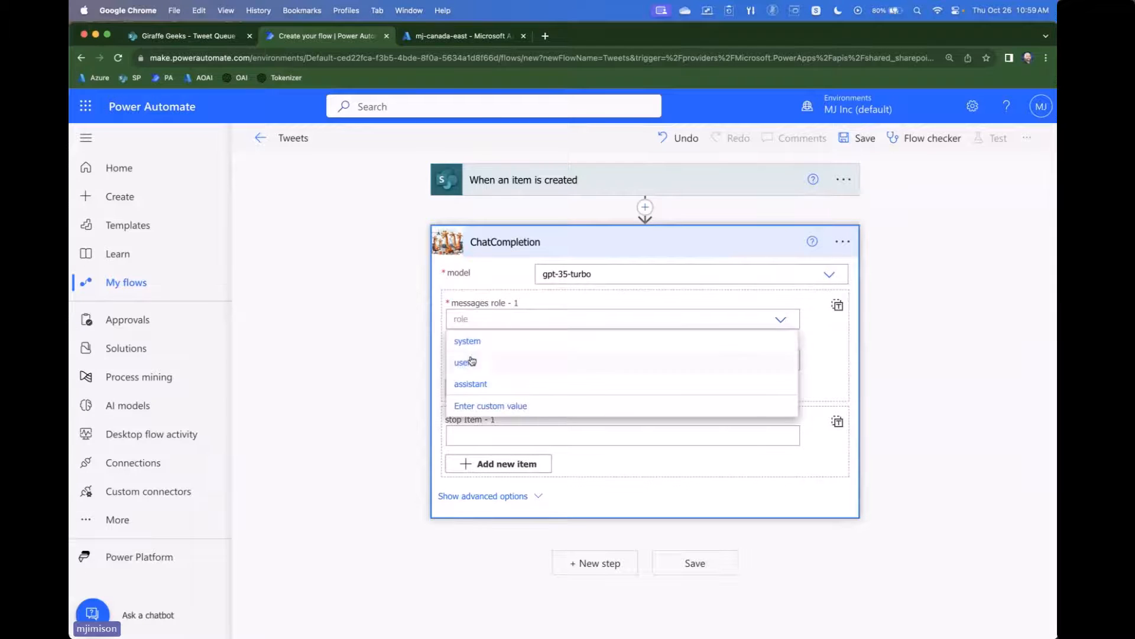
click(462, 362)
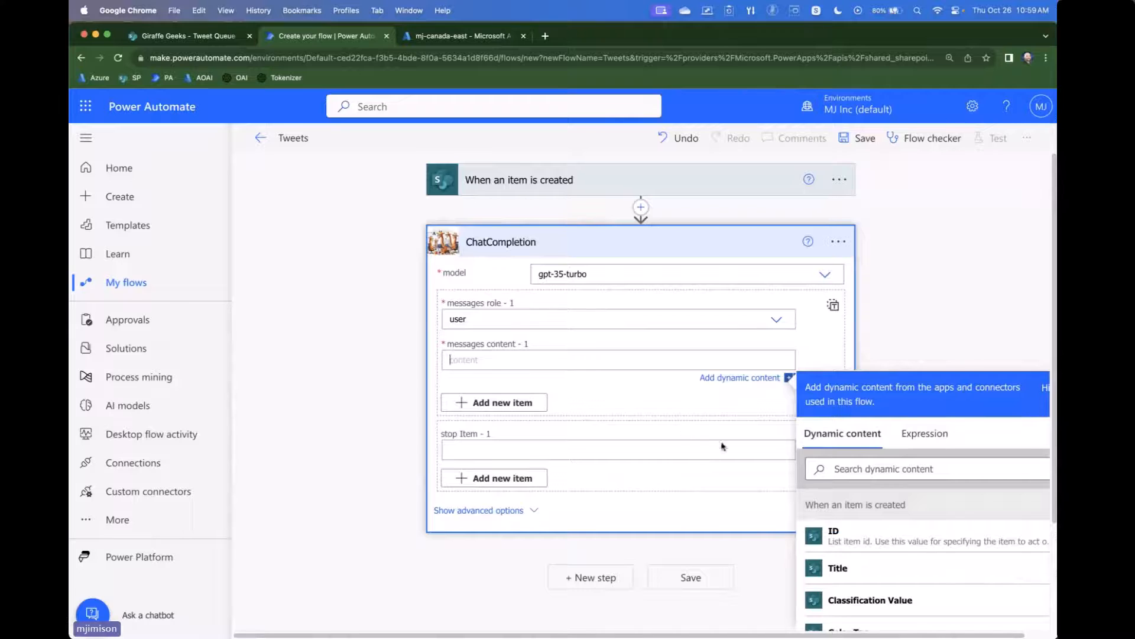
- Type the prompt 'Classify the above text as Positive, Negative, or Neutral. Only respond with one of these 3 values.'
scroll(down, 3)
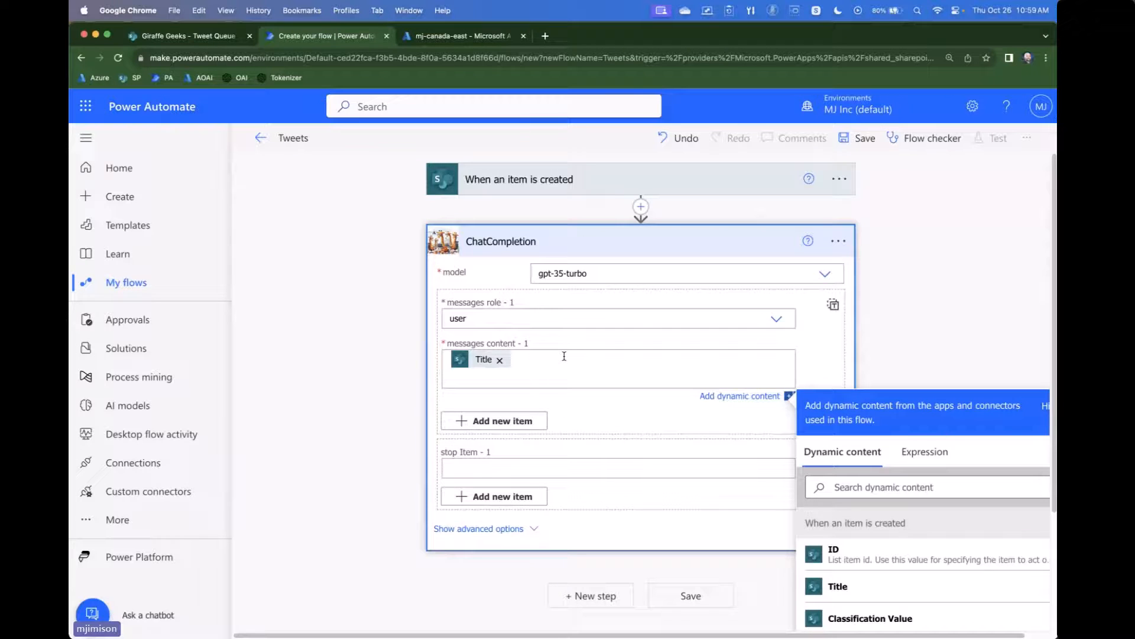
text(----)
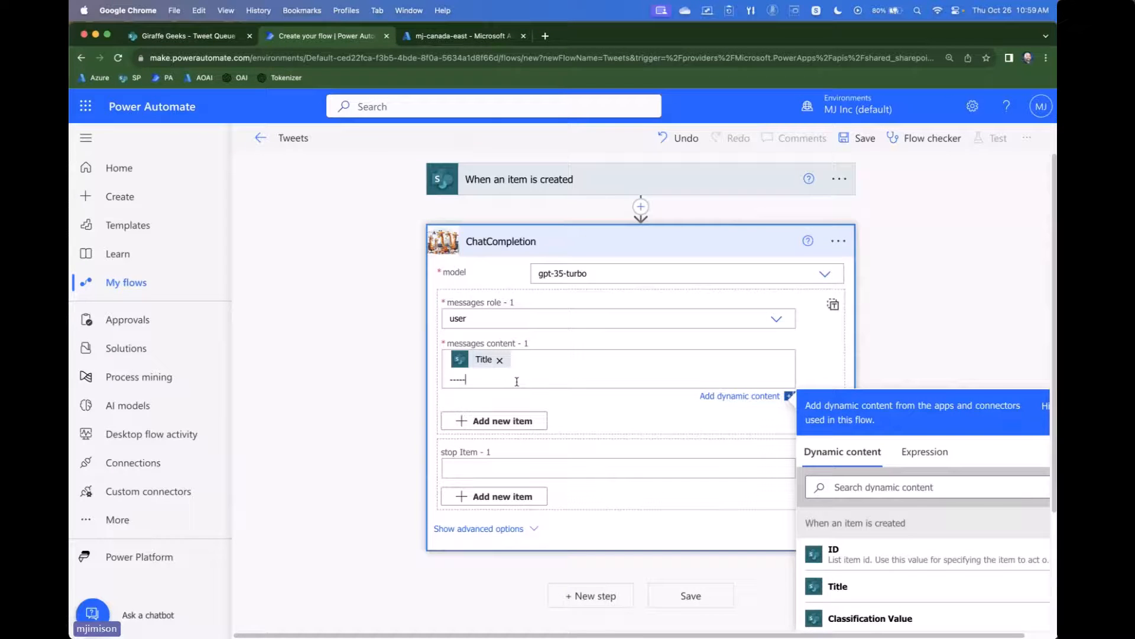
text(Ca)
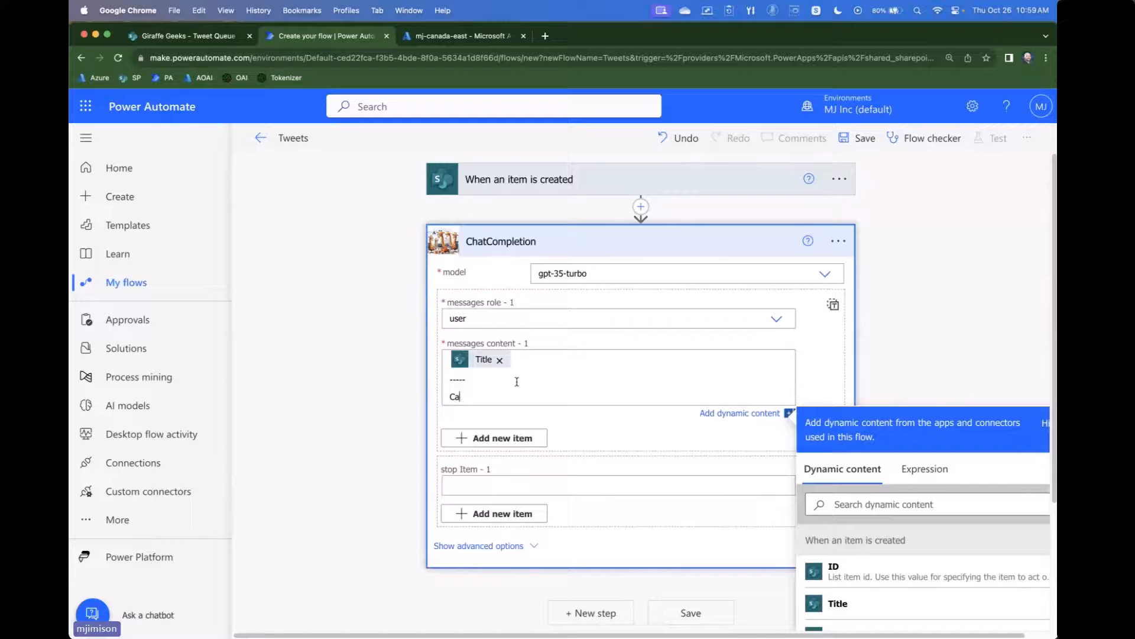
text(Class)
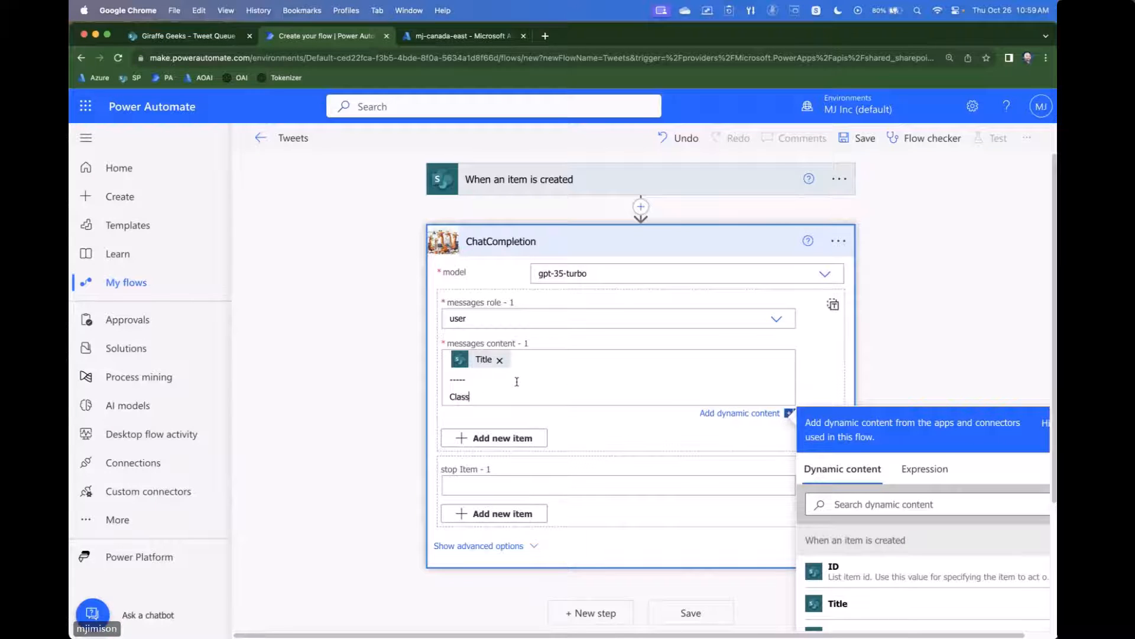
text(ify the above text as)
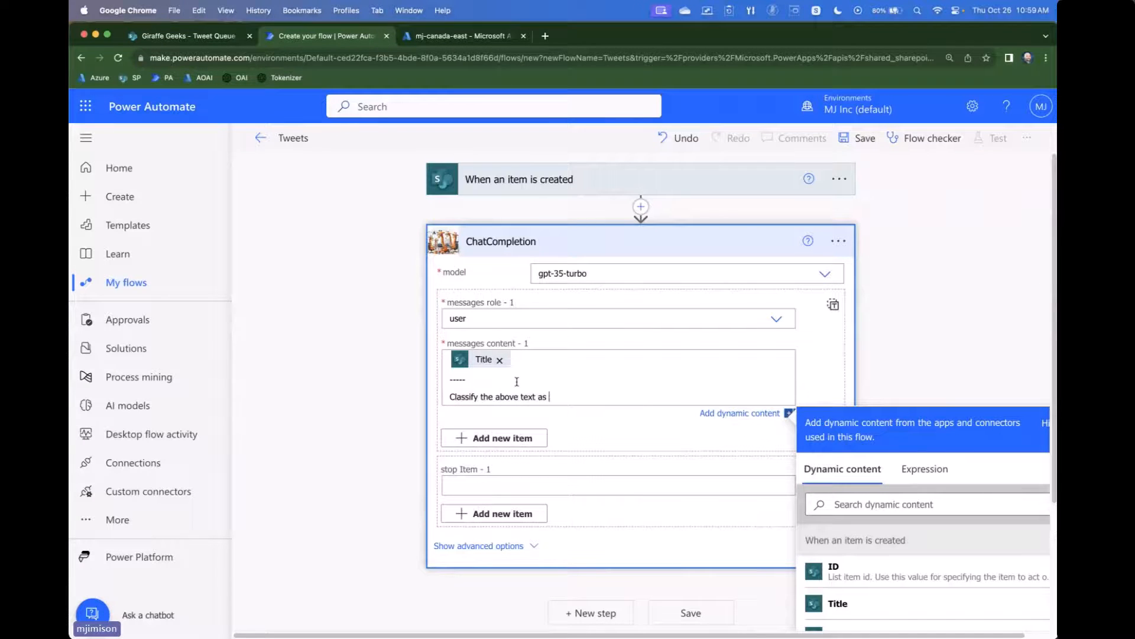
text(Positive,)
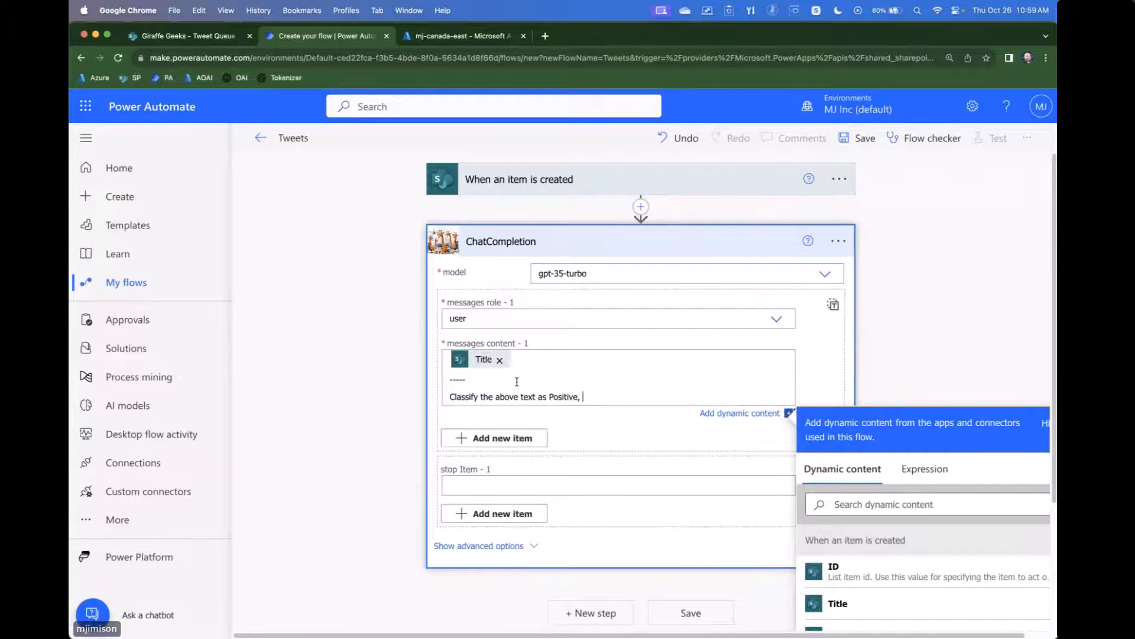
text(Negative, or Neu)
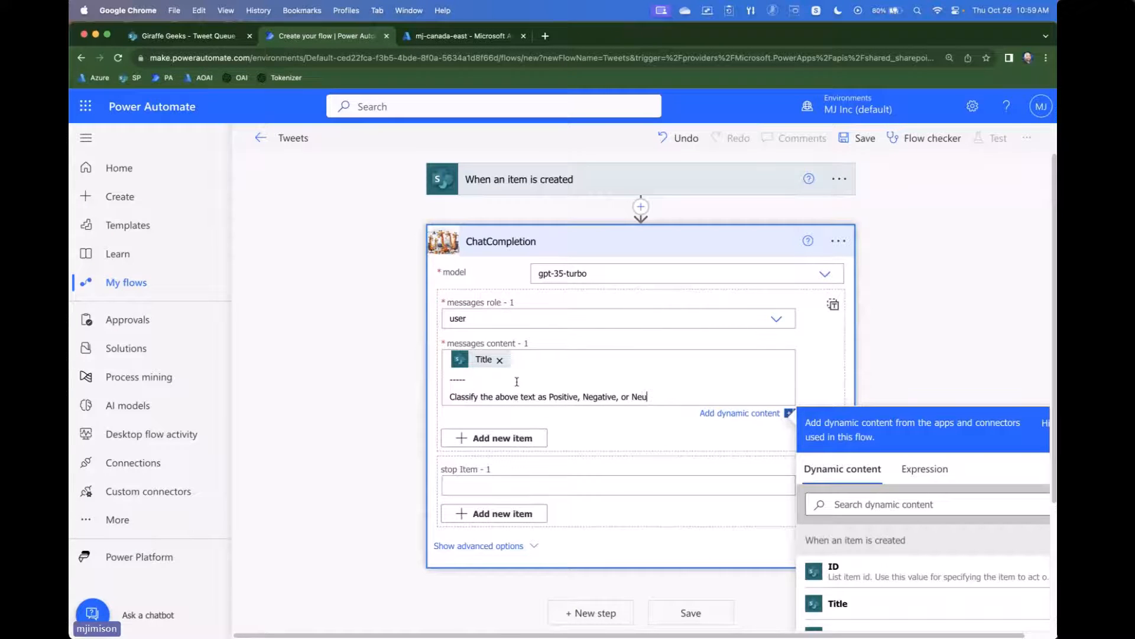
text(tral. Only respond with)
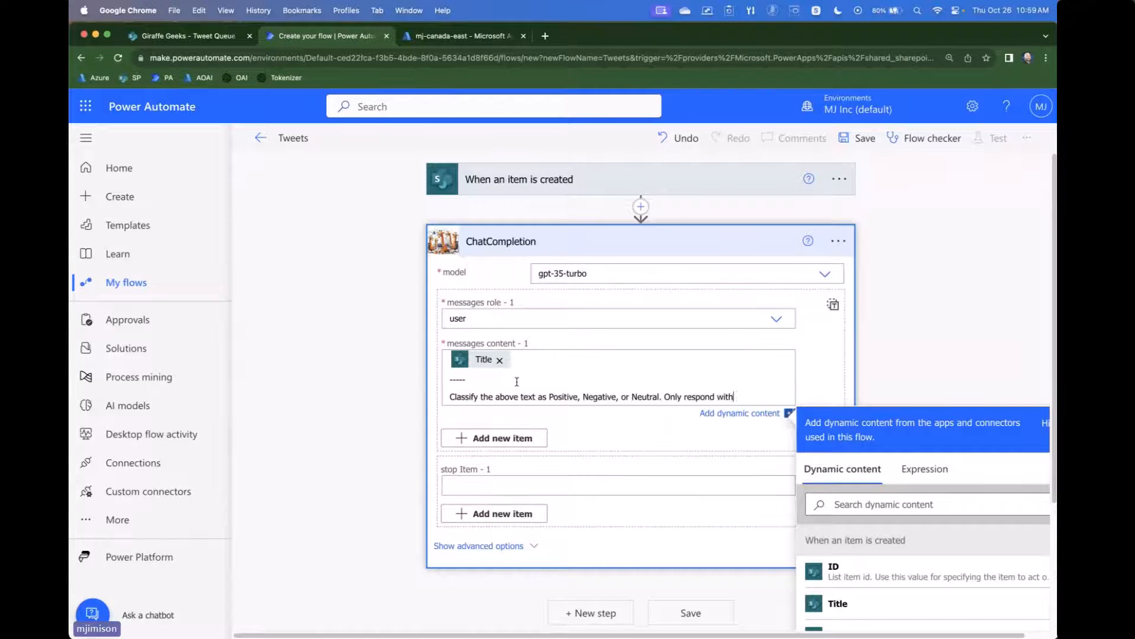
text(one of these 3 values.)
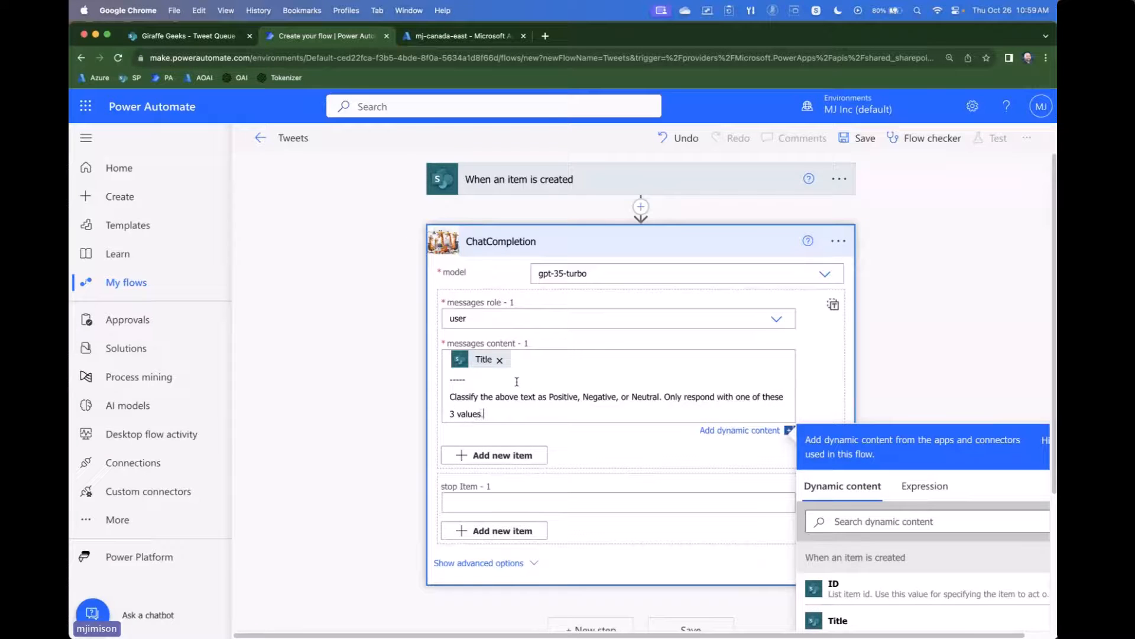
scroll(down, 3)
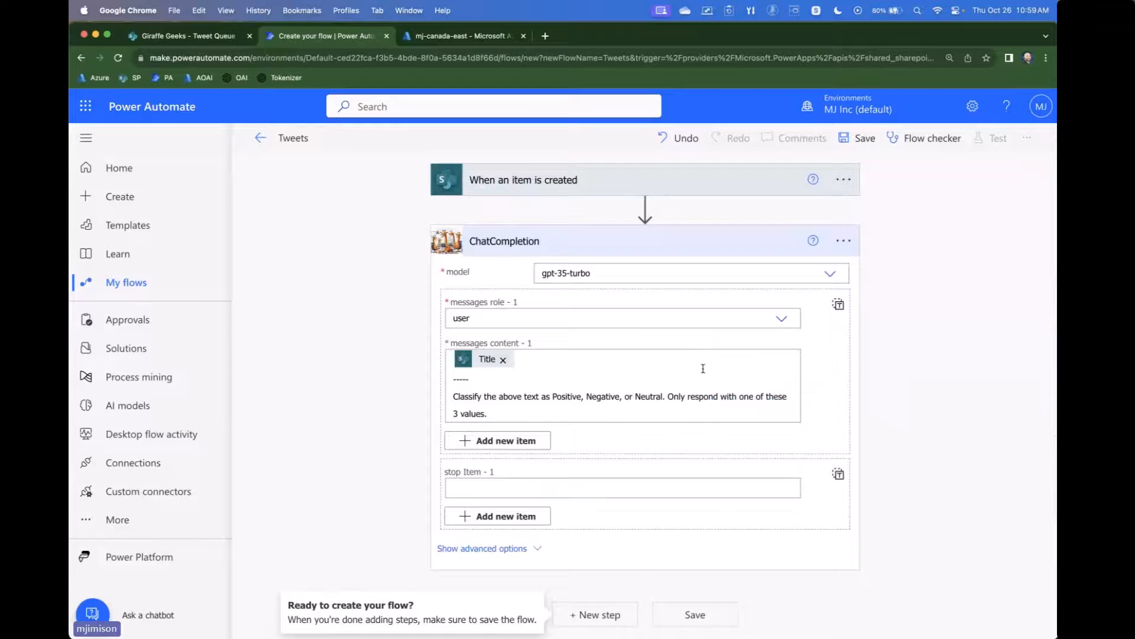
- Add a SharePoint Update item step for Tweet Queue with the trigger's ID, then start a test
click(594, 614)
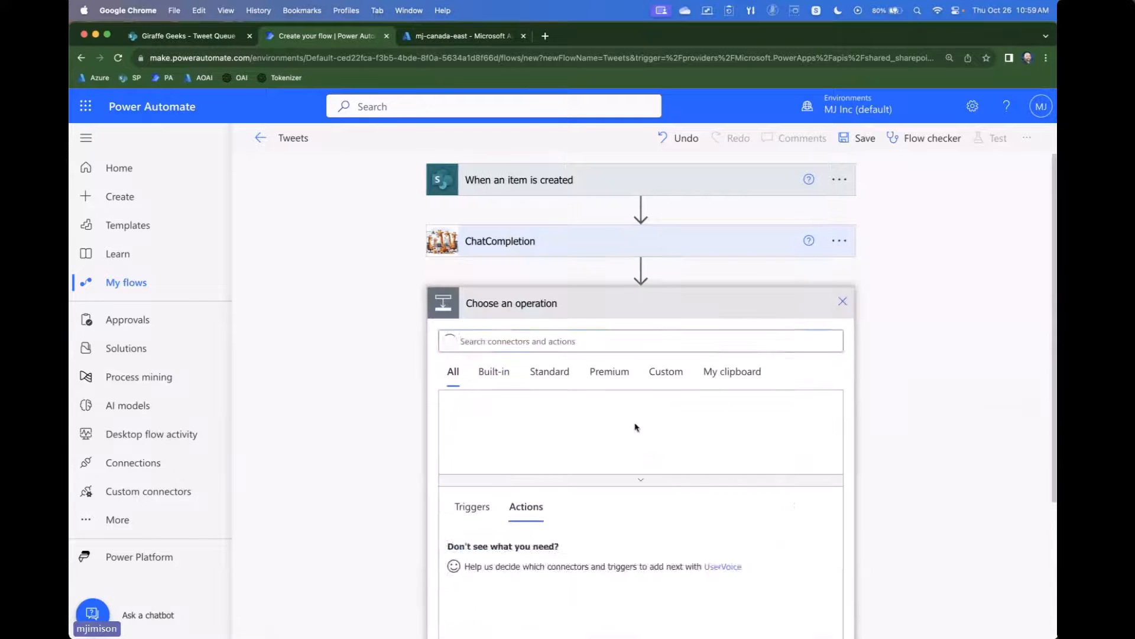
text(update item)
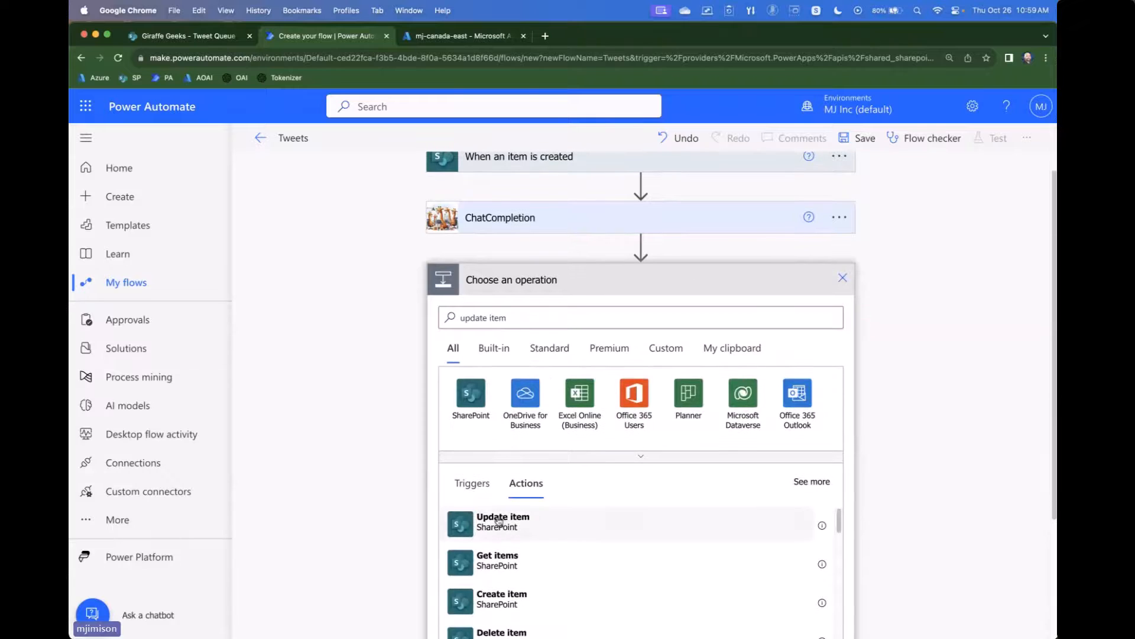
click(503, 520)
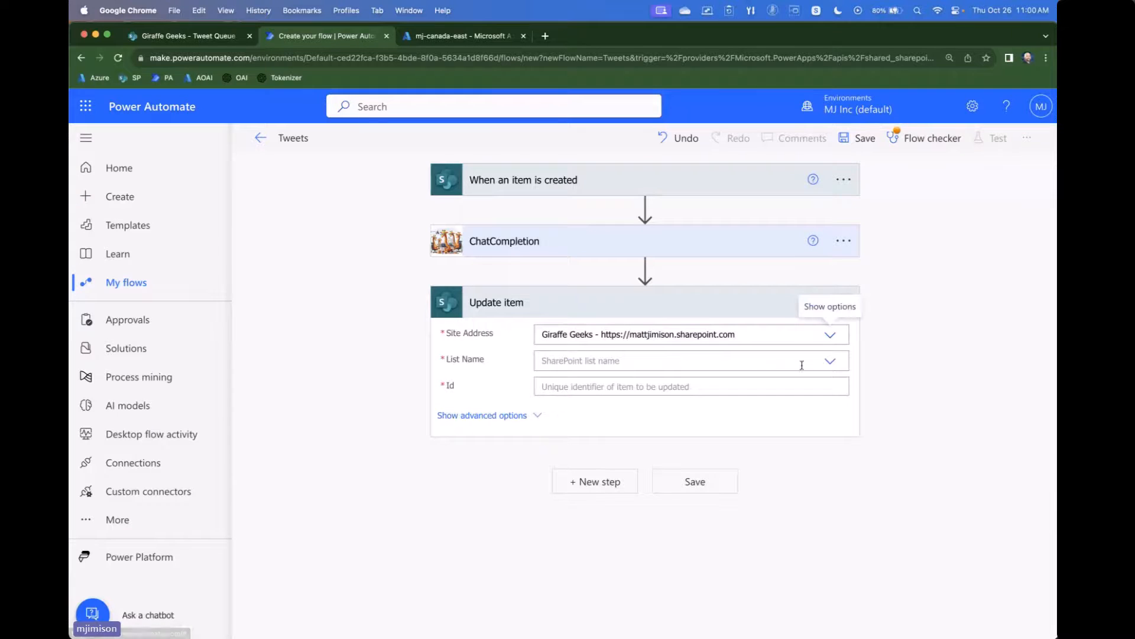
click(831, 361)
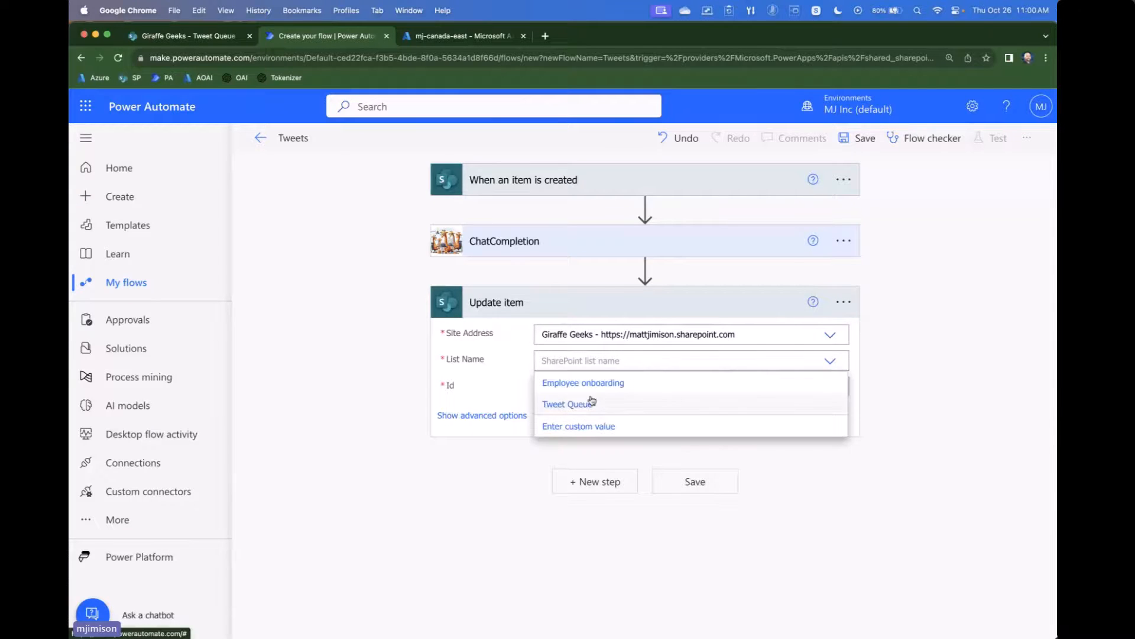
click(568, 403)
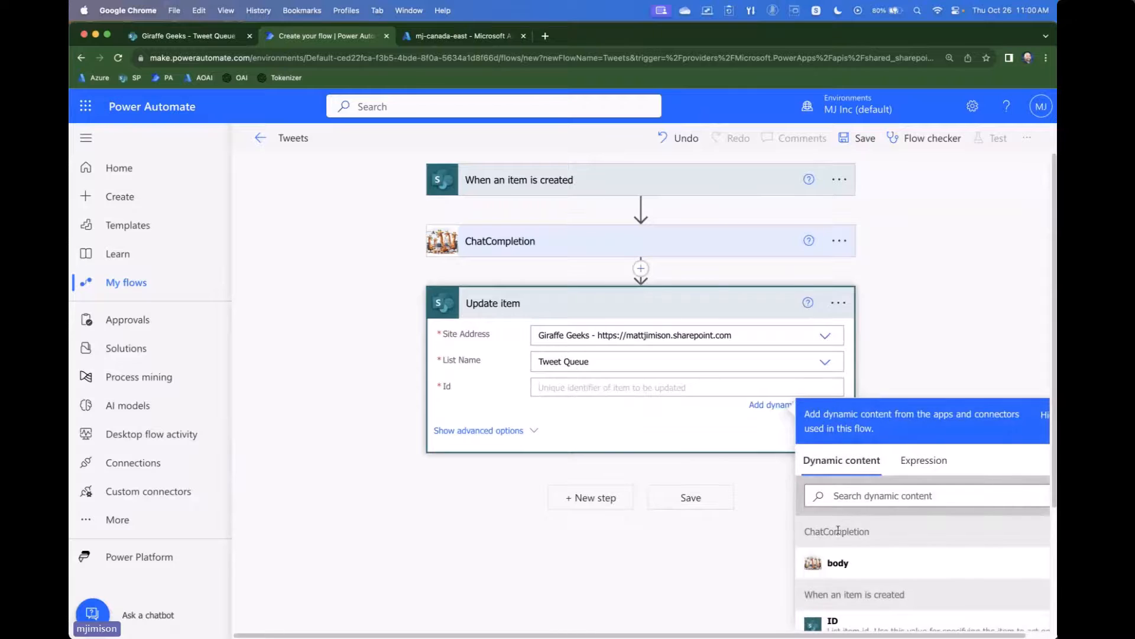
click(833, 619)
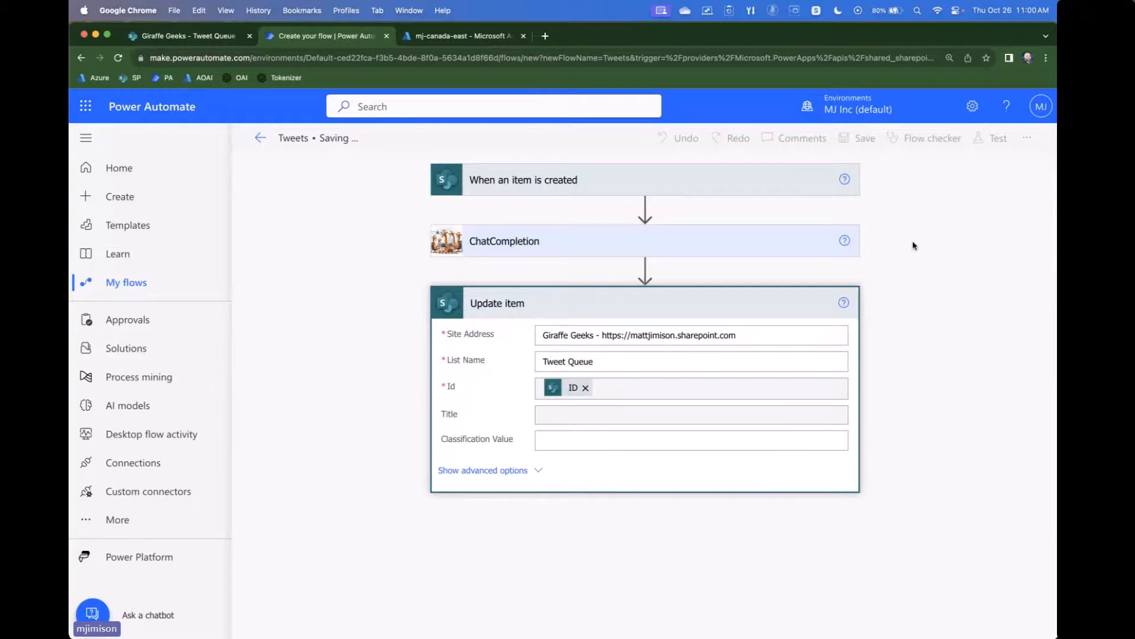
mouse_move(926, 172)
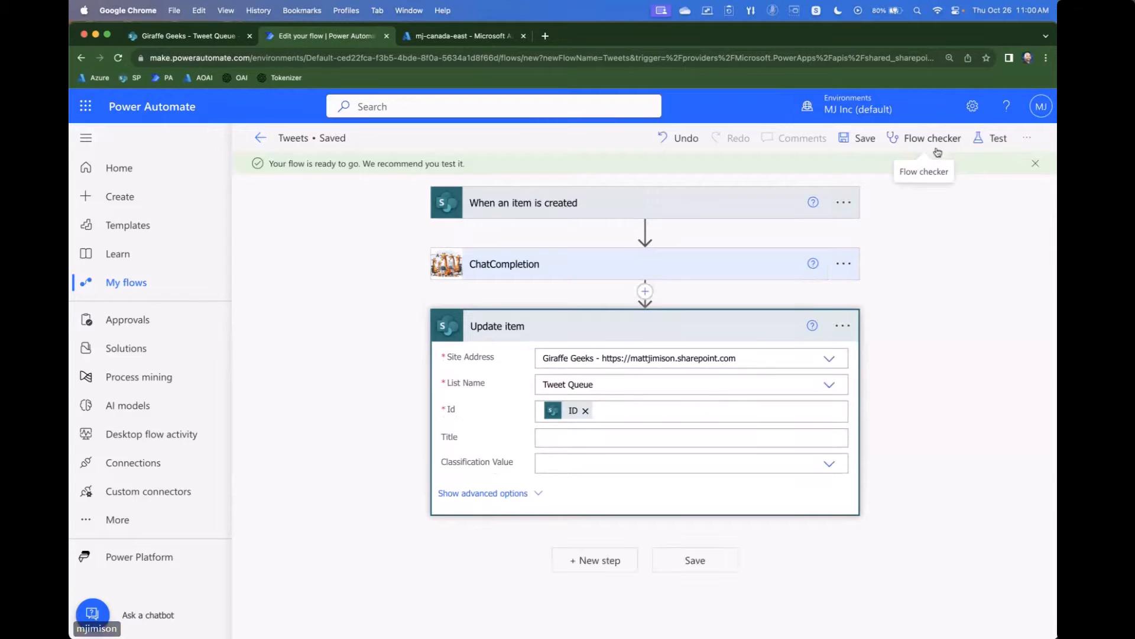
click(998, 137)
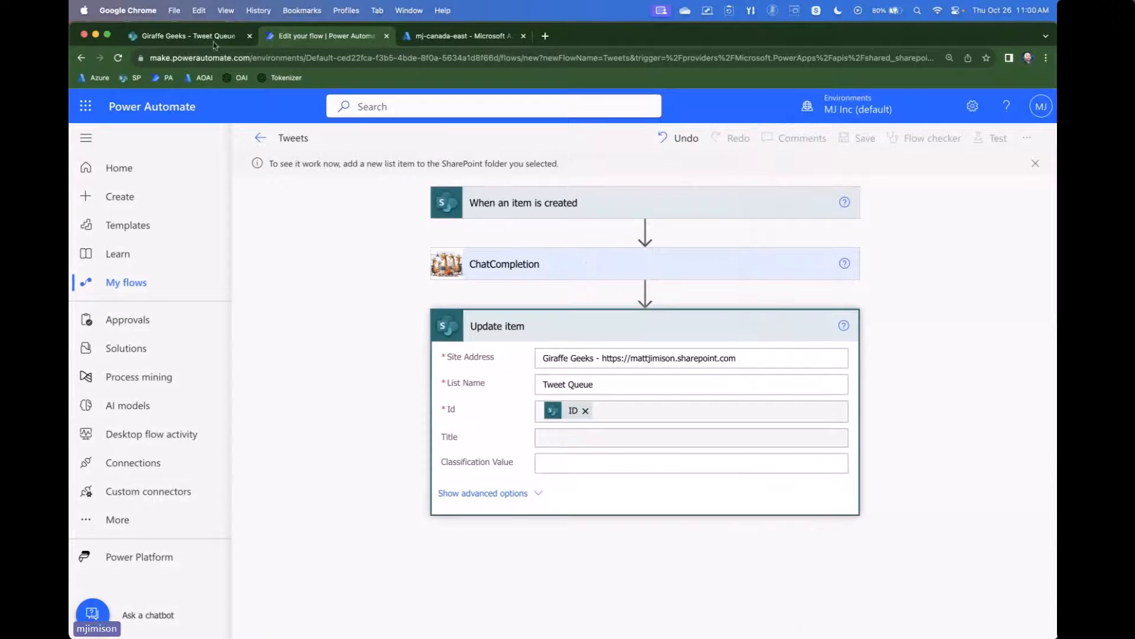
- Save a new Tweet Queue item with the movie-stinks tweet as Title, then return to the flow
click(187, 35)
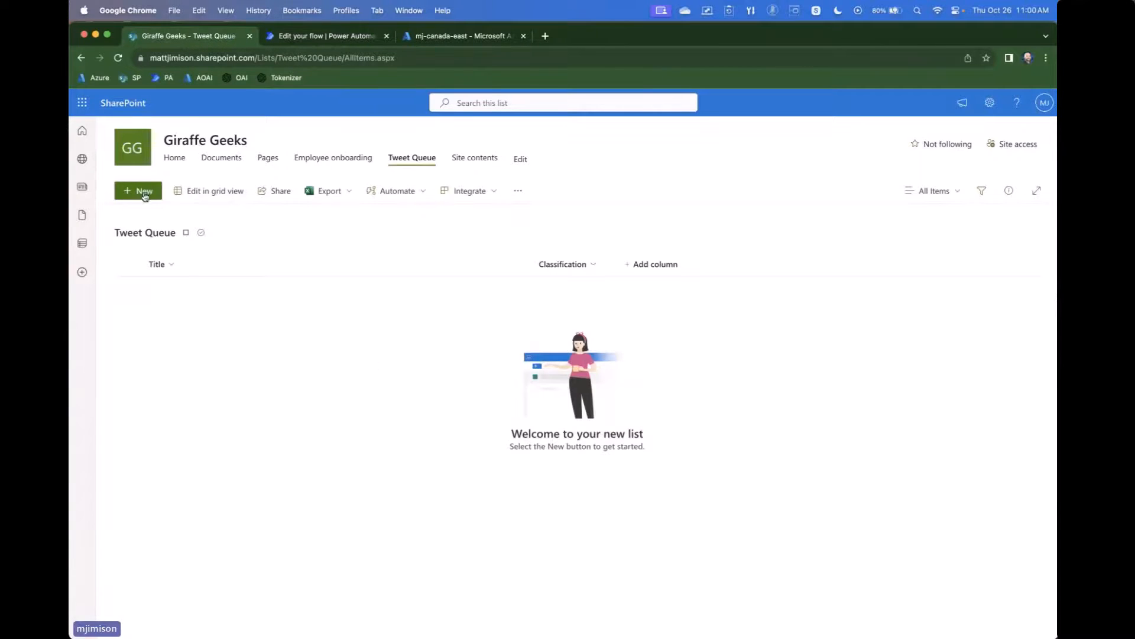
click(138, 191)
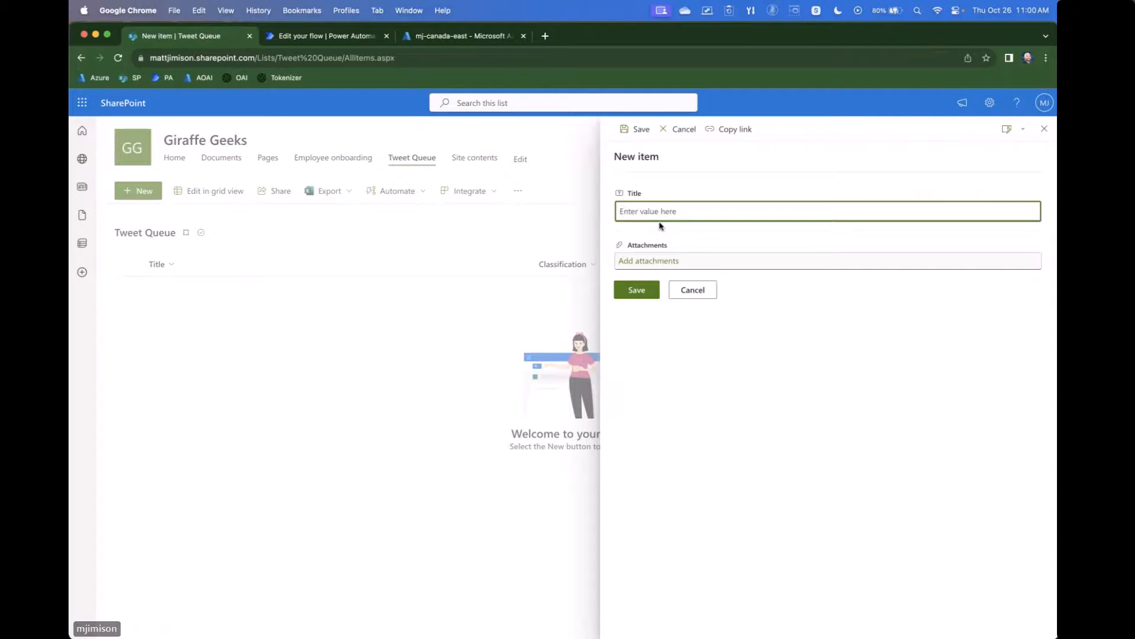
text(Let us know what you think about our new mo)
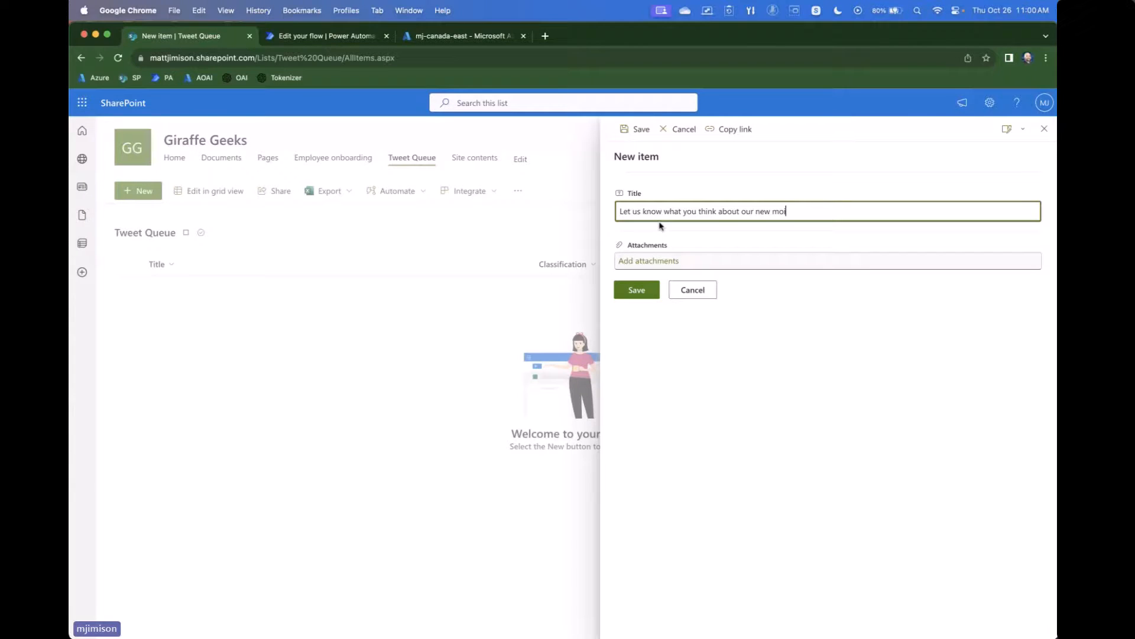
text(vie - we think i)
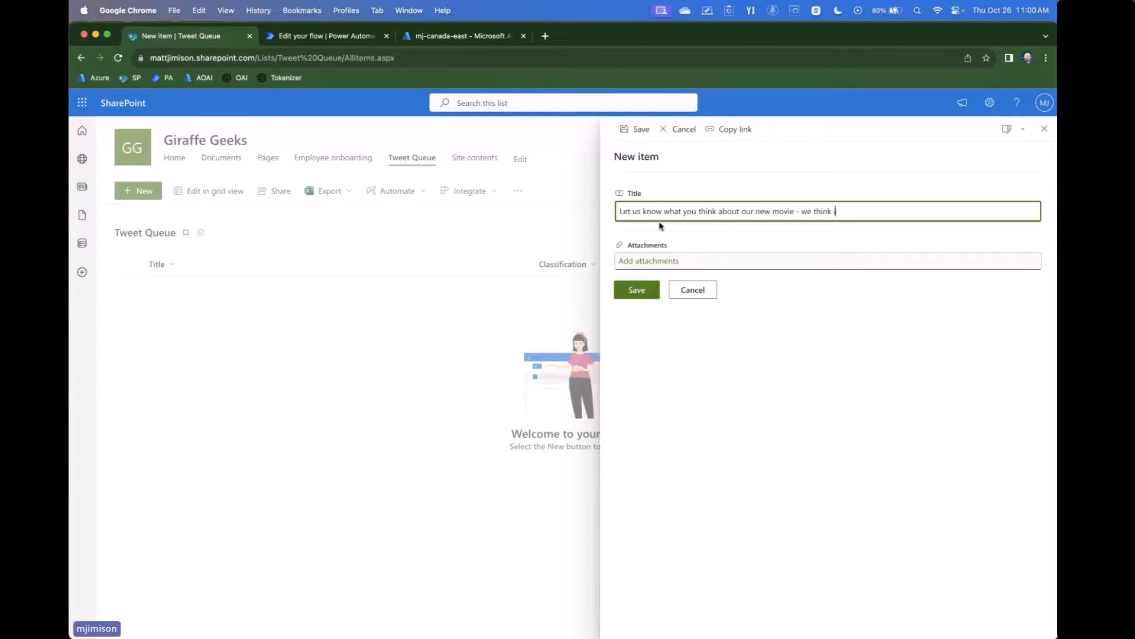
text(it stinks!)
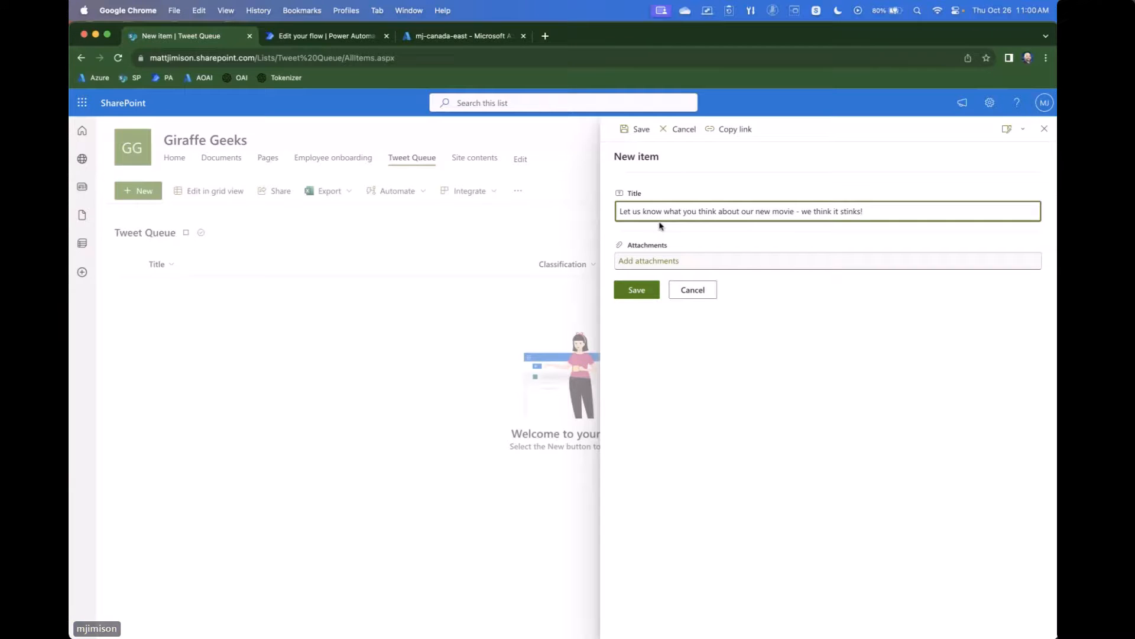
click(635, 290)
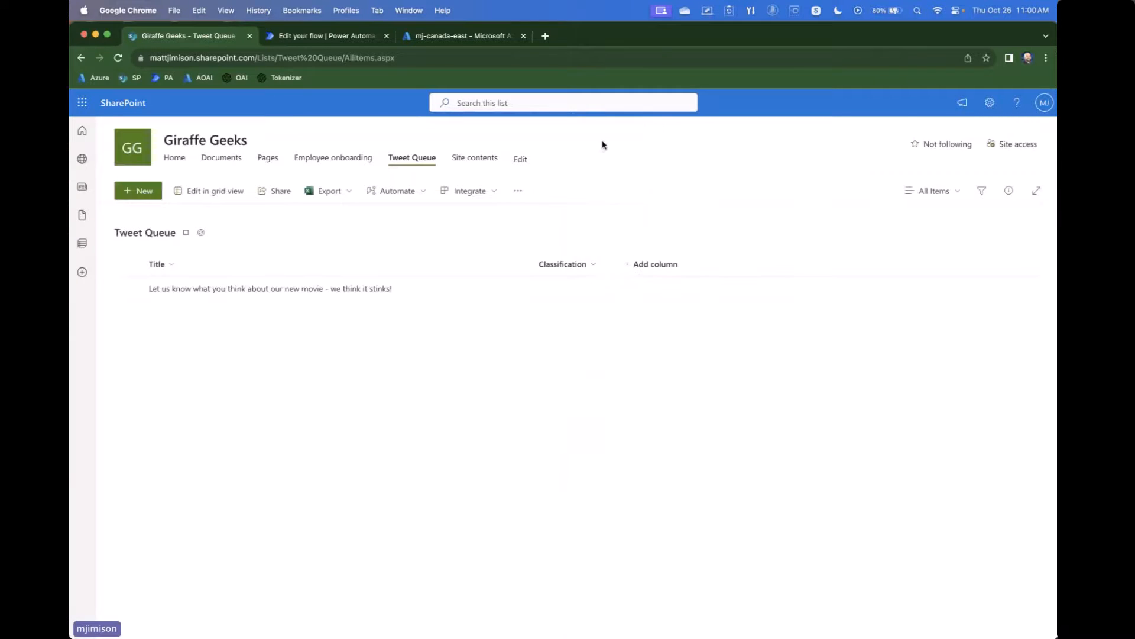
click(324, 36)
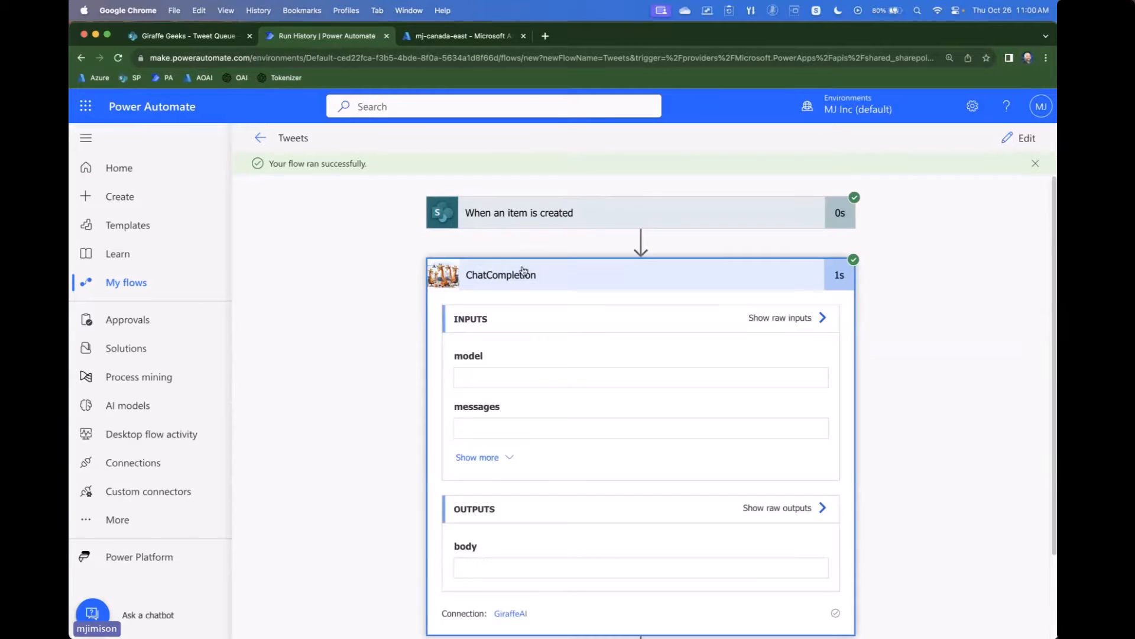
- Scroll the ChatCompletion run outputs to find the Negative classification, then switch to the Tweet Queue list
scroll(down, 3)
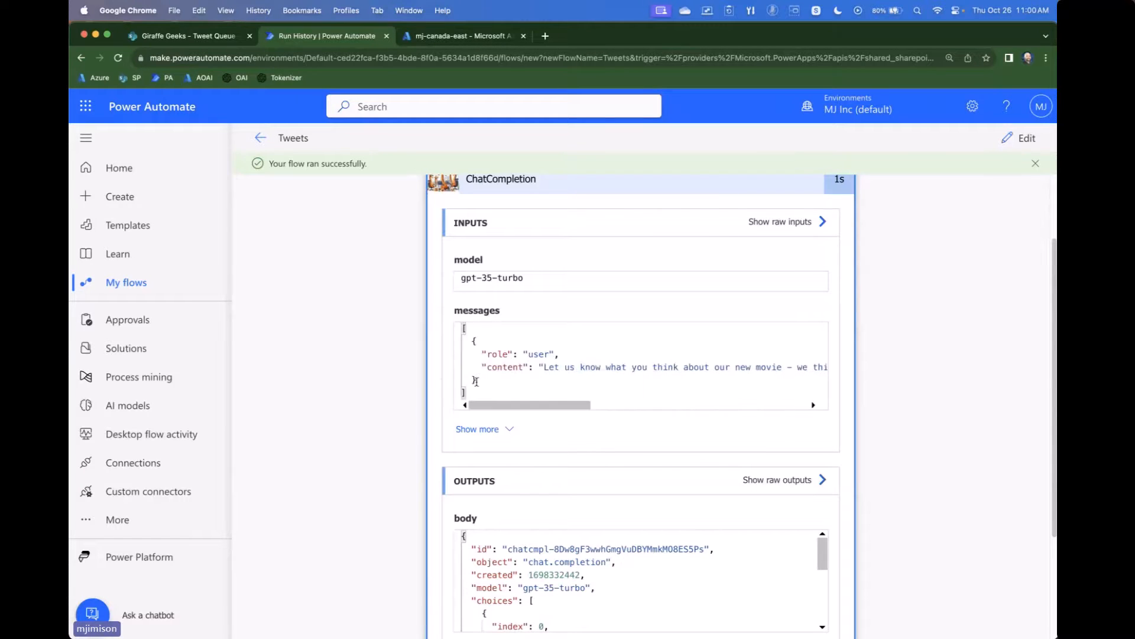
scroll(down, 3)
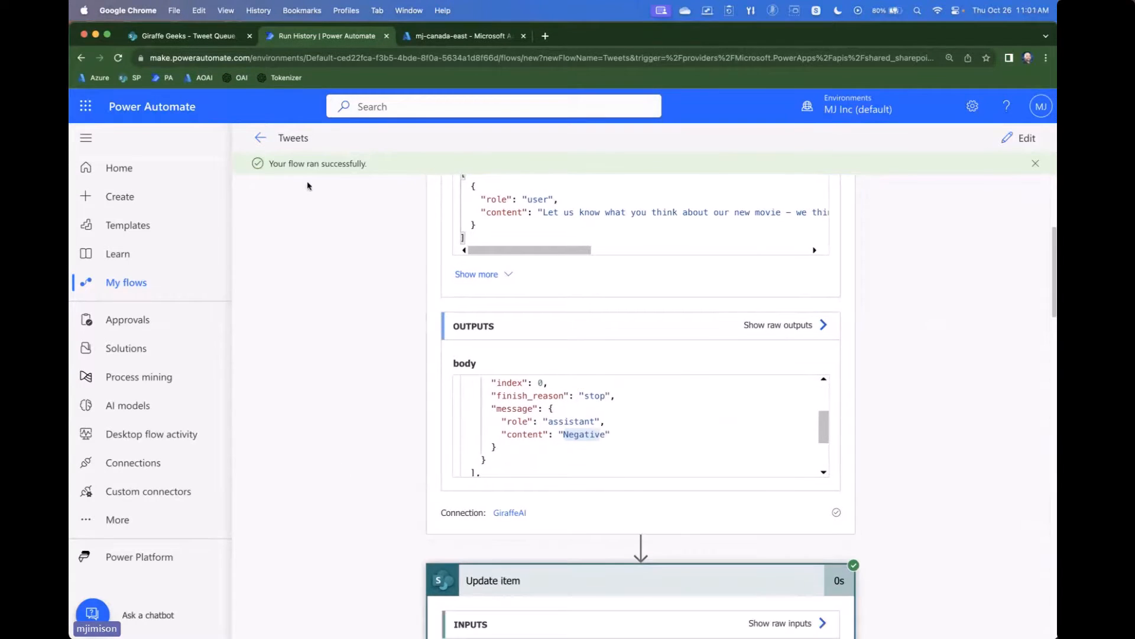
click(186, 36)
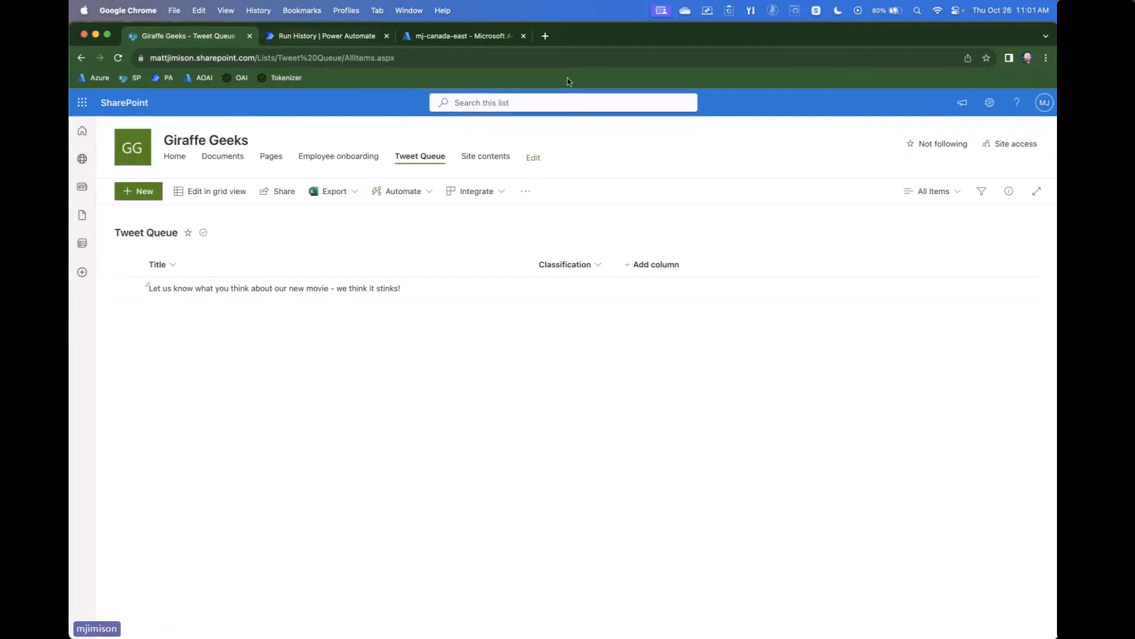
- Return to the Power Automate tab and open the Tweets flow in edit mode
click(326, 35)
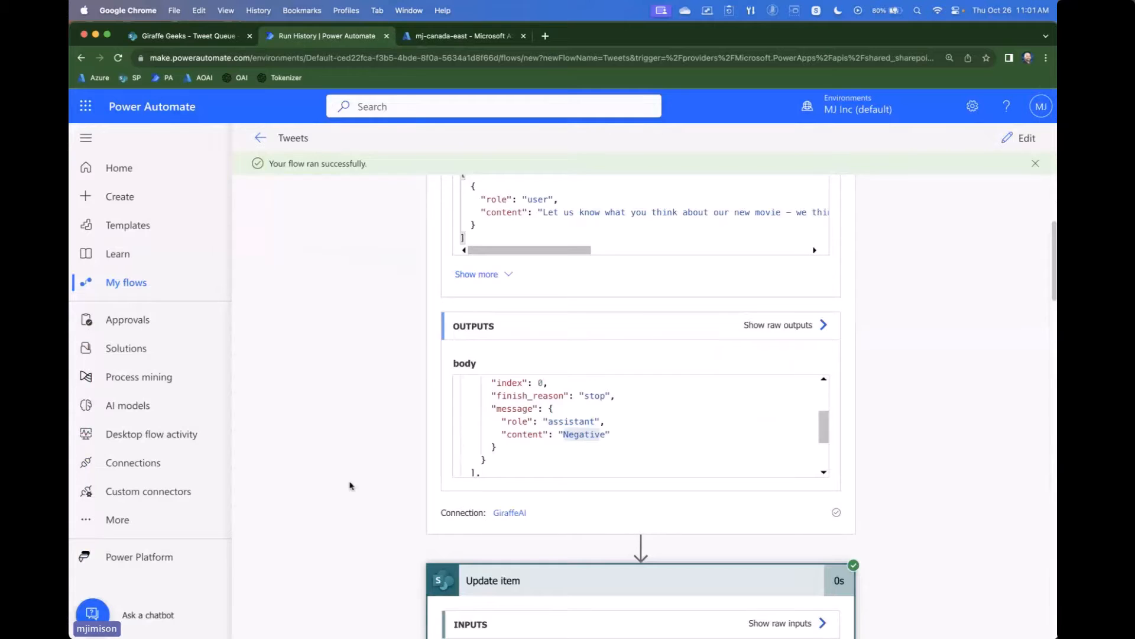
click(1026, 137)
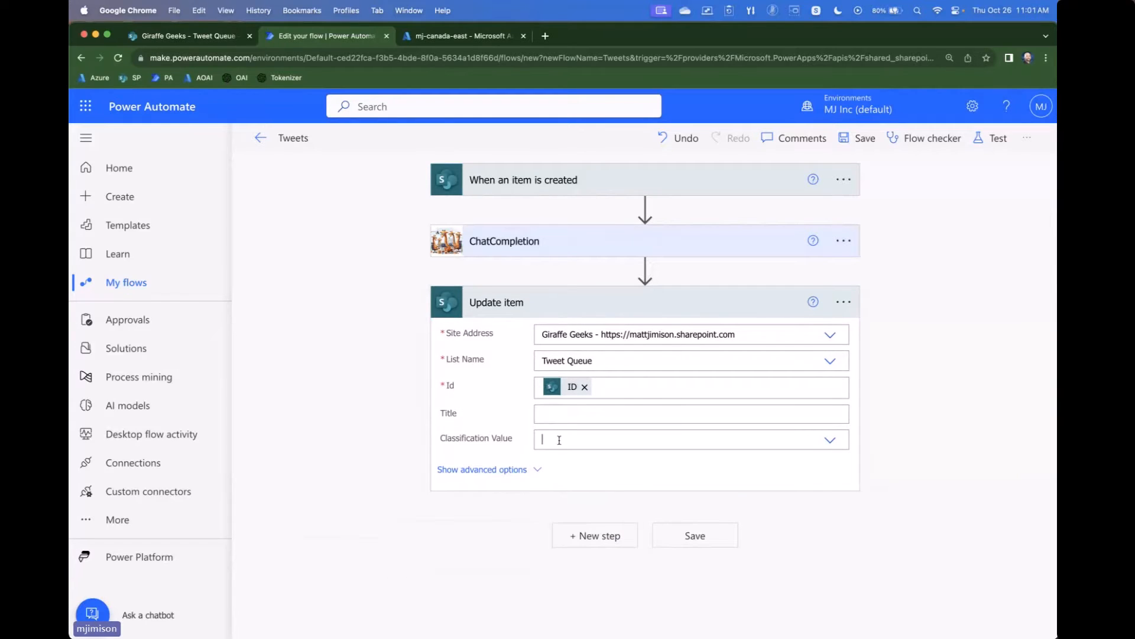
click(652, 439)
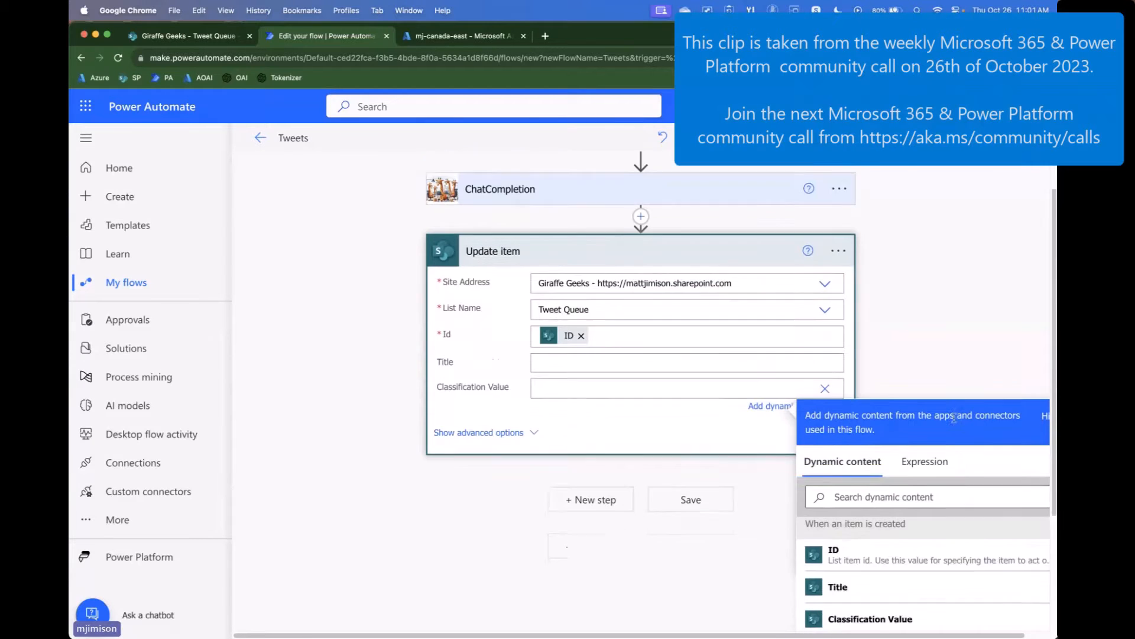
scroll(down, 3)
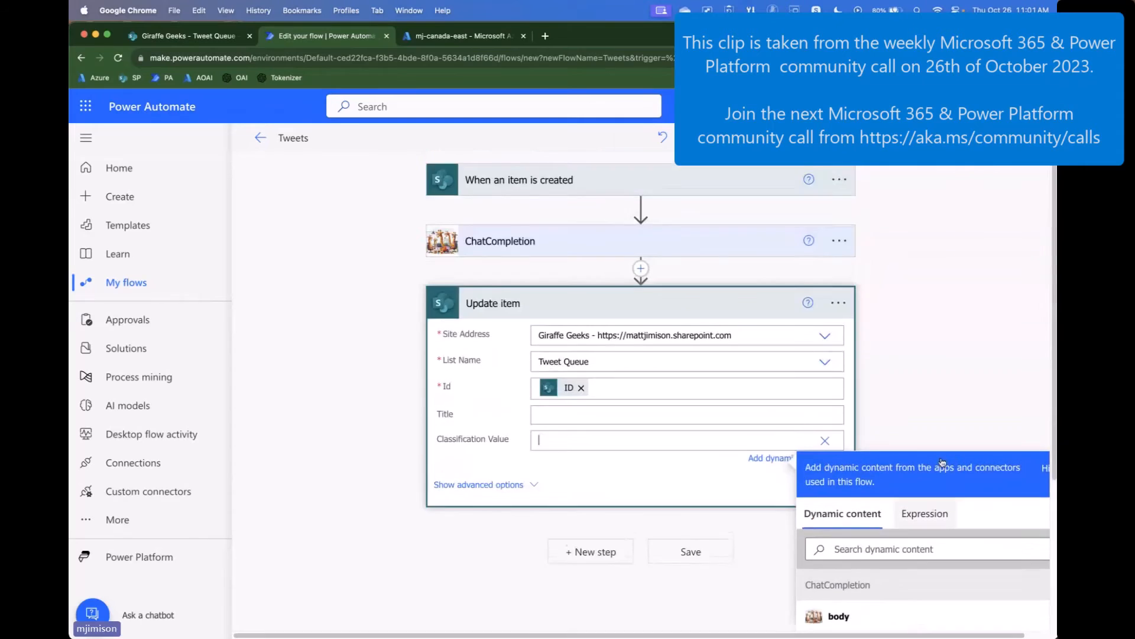
scroll(down, 3)
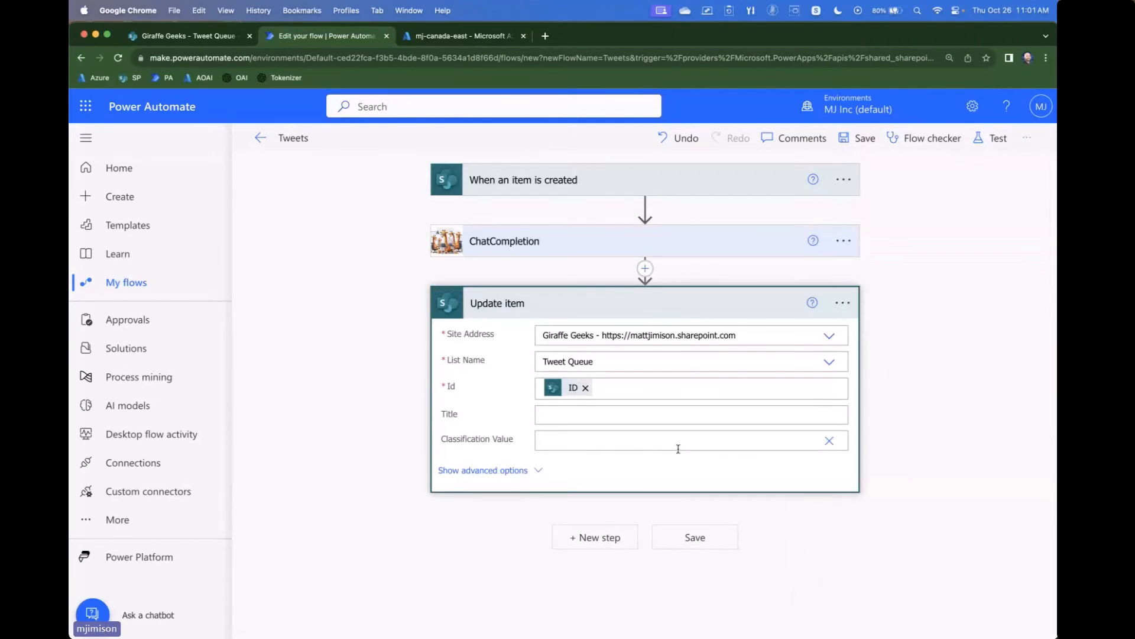
mouse_move(842, 393)
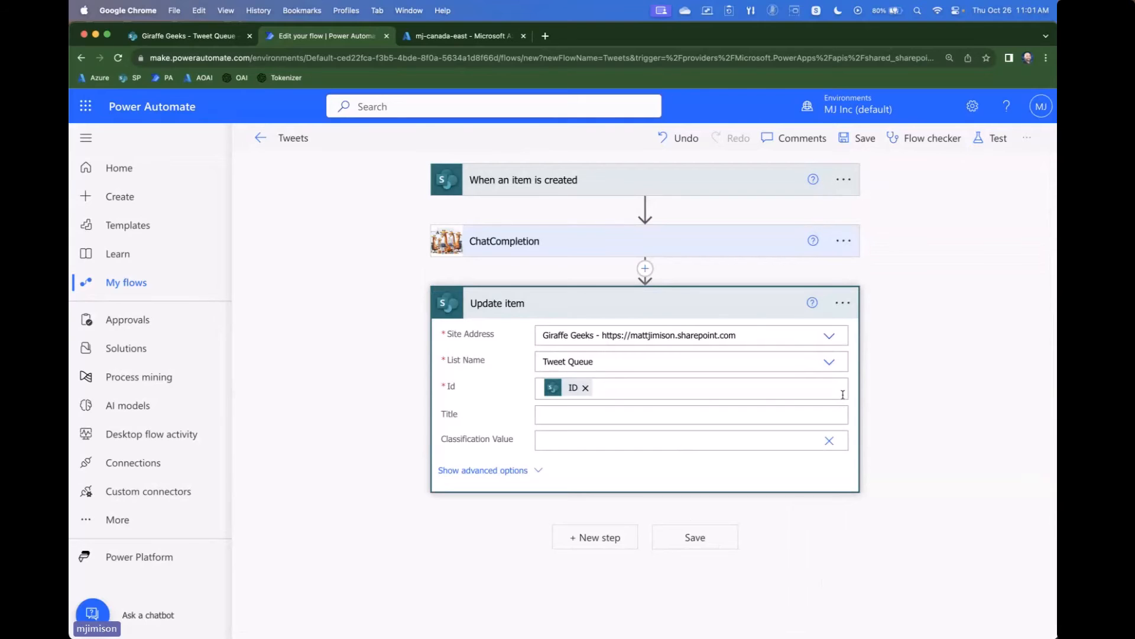
mouse_move(844, 390)
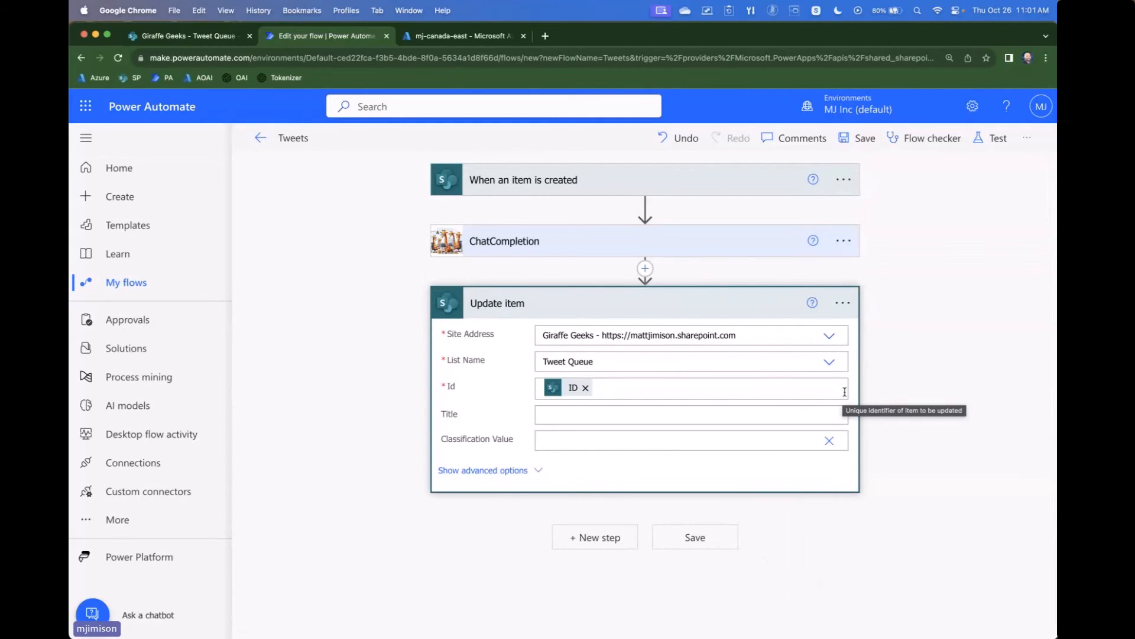